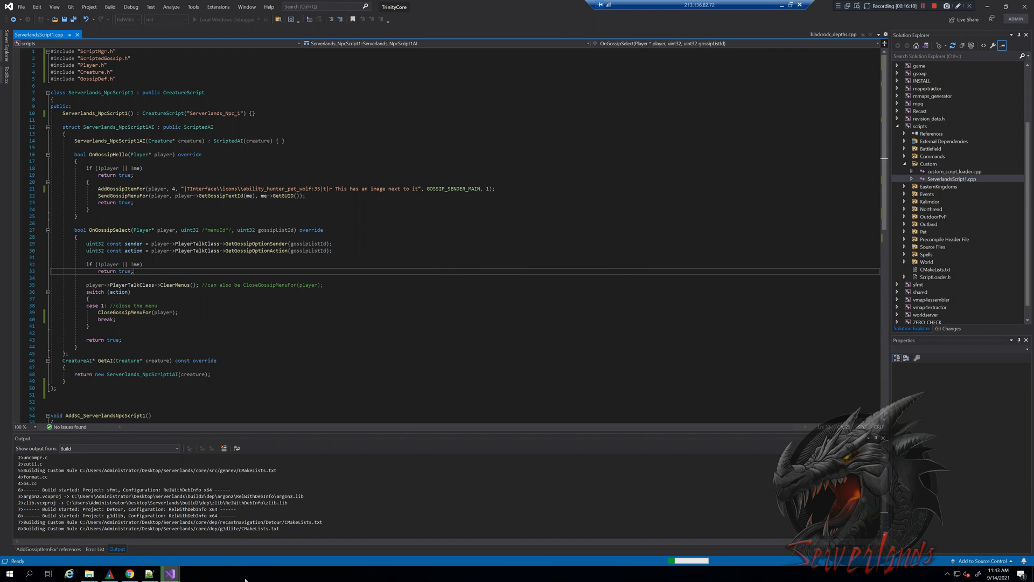
Select the registered script name Serverlands_Npc_1 in the C++ source and bring up the Start menu.
{"action": "double_click", "coordinate": [216, 113]}
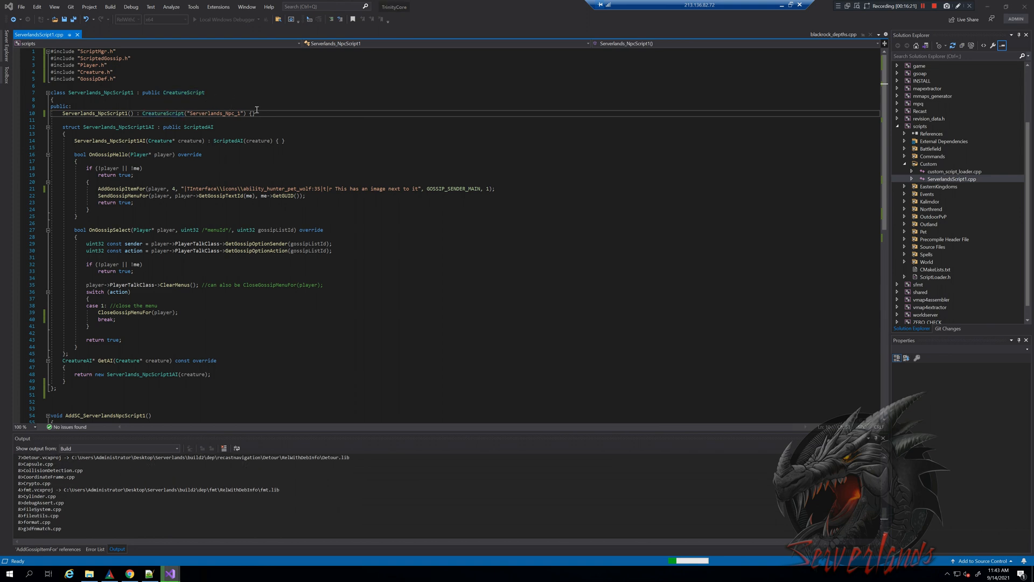
{"action": "left_click", "coordinate": [10, 573]}
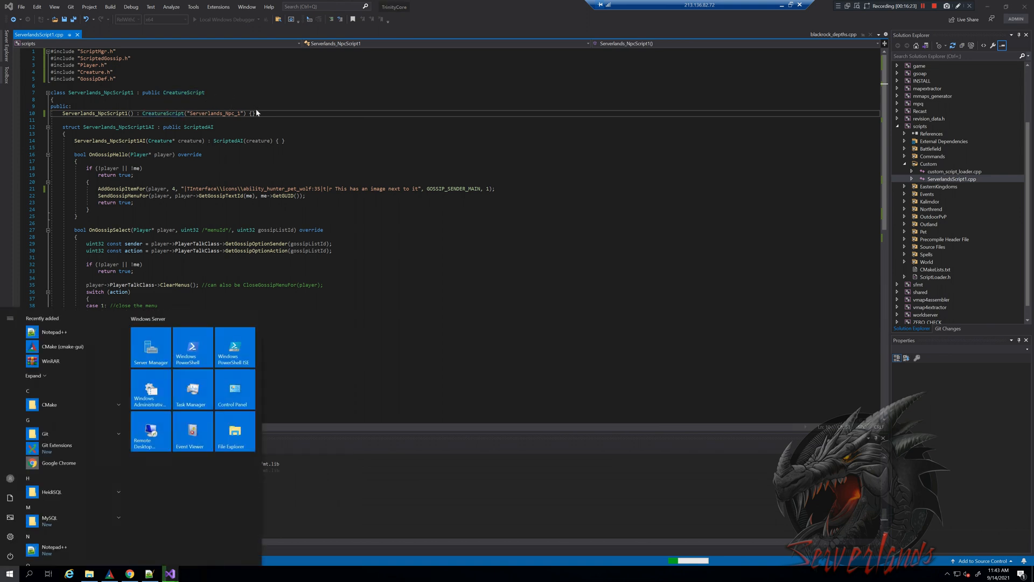
Launch HeidiSQL via the Start search 'heidi' and connect to the local serverlands session.
{"action": "type", "text": "heidi"}
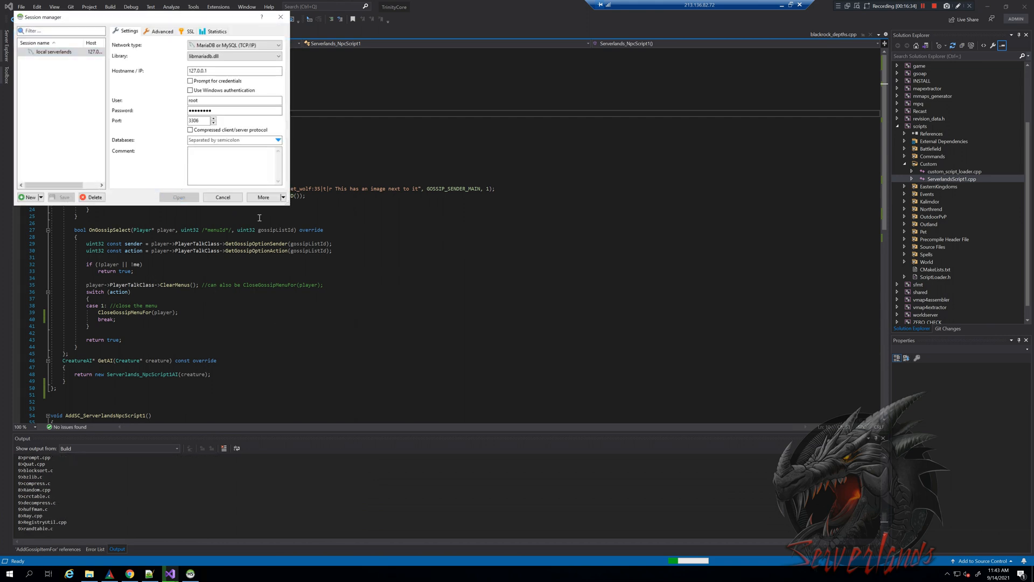
{"action": "left_click", "coordinate": [222, 197]}
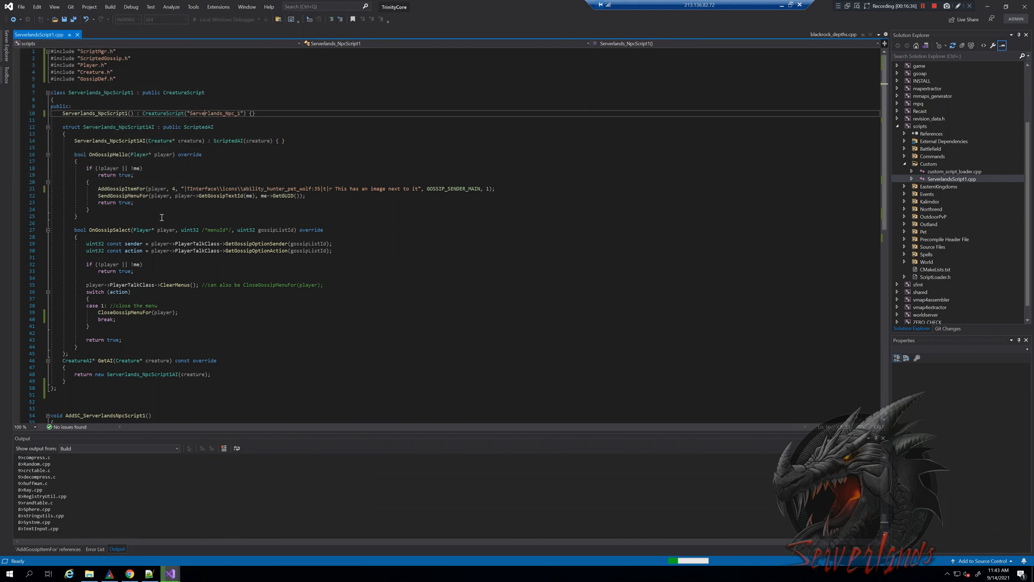
{"action": "left_click", "coordinate": [190, 572]}
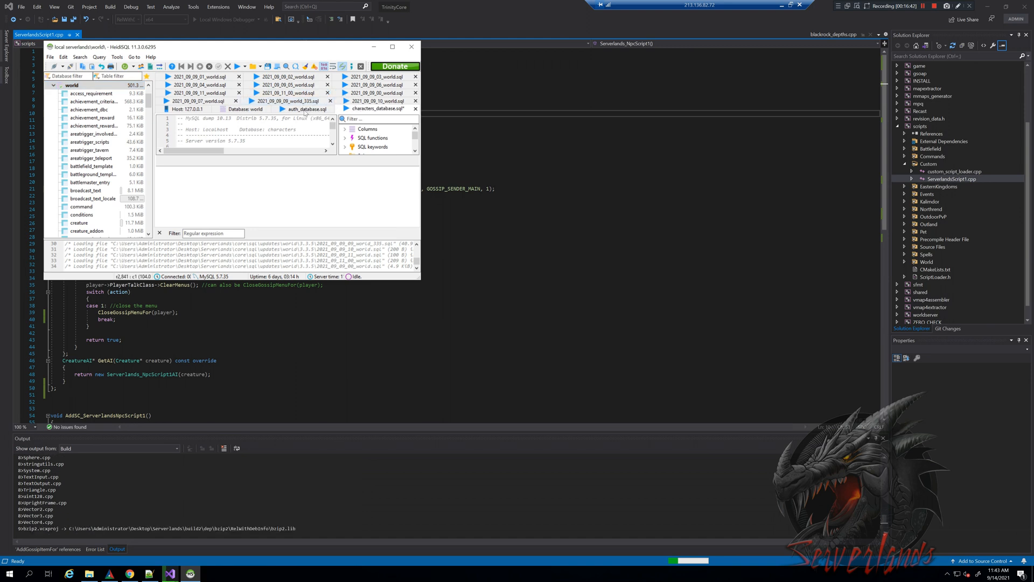
Close the two leftover query tabs without saving and filter the world tables by 'cre' for creature_template.
{"action": "left_click", "coordinate": [416, 109]}
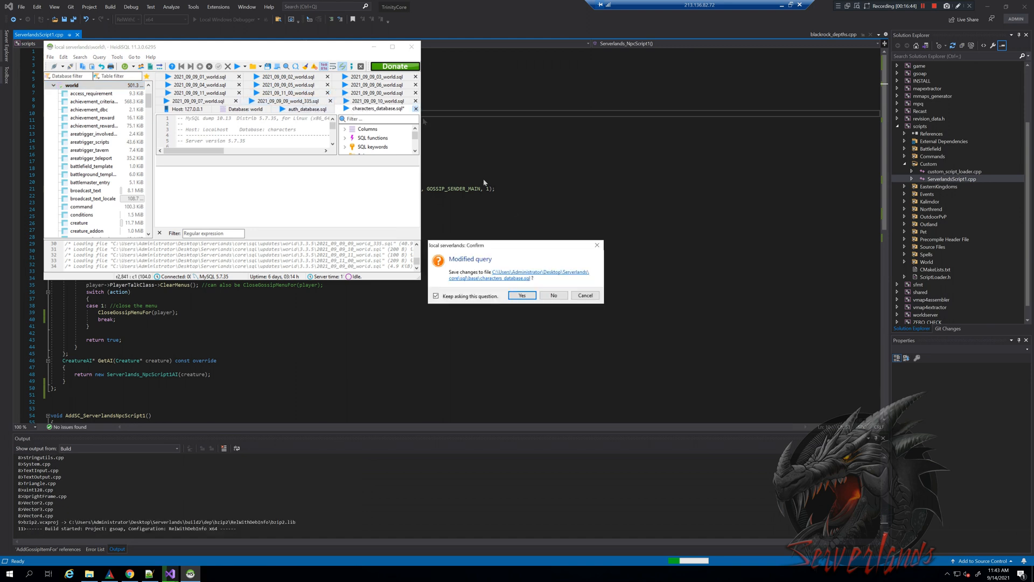
{"action": "left_click", "coordinate": [521, 295]}
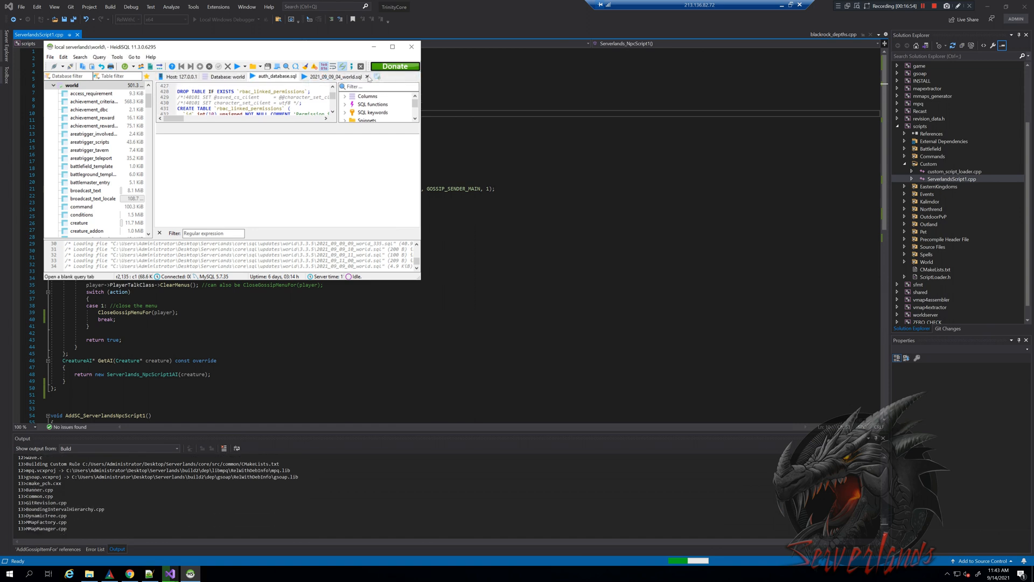
{"action": "left_click", "coordinate": [366, 77]}
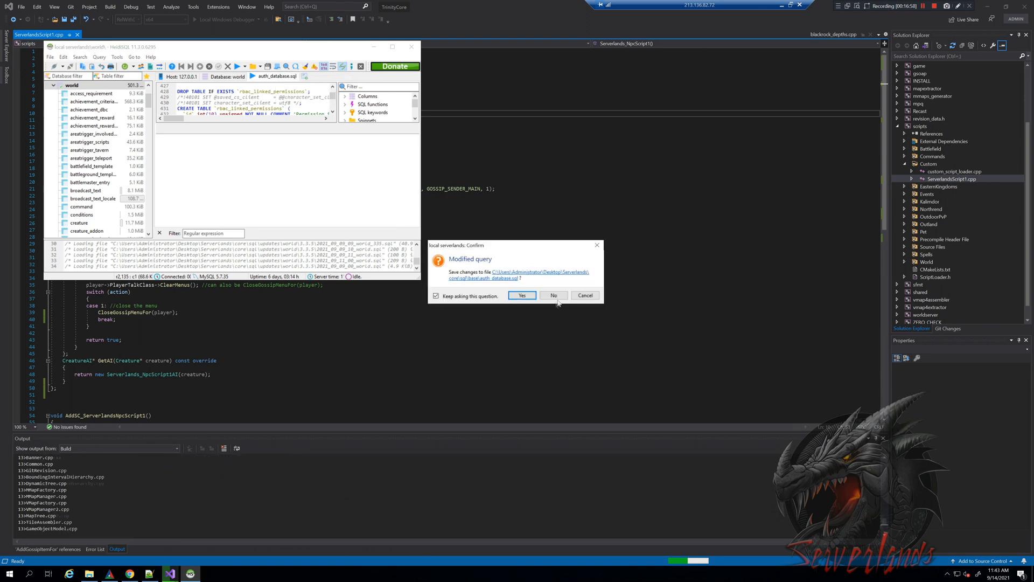
{"action": "left_click", "coordinate": [552, 295]}
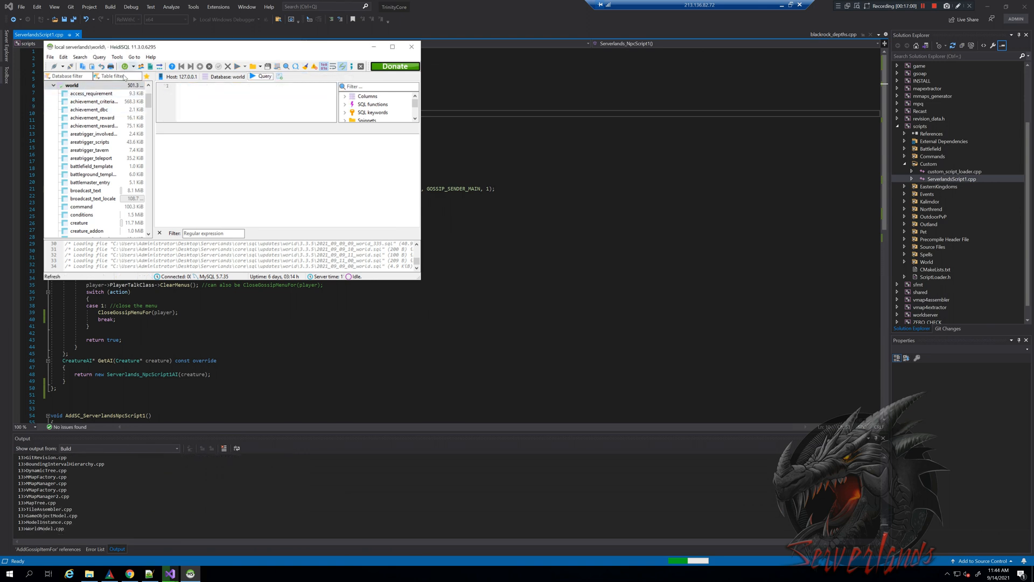
{"action": "type", "text": "creature_templ"}
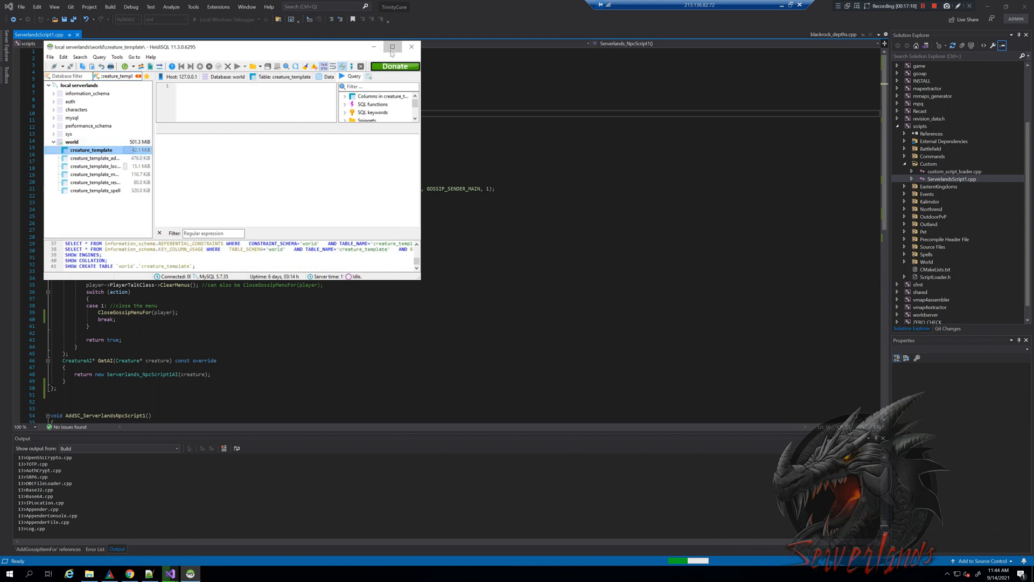
Maximize HeidiSQL and show all 29,923 creature_template rows in the Data grid.
{"action": "left_click", "coordinate": [392, 46]}
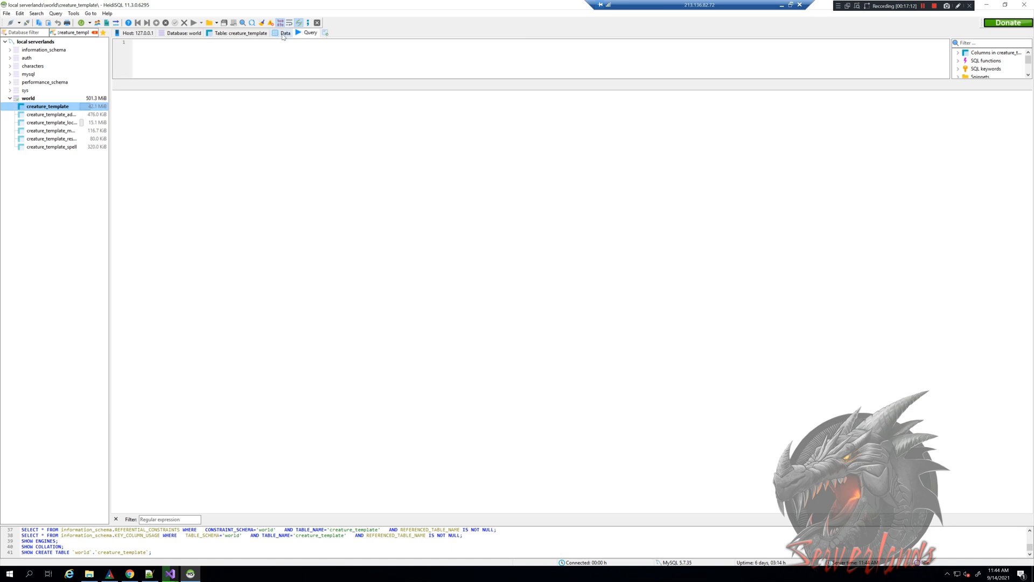
{"action": "left_click", "coordinate": [284, 33]}
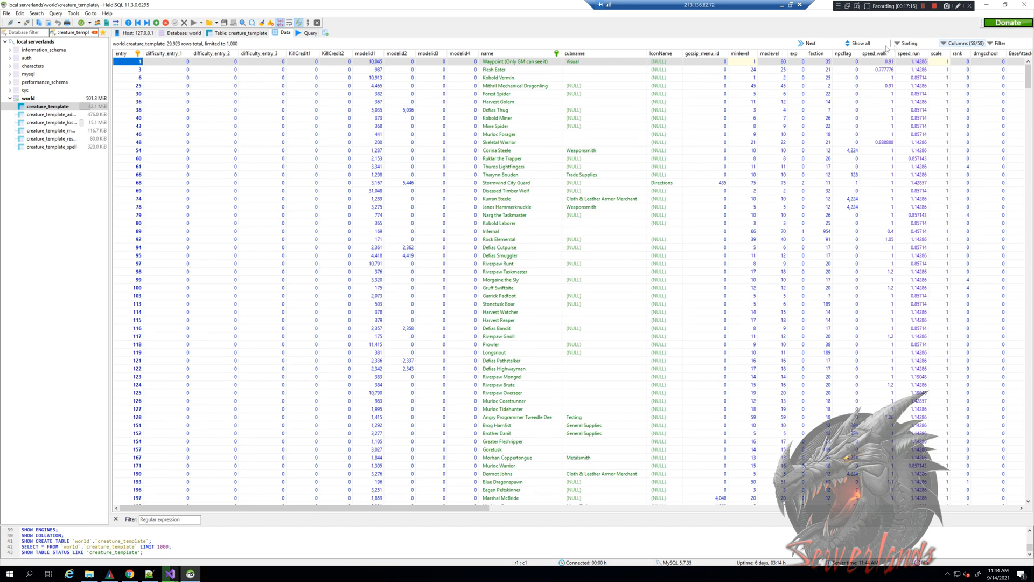
{"action": "mouse_move", "coordinate": [859, 43]}
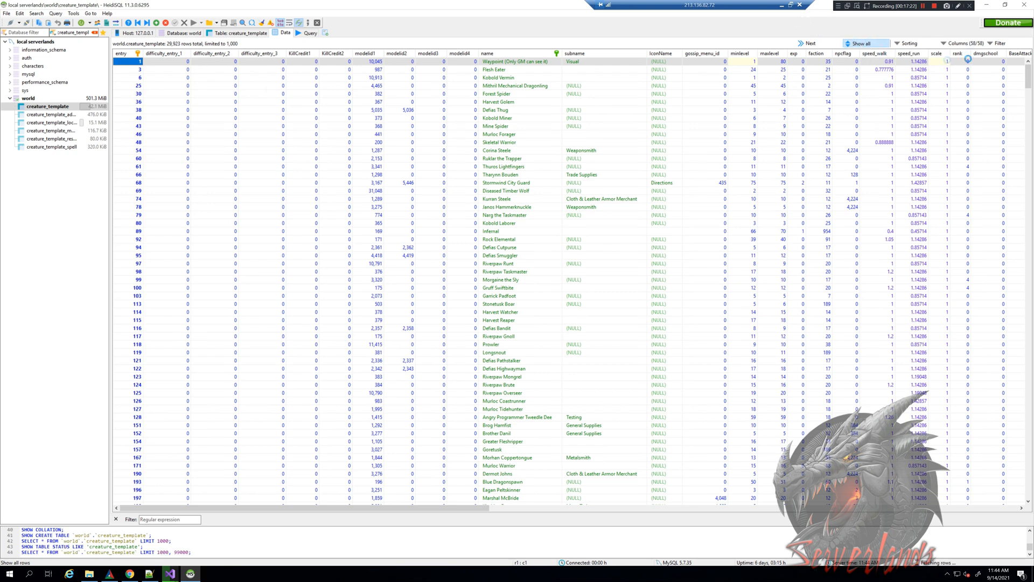
{"action": "left_click", "coordinate": [866, 43]}
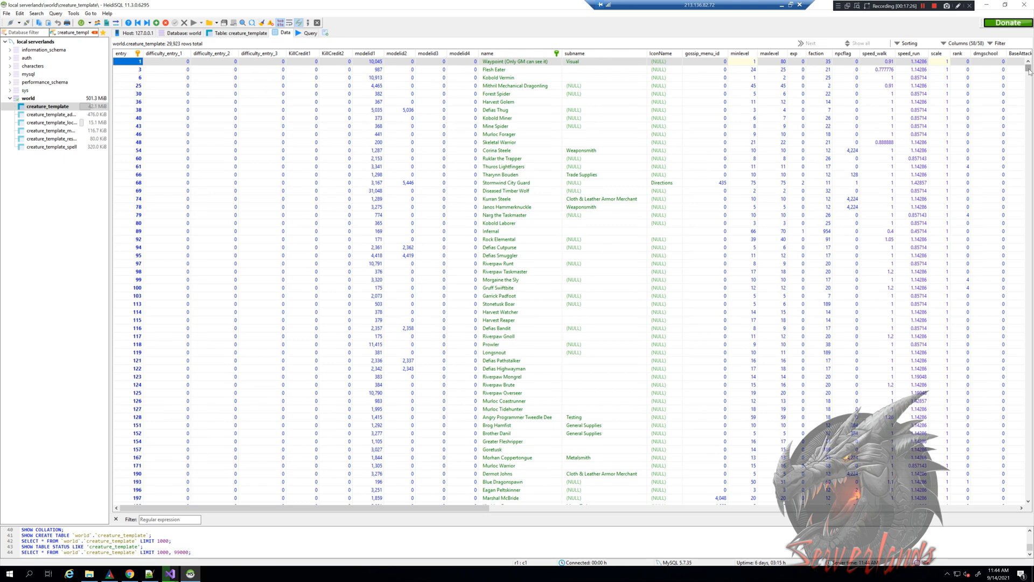
{"action": "scroll", "scroll_direction": "down", "scroll_amount": 3}
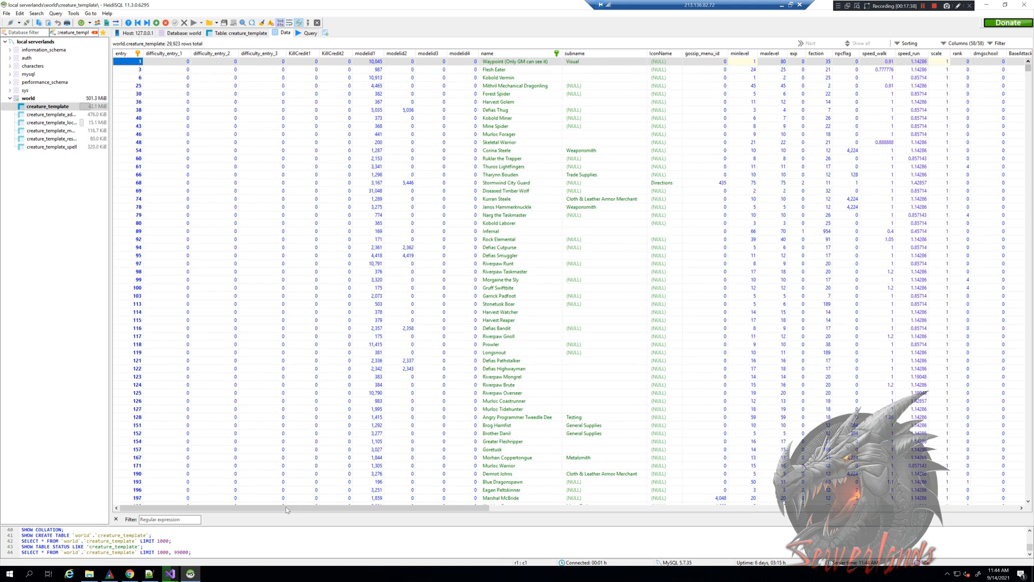
Scroll the grid across its columns and down to the last high-entry rows.
{"action": "scroll", "scroll_direction": "right", "scroll_amount": 3}
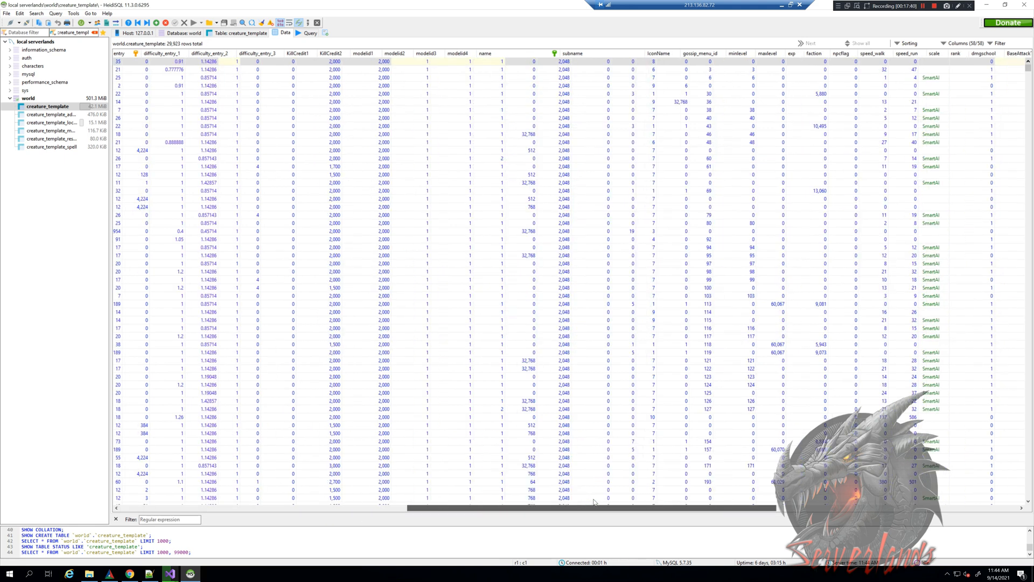
{"action": "scroll", "scroll_direction": "right", "scroll_amount": 3}
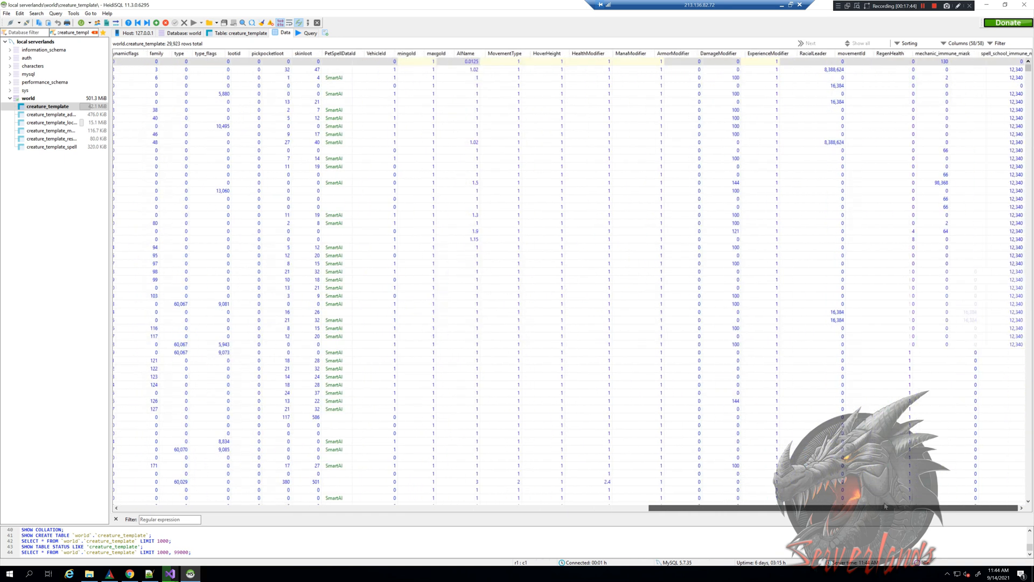
{"action": "scroll", "scroll_direction": "right", "scroll_amount": 3}
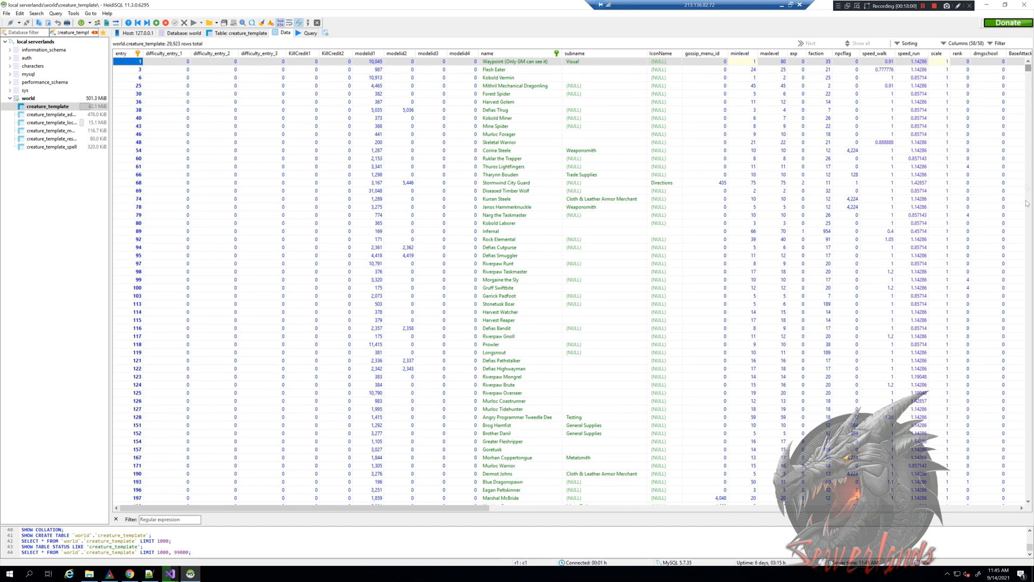
{"action": "scroll", "scroll_direction": "down", "scroll_amount": 3}
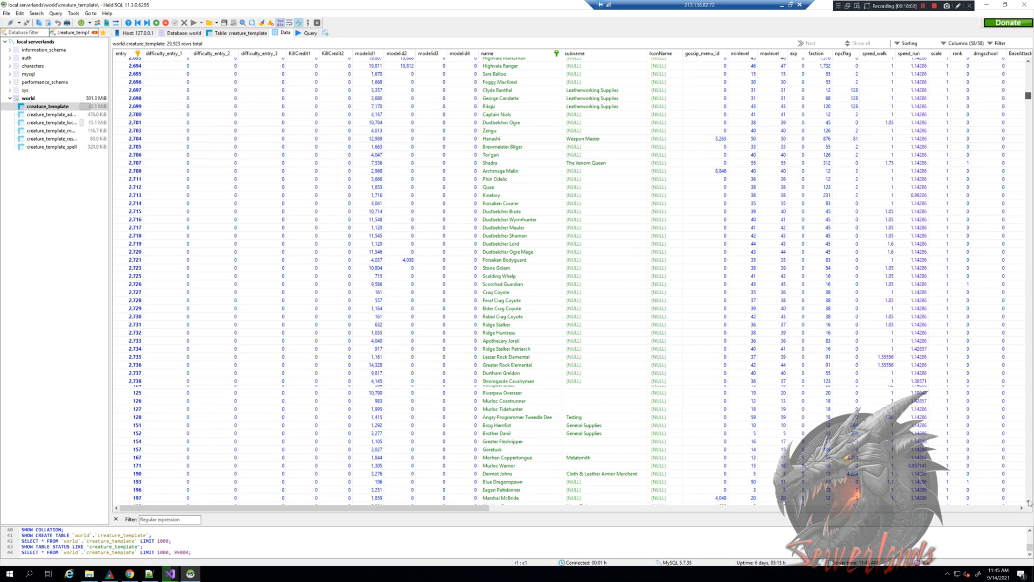
{"action": "scroll", "scroll_direction": "down", "scroll_amount": 3}
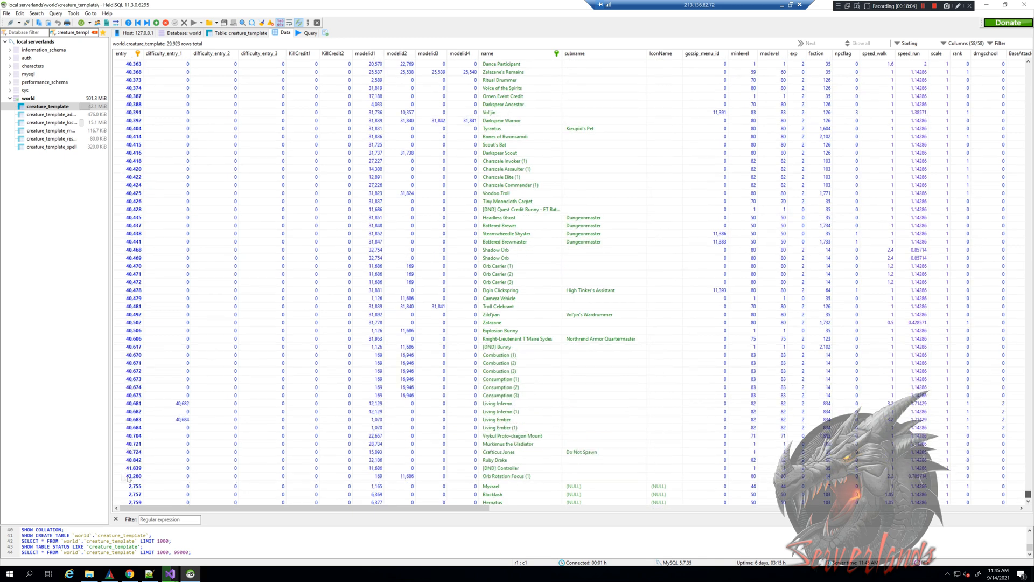
{"action": "scroll", "scroll_direction": "down", "scroll_amount": 3}
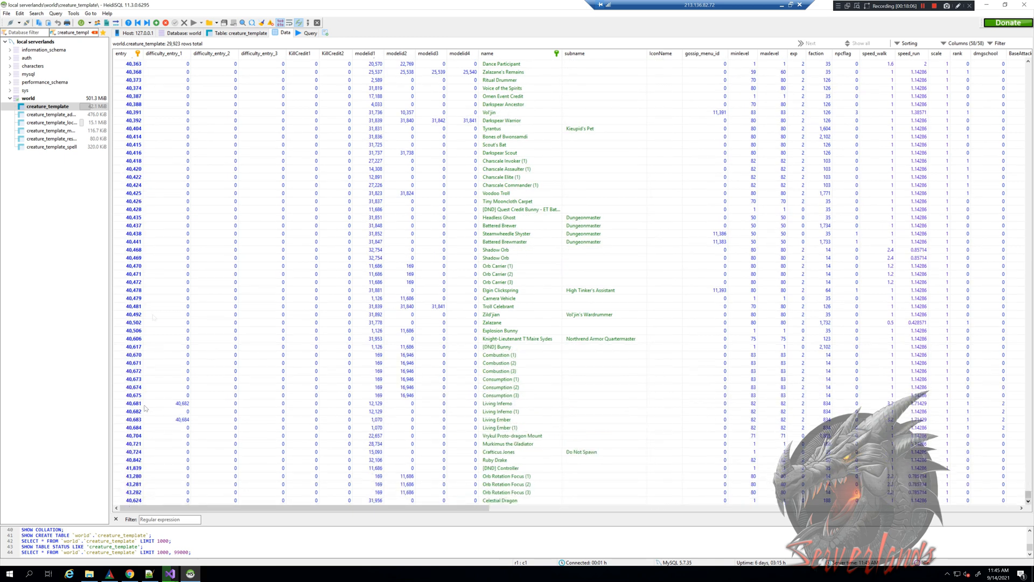
Insert a new creature_template row and set its modelid1 to 169.
{"action": "left_click", "coordinate": [131, 499]}
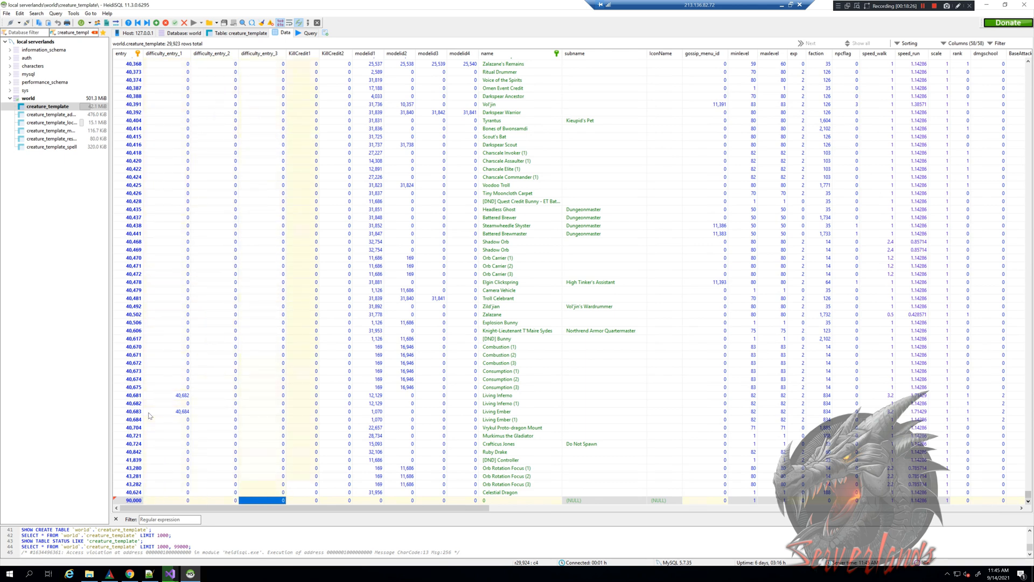
{"action": "left_click", "coordinate": [379, 500]}
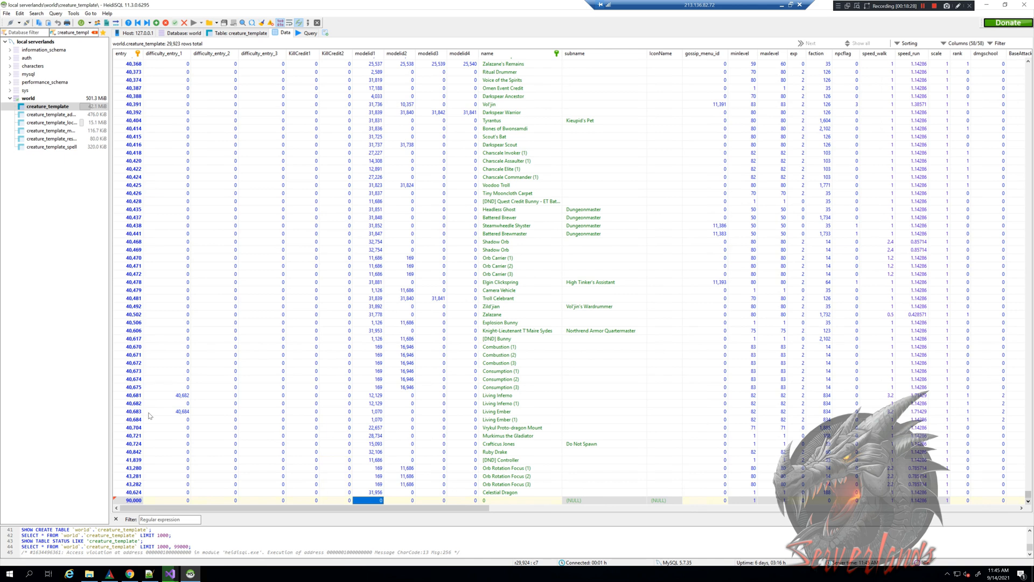
{"action": "left_click", "coordinate": [366, 500]}
{"action": "type", "text": "169"}
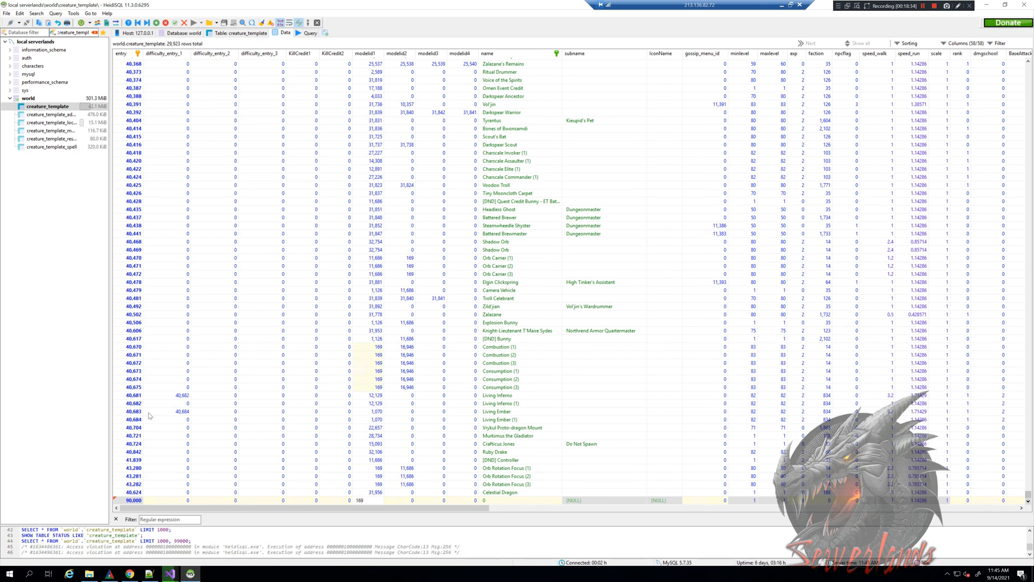
{"action": "left_click", "coordinate": [397, 500]}
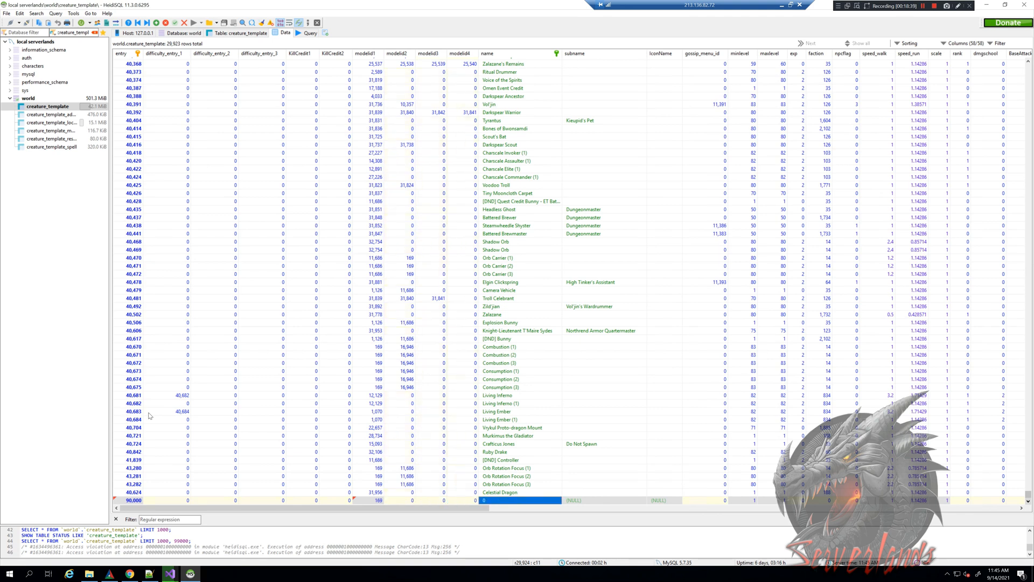
Fill the row's name Serverlands NPC 1, subname Serverlands, faction 35 and npcflag.
{"action": "type", "text": "Set"}
{"action": "left_click", "coordinate": [604, 499]}
{"action": "type", "text": "Serverlands"}
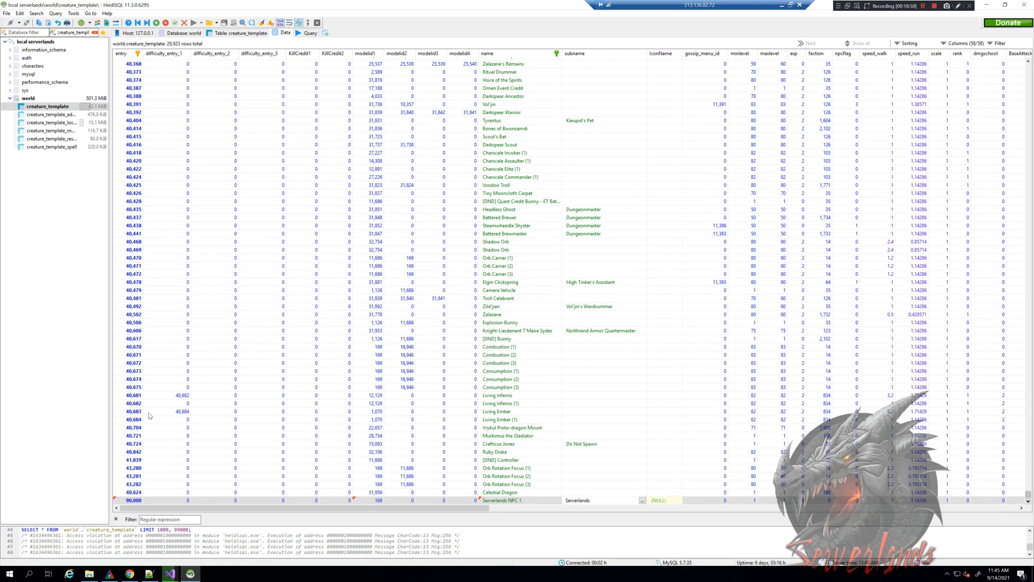
{"action": "left_click", "coordinate": [662, 499]}
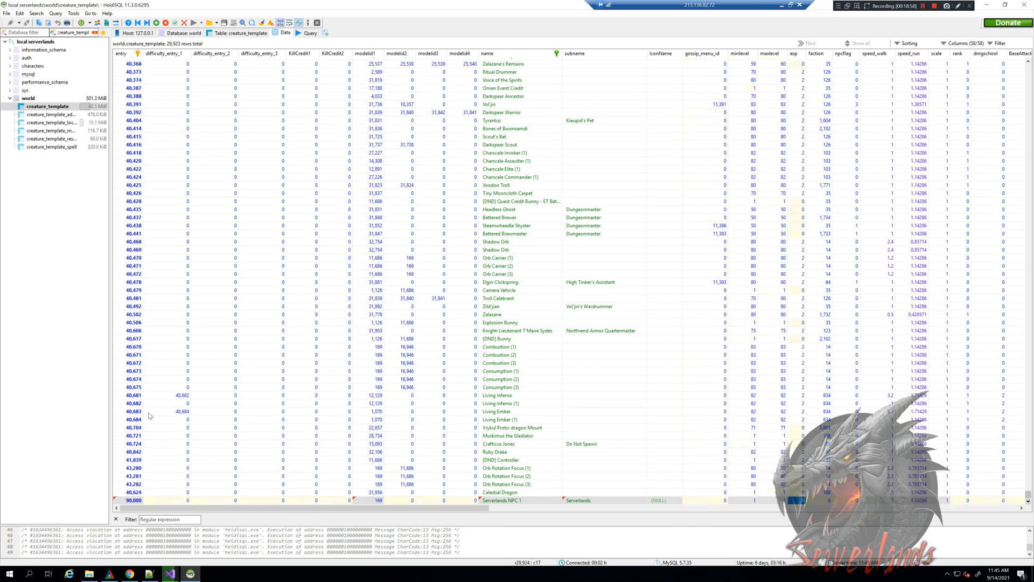
{"action": "left_click", "coordinate": [745, 499]}
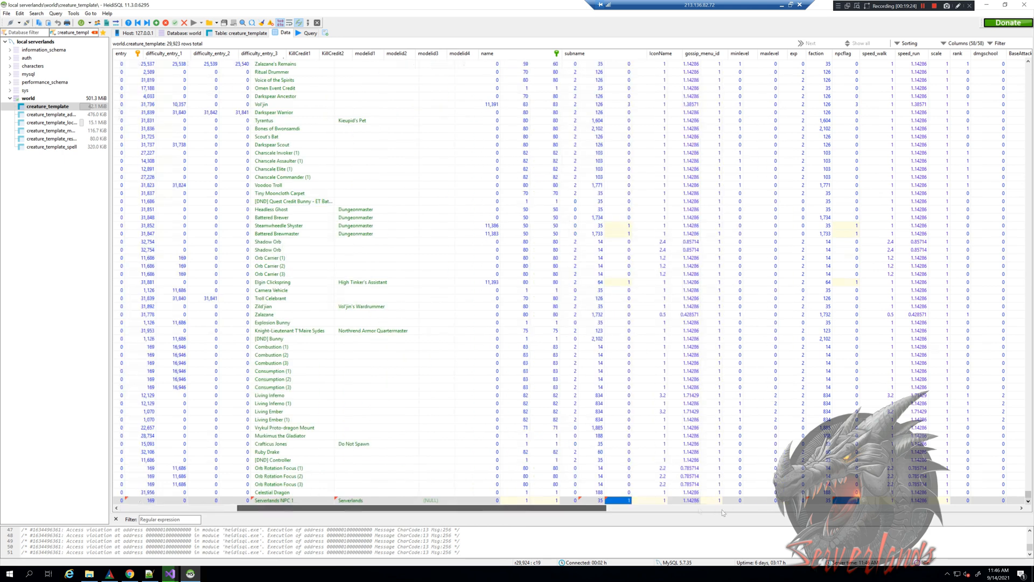
Scroll right to the ScriptName column and enter Serverlands_Npc_1 for the new row.
{"action": "scroll", "scroll_direction": "right", "scroll_amount": 3}
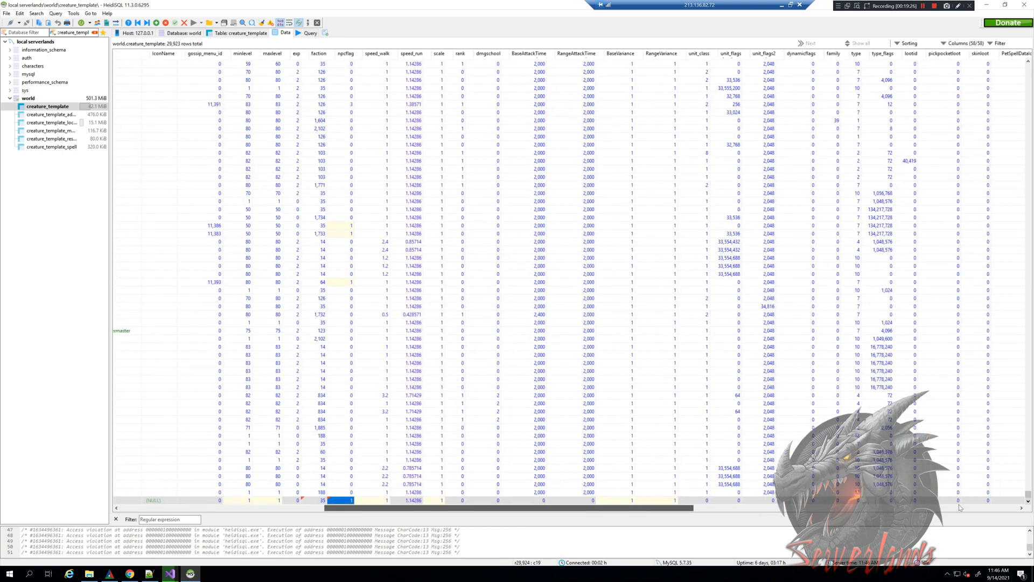
{"action": "scroll", "scroll_direction": "right", "scroll_amount": 3}
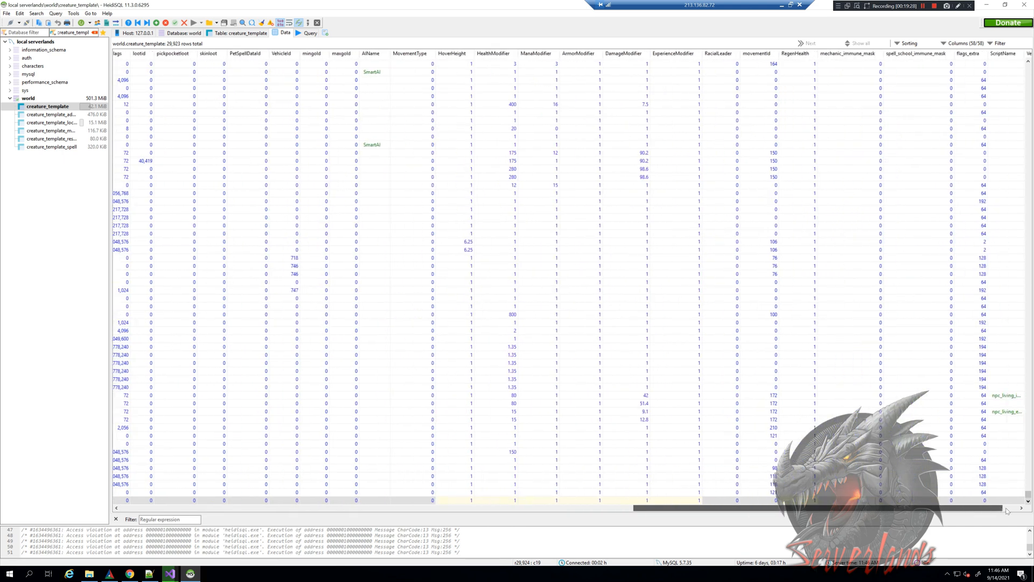
{"action": "scroll", "scroll_direction": "right", "scroll_amount": 3}
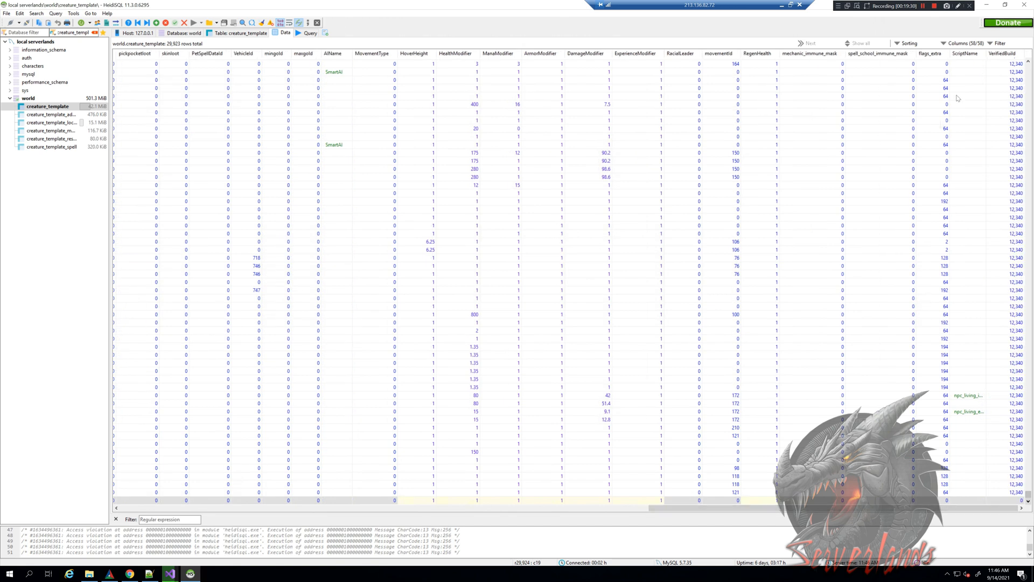
{"action": "mouse_move", "coordinate": [968, 503]}
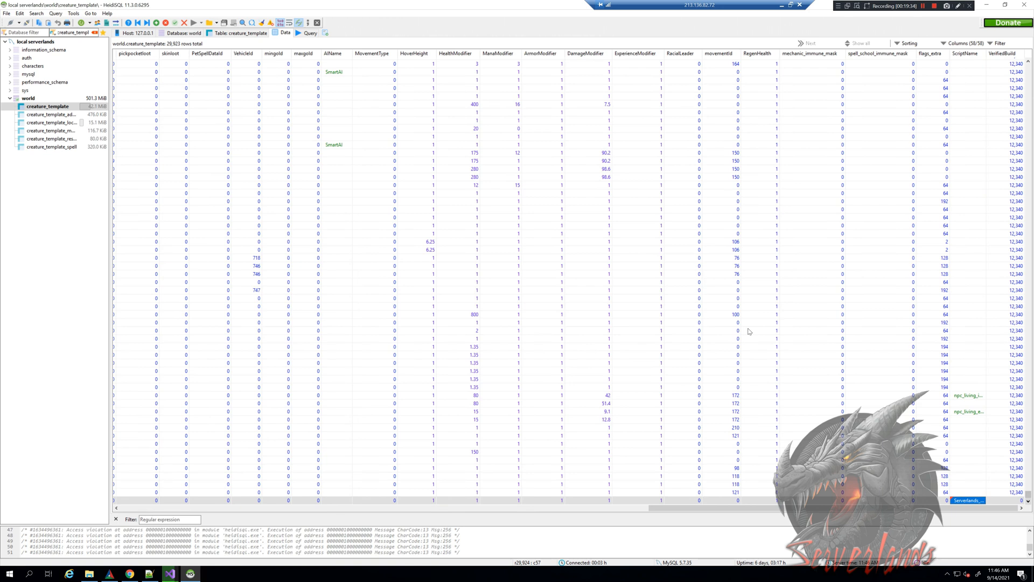
{"action": "mouse_move", "coordinate": [750, 335]}
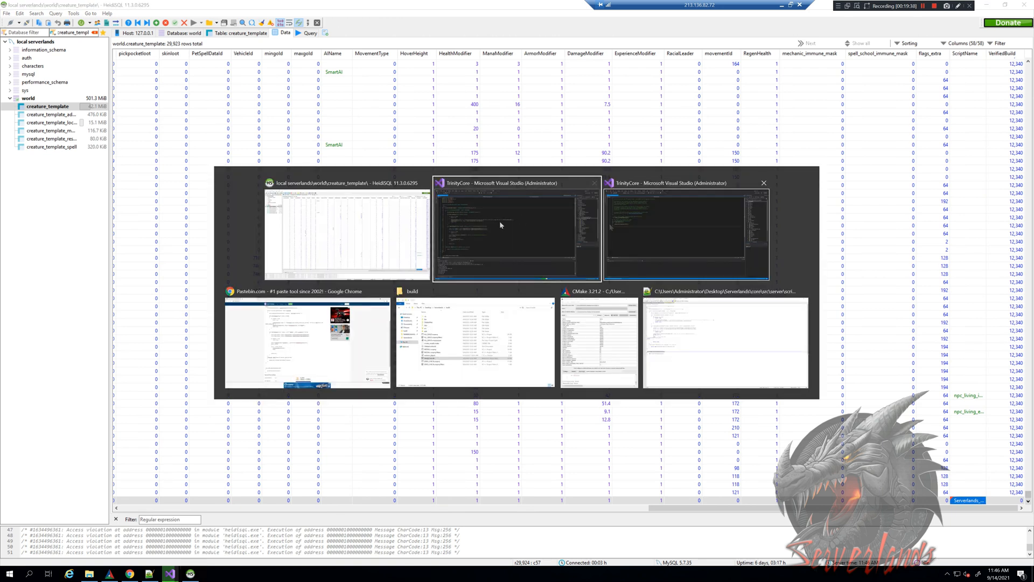
Check the CreatureScript name Serverlands_Npc_1 in Visual Studio and return to the table.
{"action": "left_click", "coordinate": [517, 227]}
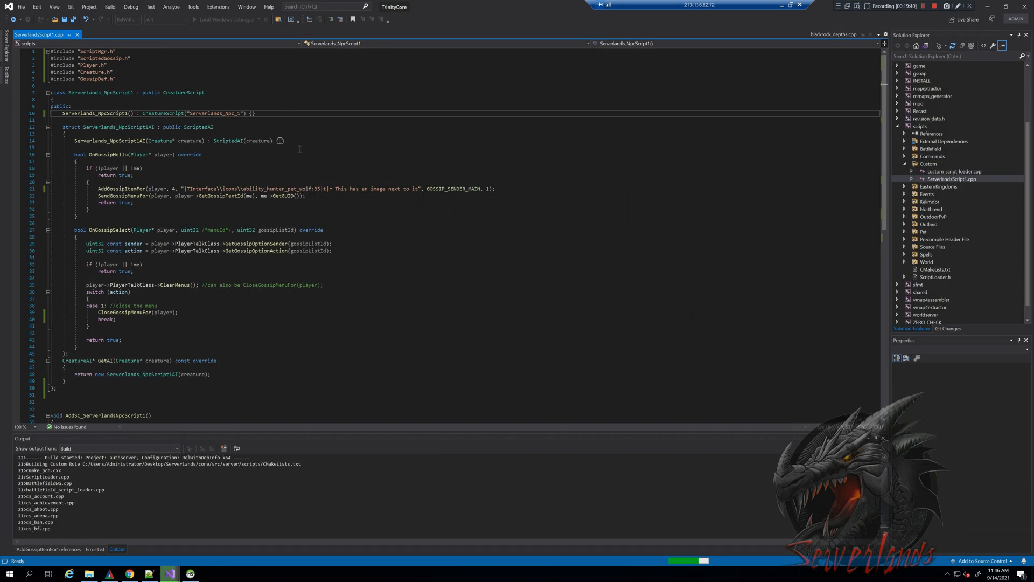
{"action": "double_click", "coordinate": [211, 113]}
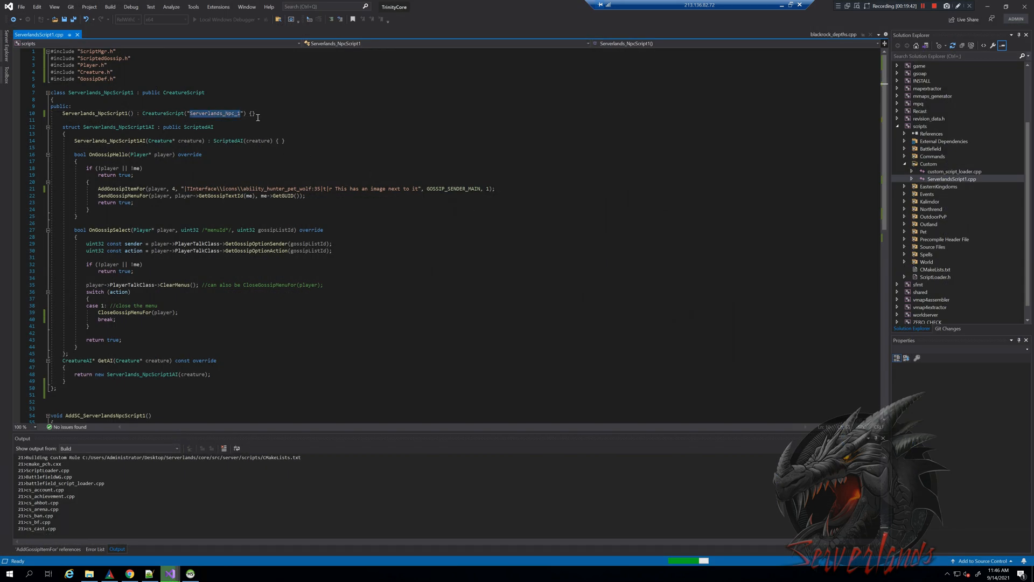
{"action": "left_click", "coordinate": [190, 572]}
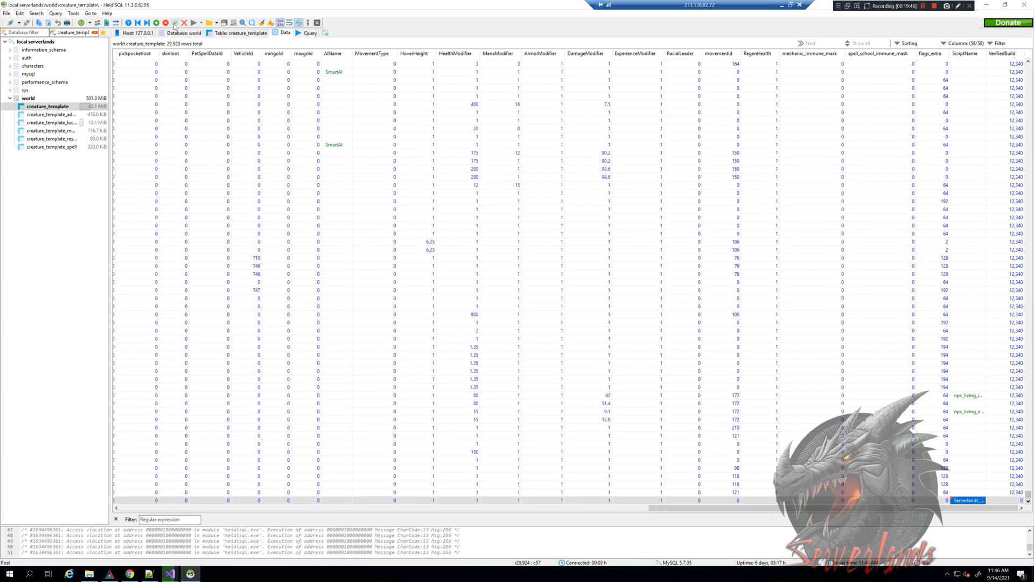
{"action": "mouse_move", "coordinate": [175, 25]}
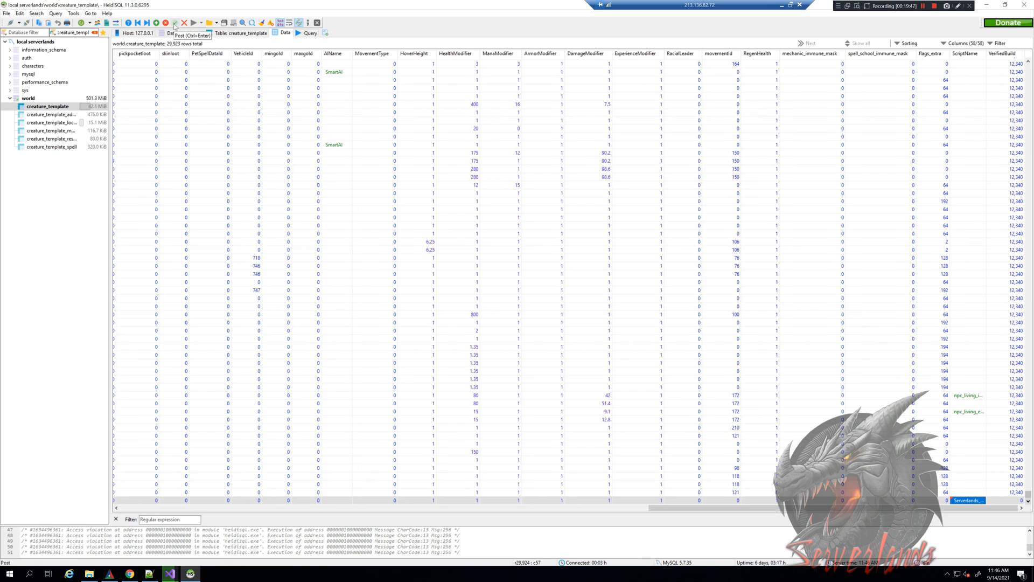
Post the INSERT to the database and scroll back to verify entry 90000 Serverlands NPC 1.
{"action": "left_click", "coordinate": [174, 22]}
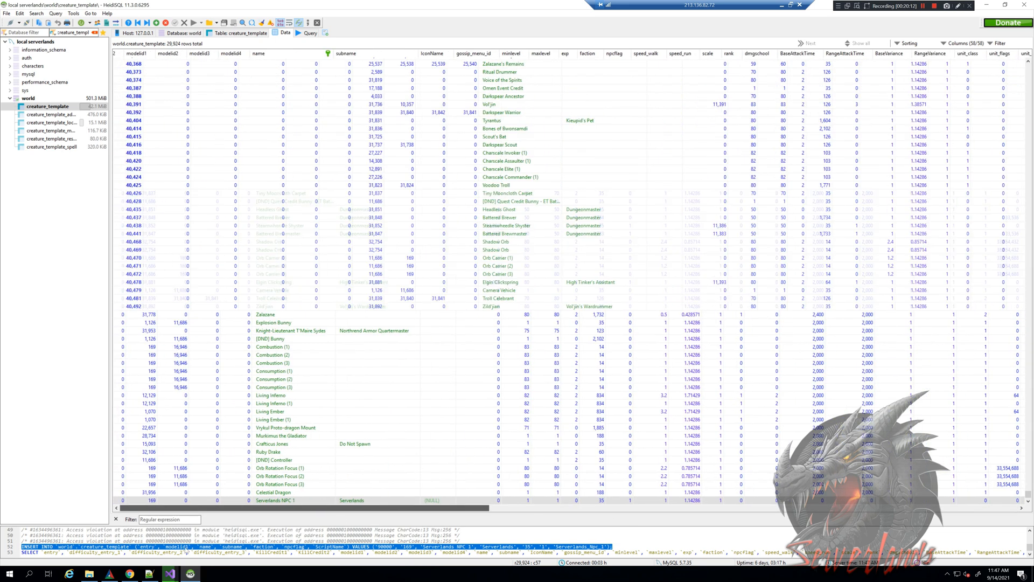
{"action": "scroll", "scroll_direction": "right", "scroll_amount": 3}
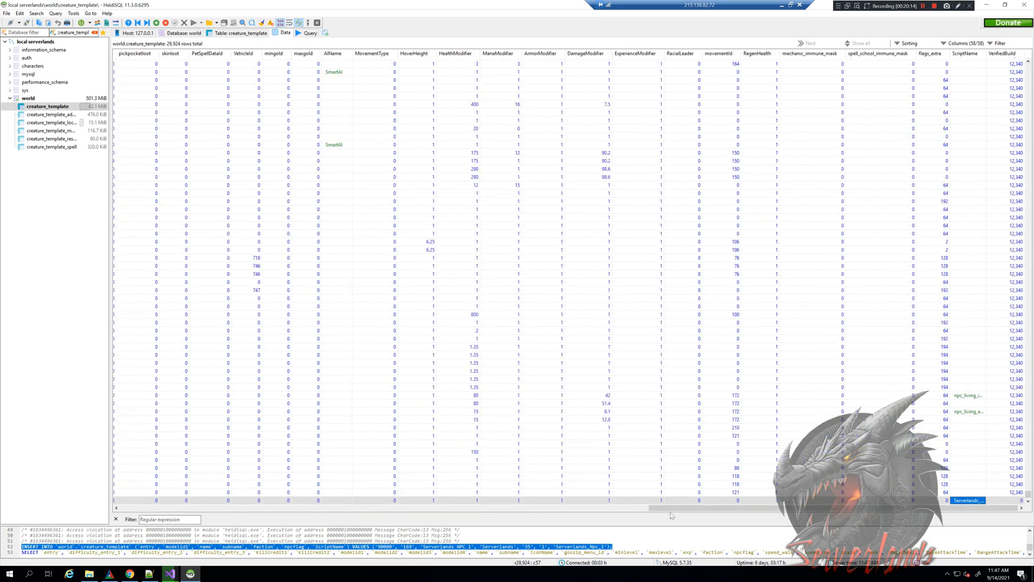
{"action": "mouse_move", "coordinate": [138, 509]}
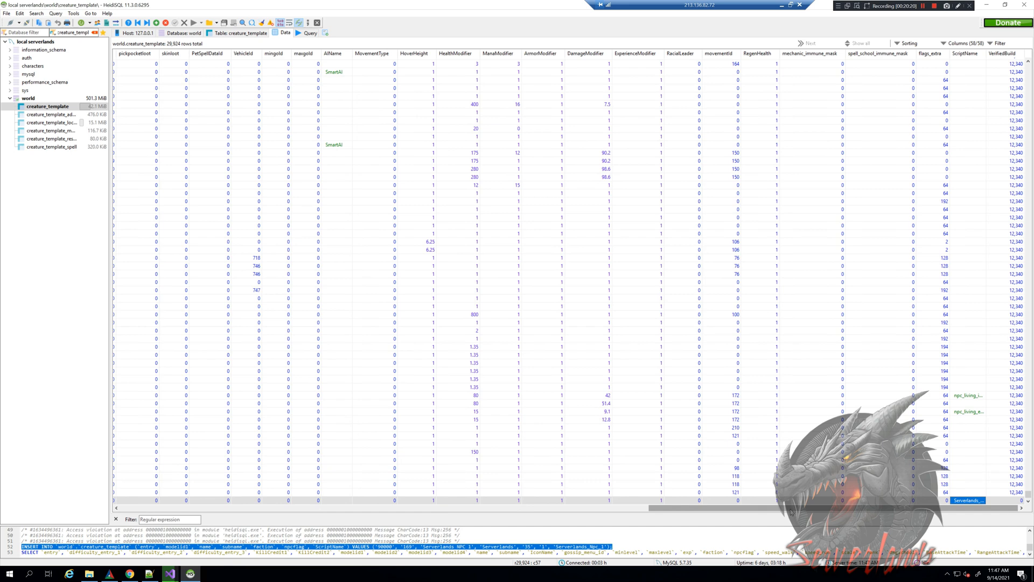
{"action": "mouse_move", "coordinate": [237, 522]}
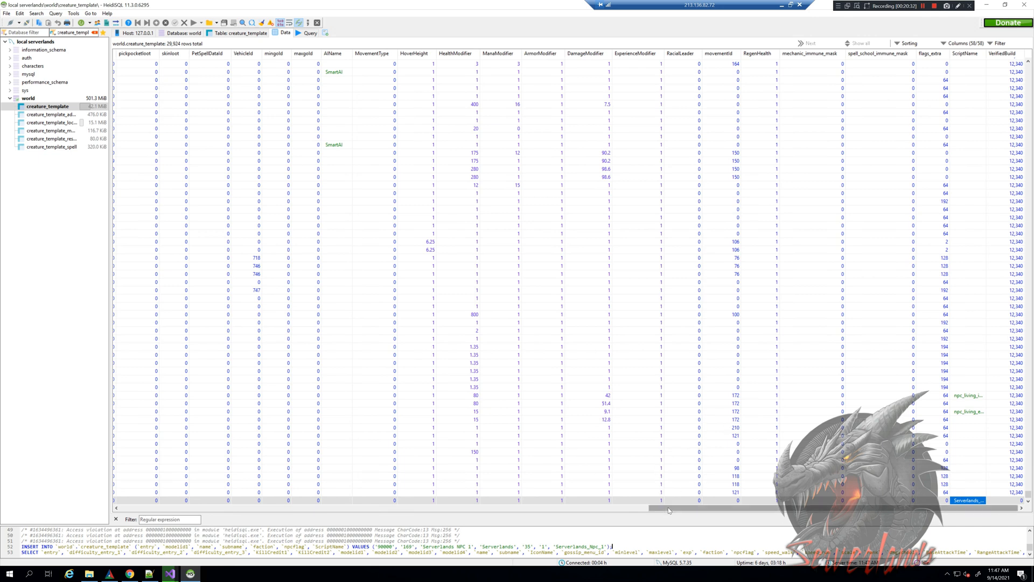
{"action": "scroll", "scroll_direction": "left", "scroll_amount": 3}
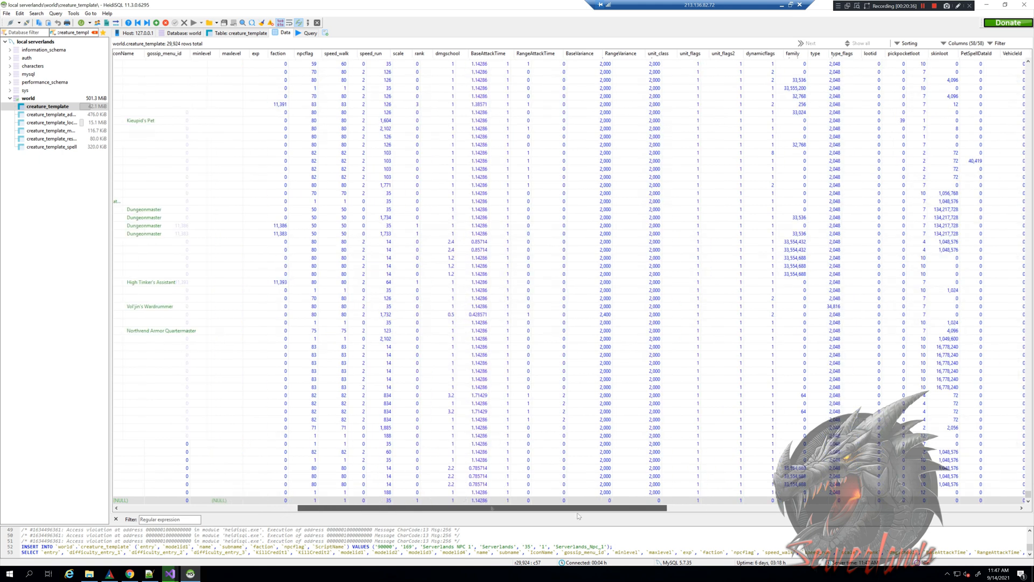
{"action": "scroll", "scroll_direction": "left", "scroll_amount": 3}
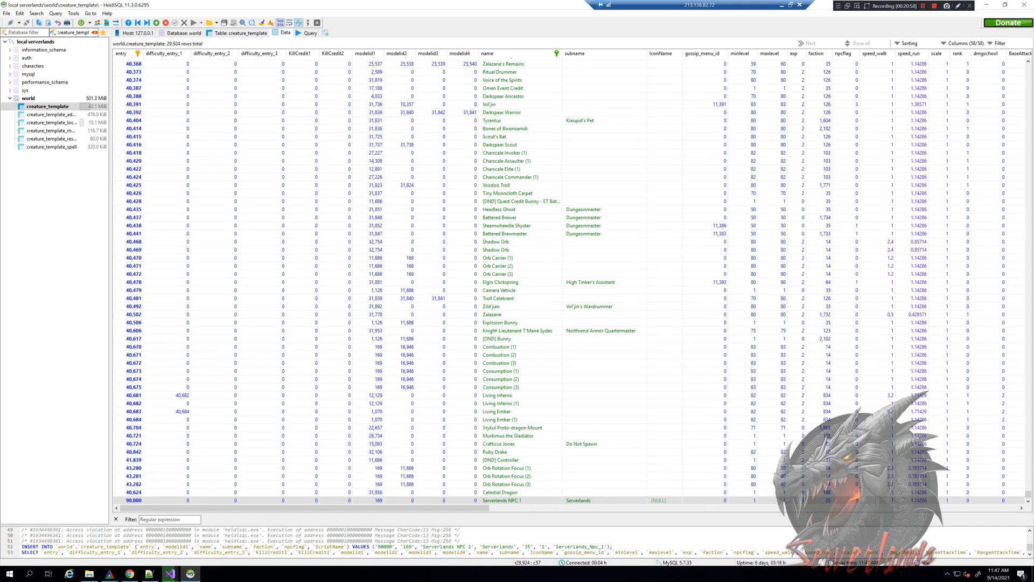
{"action": "left_click", "coordinate": [817, 499]}
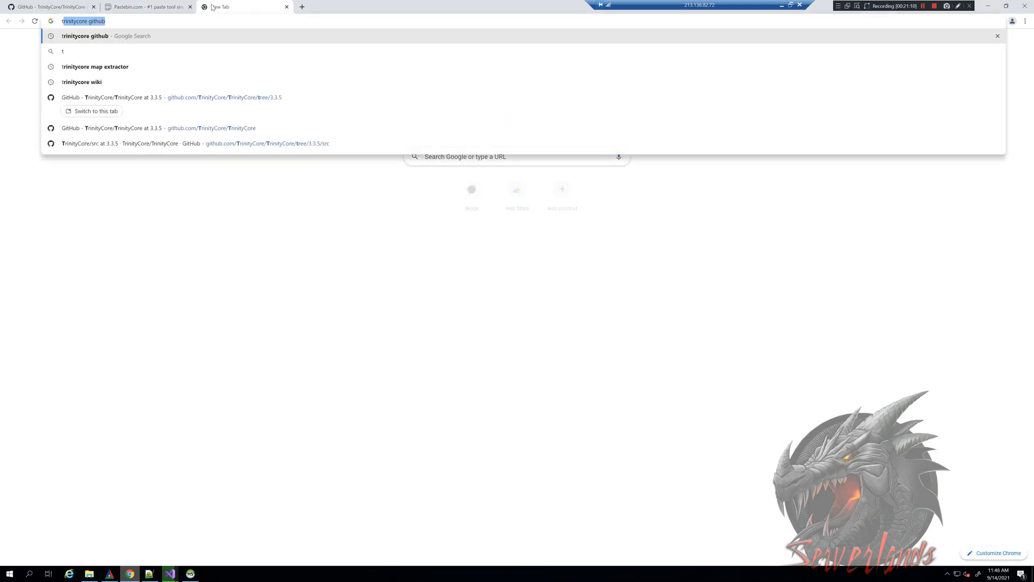
Search 'trinitycore wiki creature_template' and open the trinitycore.atlassian.net creature_template result.
{"action": "type", "text": "trinitycore wiki"}
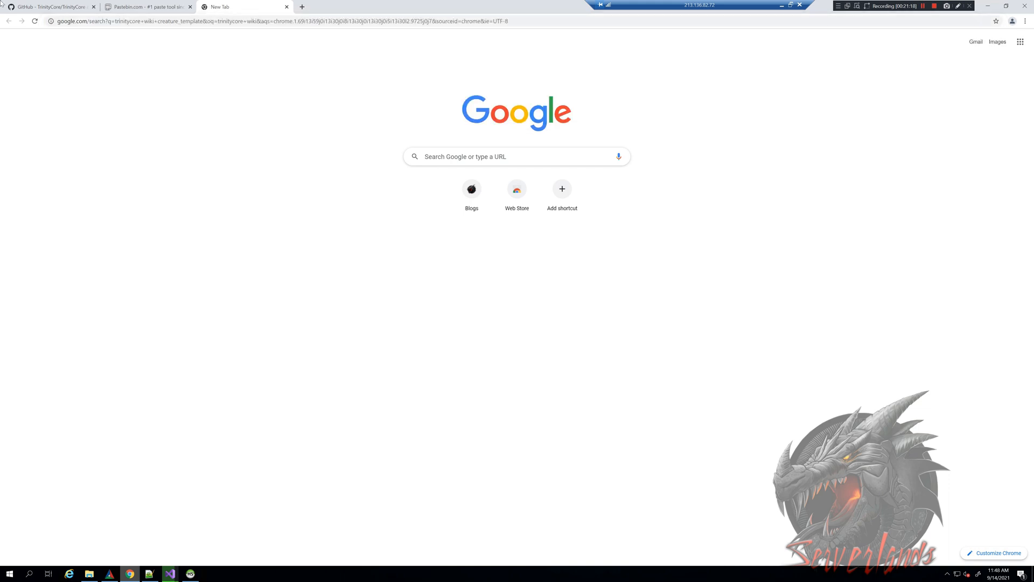
{"action": "mouse_move", "coordinate": [212, 447]}
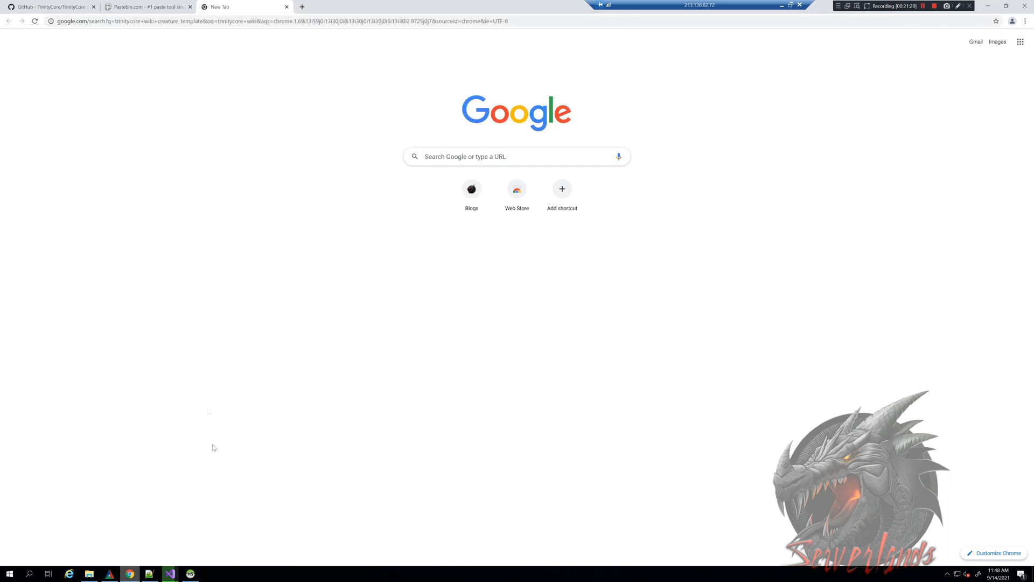
{"action": "key", "text": "Return"}
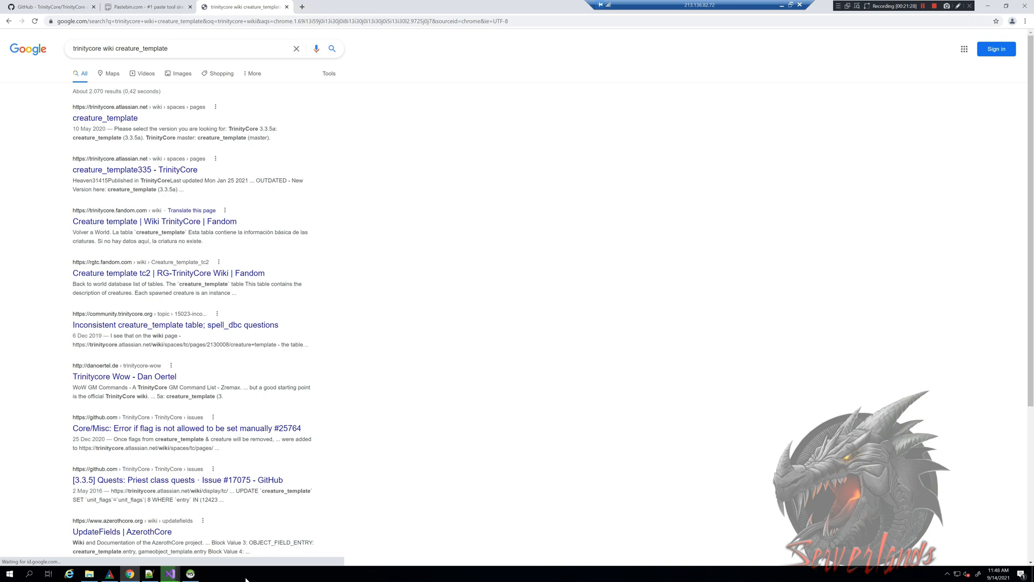
{"action": "right_click", "coordinate": [248, 573]}
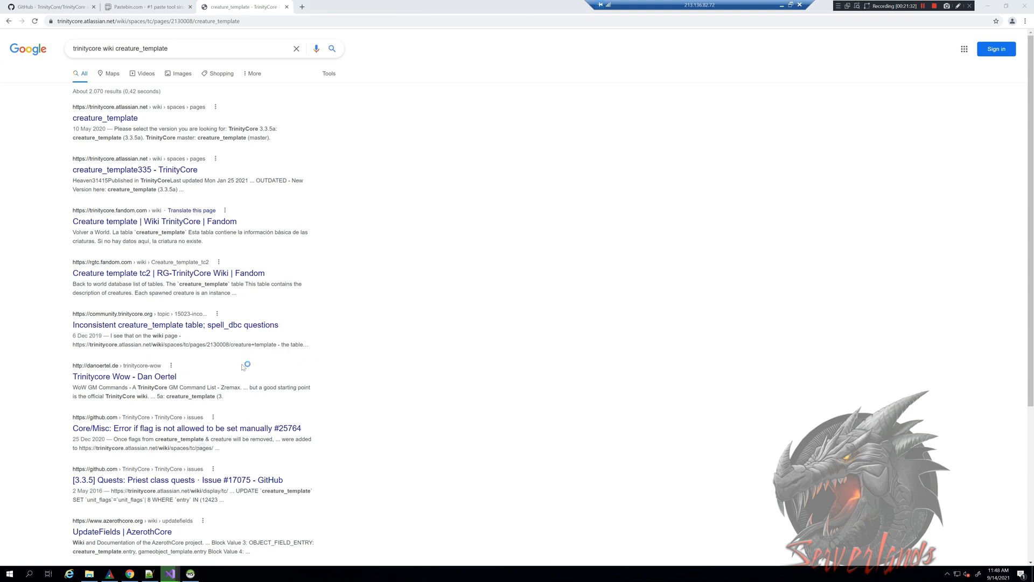
{"action": "left_click", "coordinate": [104, 118]}
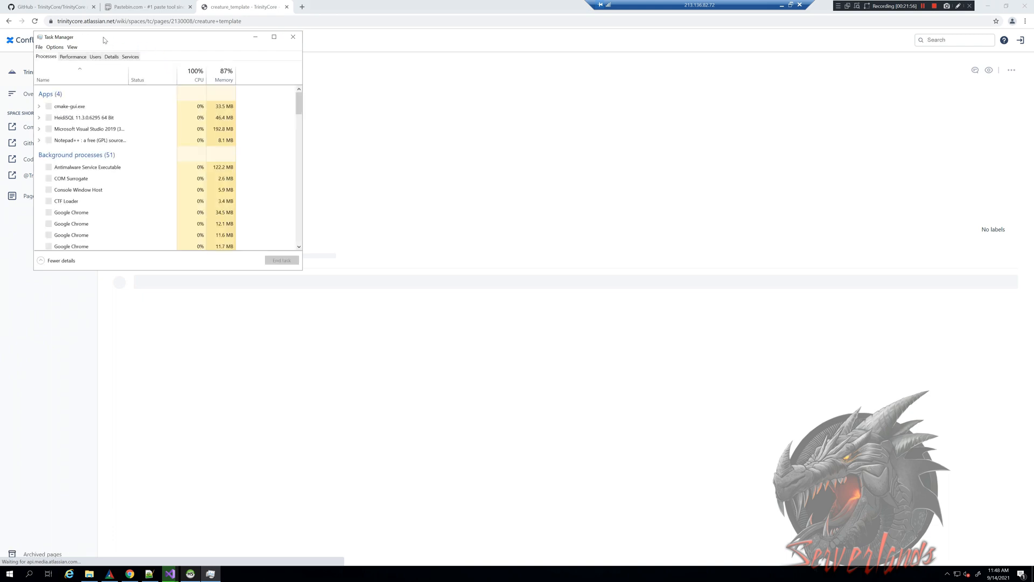
{"action": "mouse_move", "coordinate": [198, 74]}
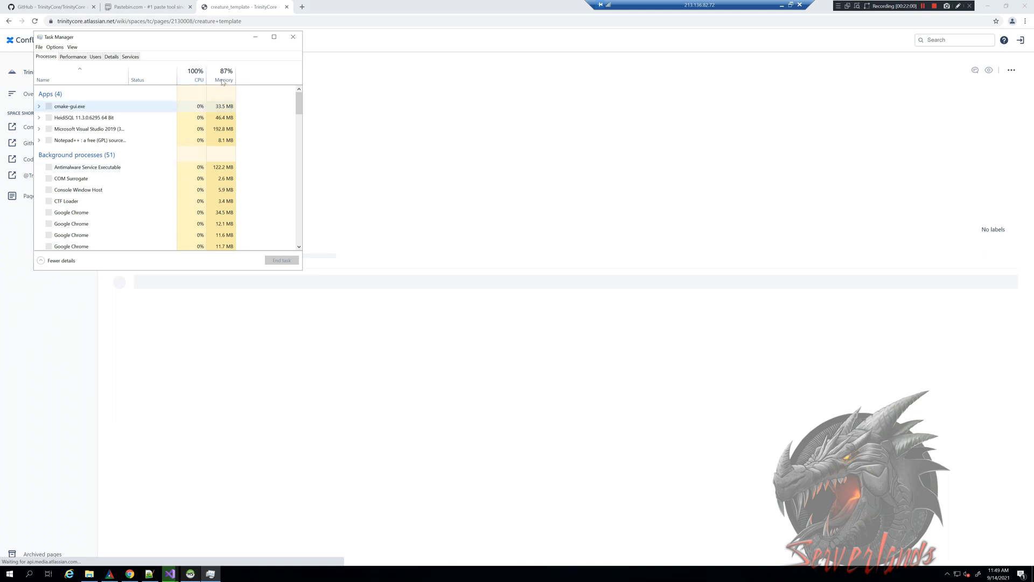
{"action": "mouse_move", "coordinate": [240, 82]}
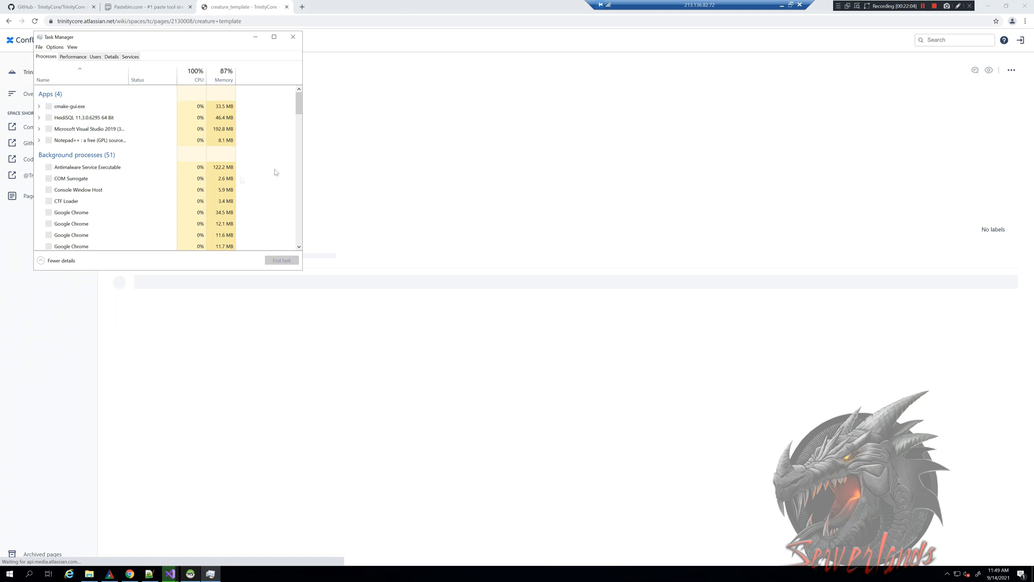
Dismiss Task Manager so the creature_template wiki page shows again.
{"action": "left_click", "coordinate": [292, 36]}
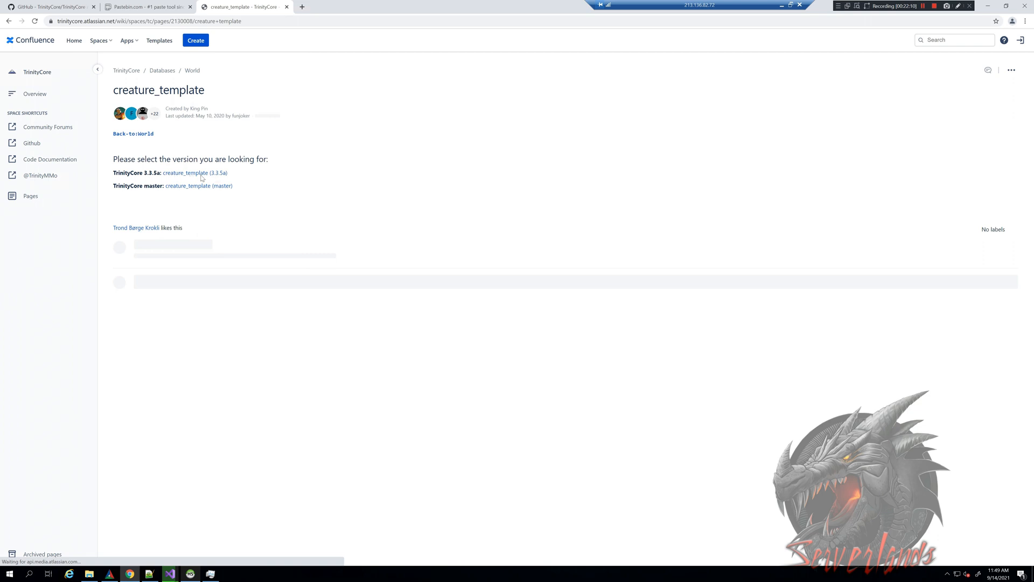
Open the 3.3.5a creature_template wiki page and close Task Manager again.
{"action": "left_click", "coordinate": [194, 173]}
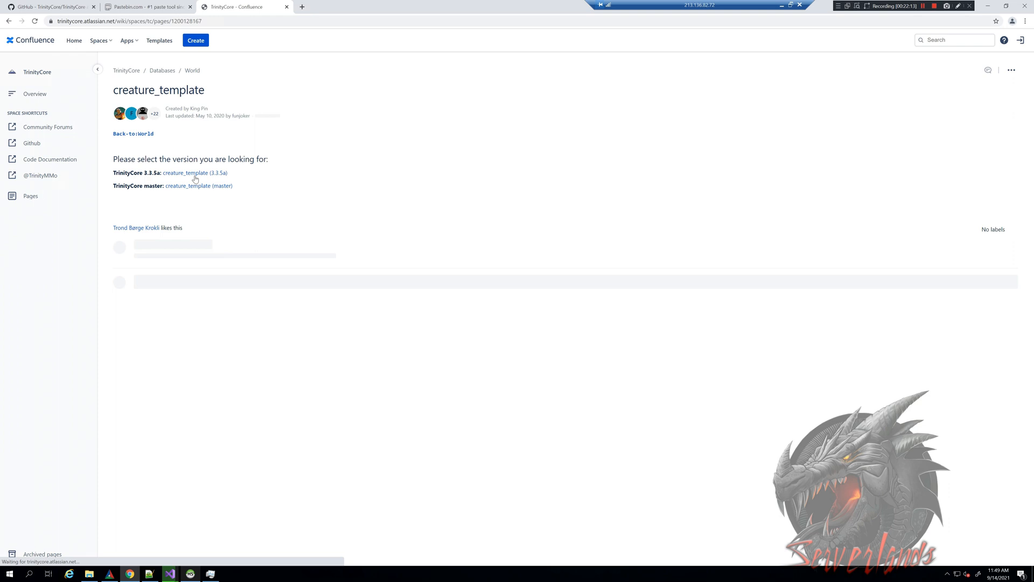
{"action": "mouse_move", "coordinate": [225, 551]}
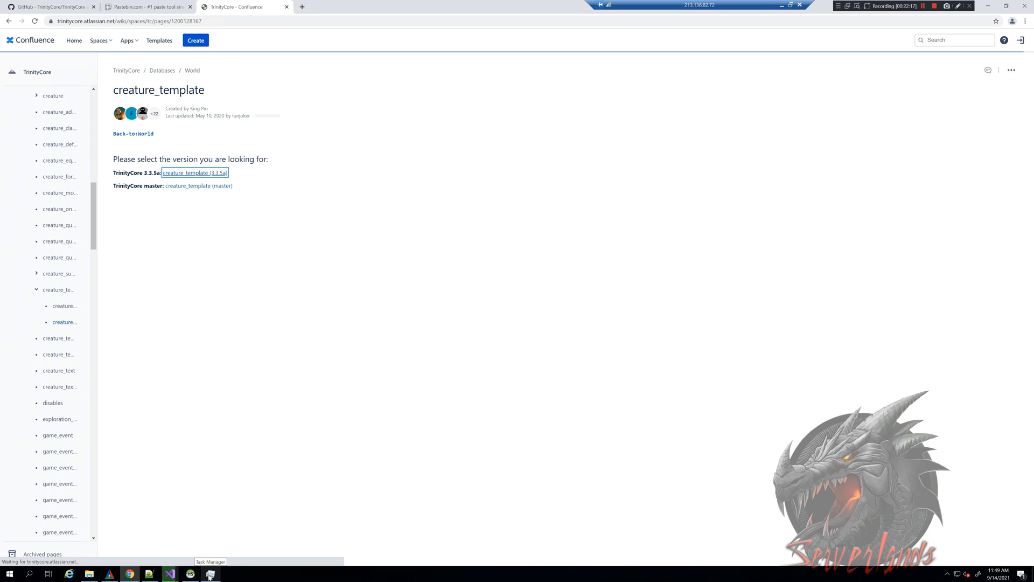
{"action": "left_click", "coordinate": [210, 572]}
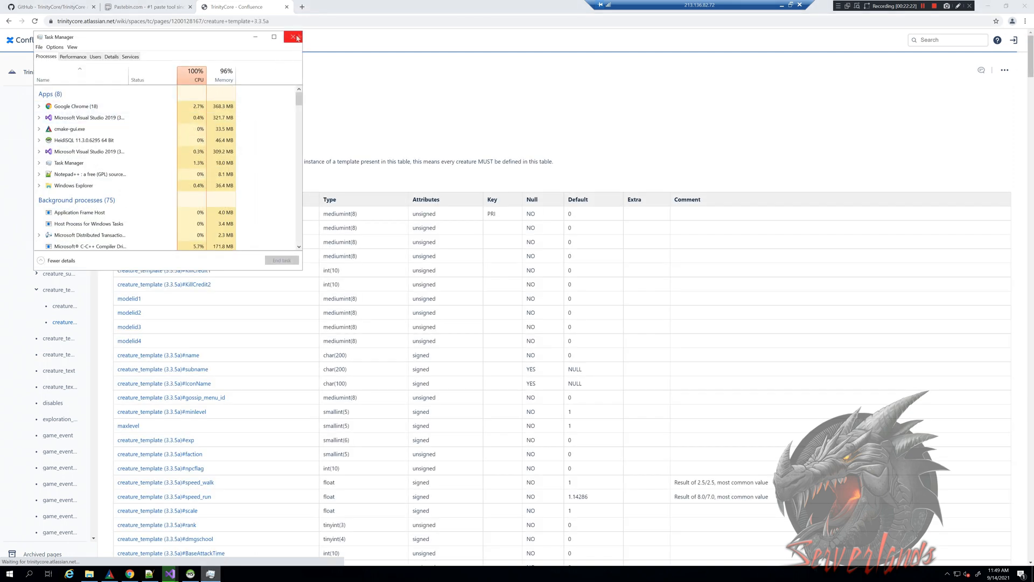
{"action": "left_click", "coordinate": [293, 37]}
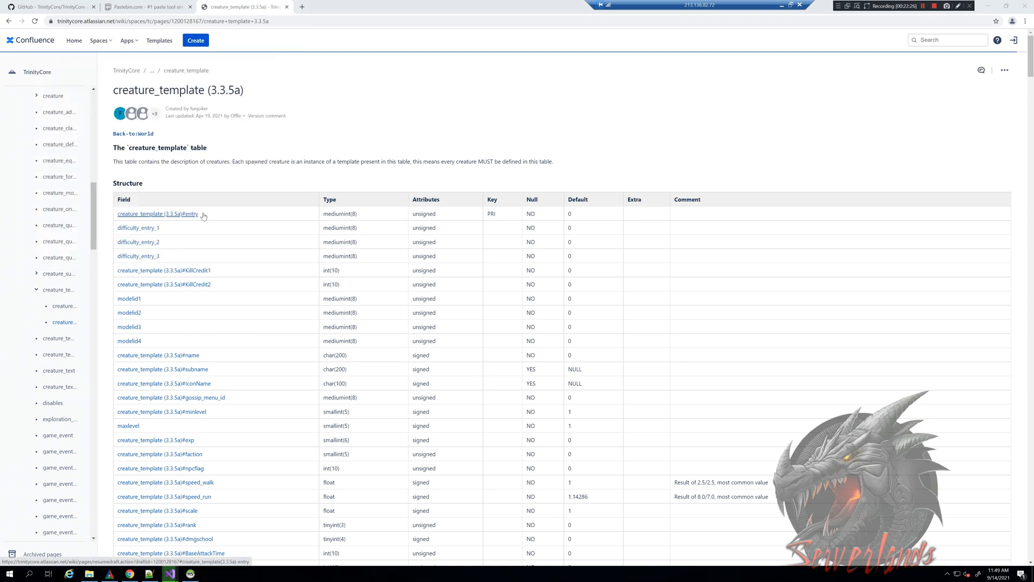
Scroll the wiki page to its Structure table of fields, then switch back to HeidiSQL.
{"action": "double_click", "coordinate": [181, 213]}
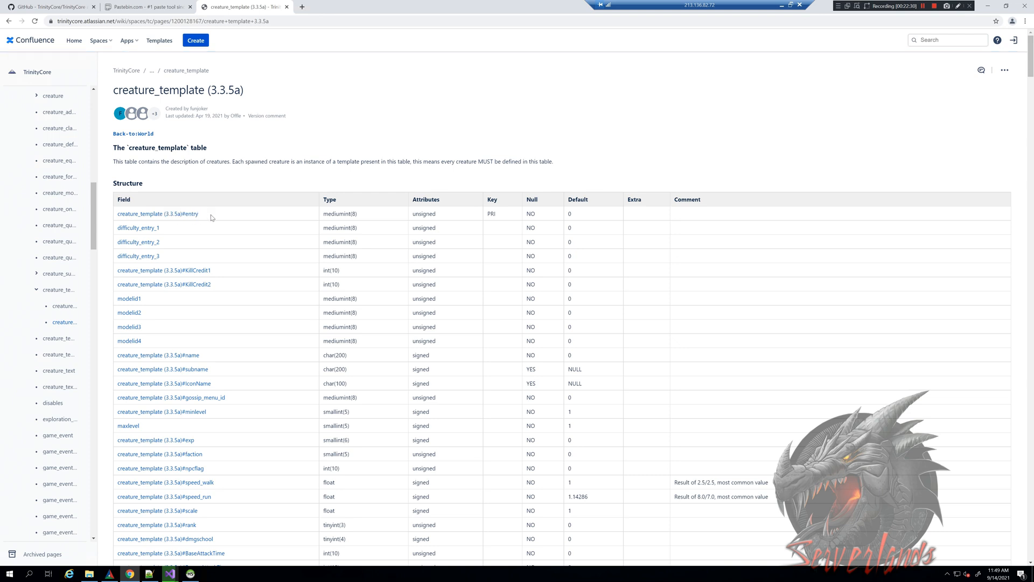
{"action": "scroll", "scroll_direction": "down", "scroll_amount": 3}
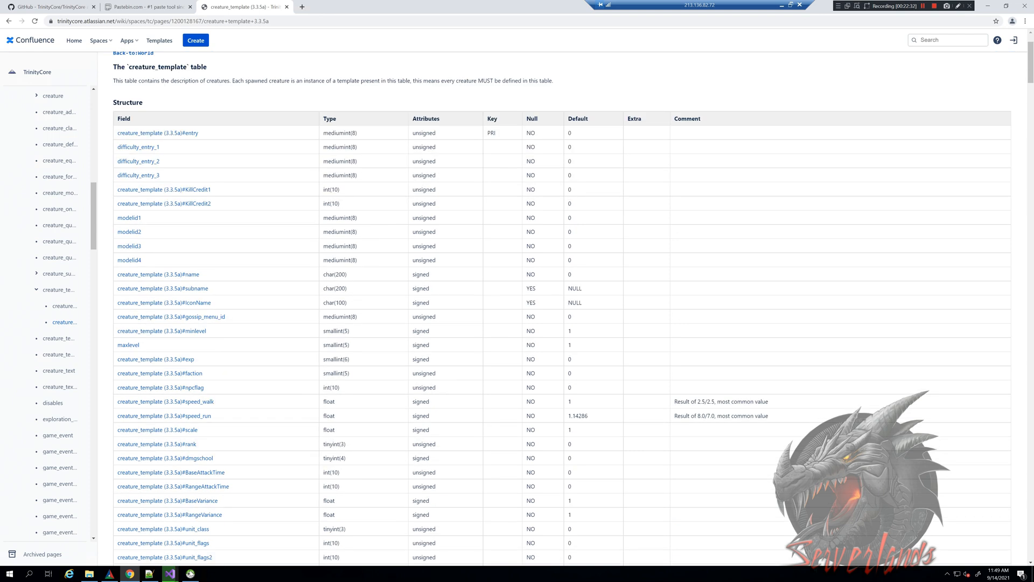
{"action": "left_click", "coordinate": [189, 572]}
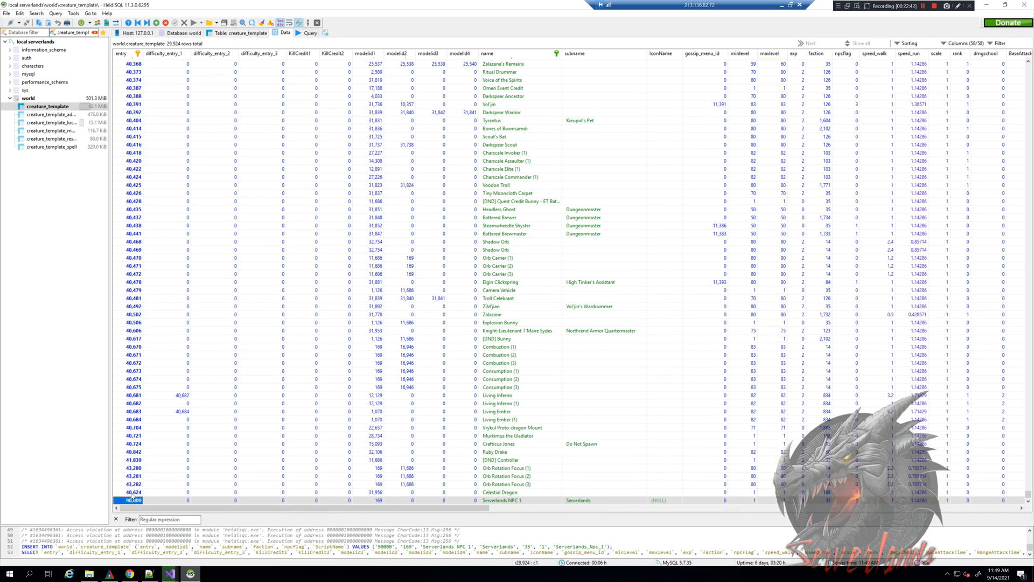
Select the saved entry 90,000 Serverlands NPC 1 row at the bottom of the grid.
{"action": "left_click", "coordinate": [131, 492]}
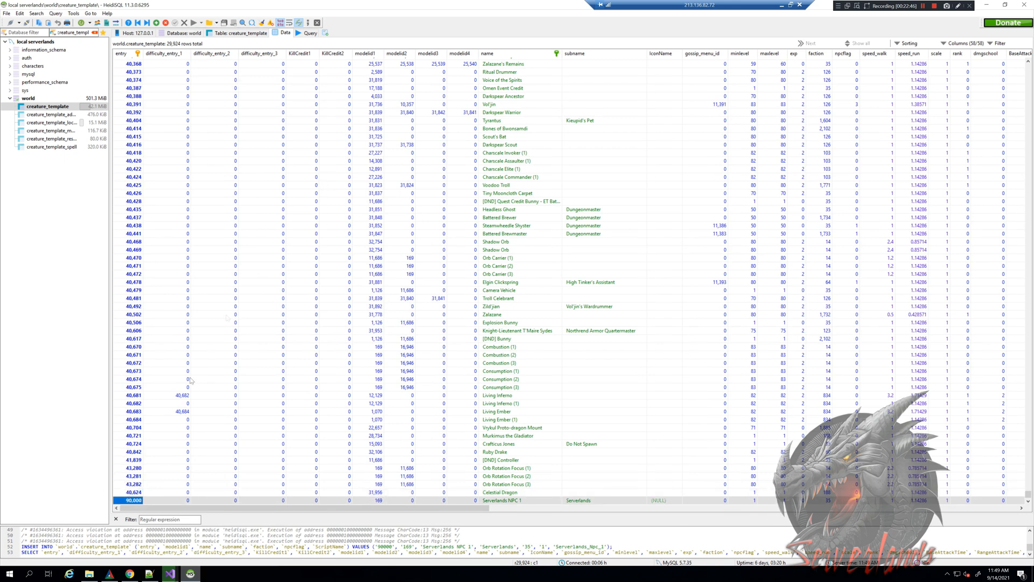
{"action": "mouse_move", "coordinate": [131, 500]}
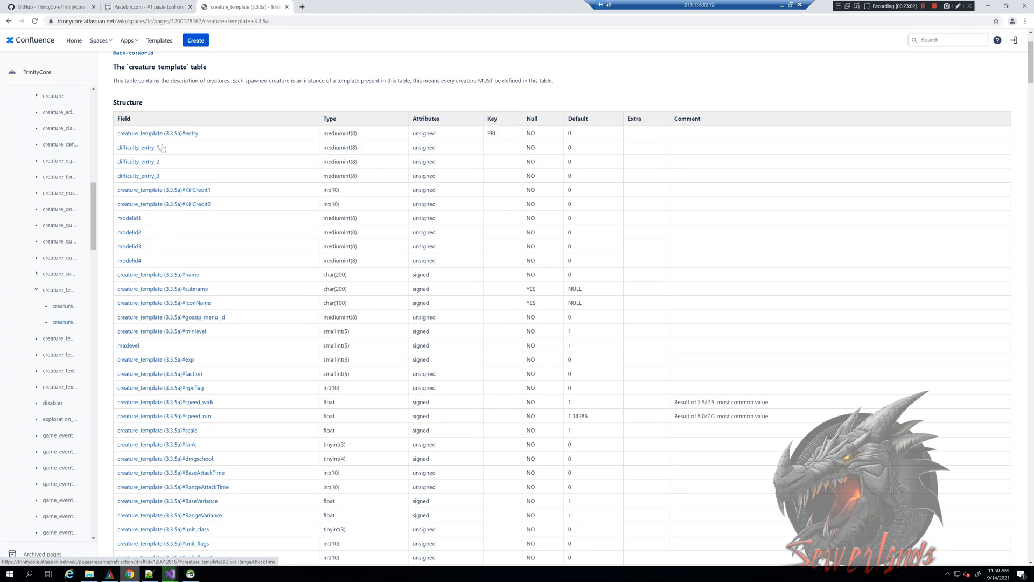
{"action": "mouse_move", "coordinate": [136, 139]}
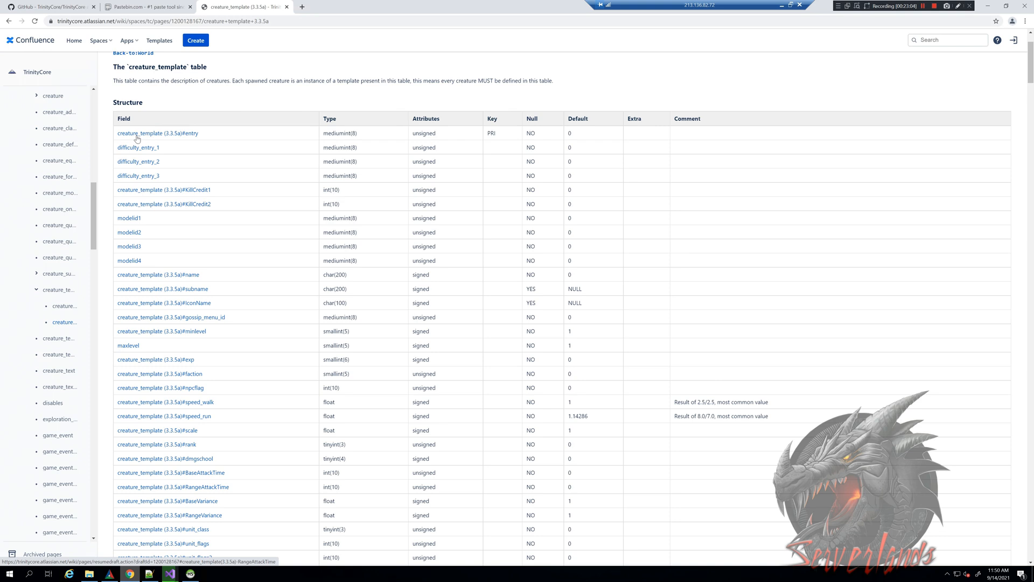
{"action": "mouse_move", "coordinate": [155, 204]}
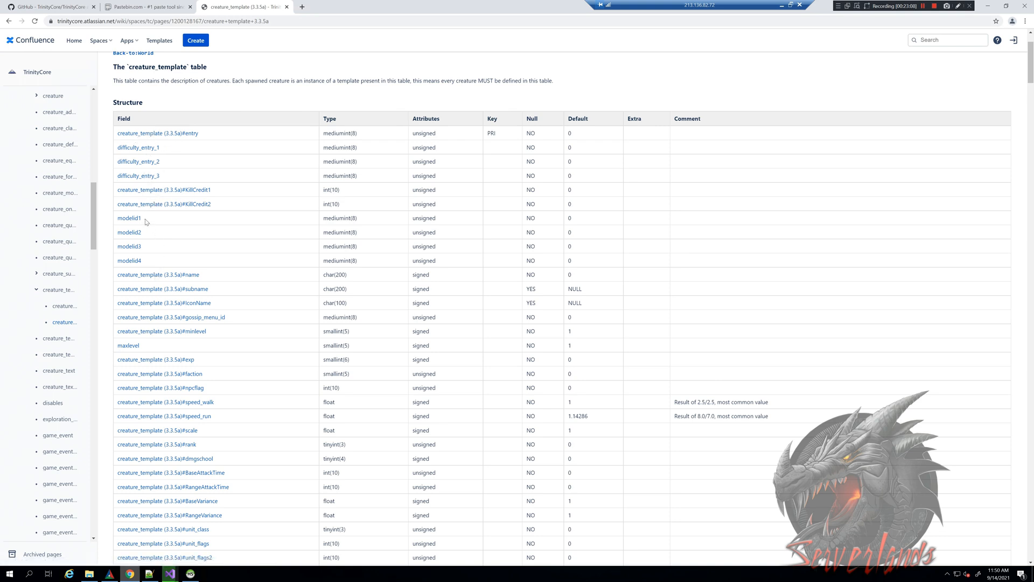
Read the creature_template 3.3.5a field table and follow the faction field's link.
{"action": "double_click", "coordinate": [129, 219]}
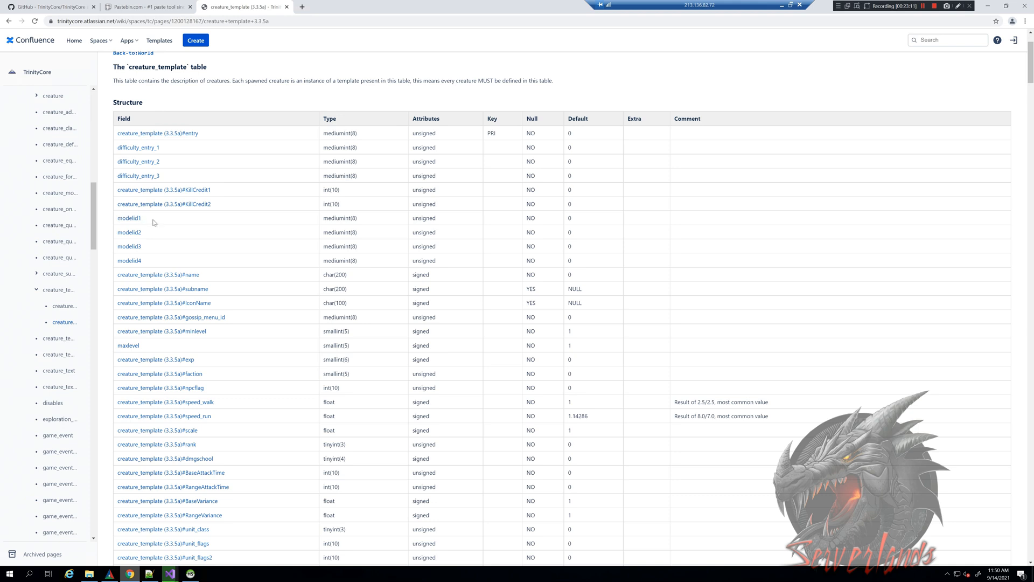
{"action": "mouse_move", "coordinate": [167, 291]}
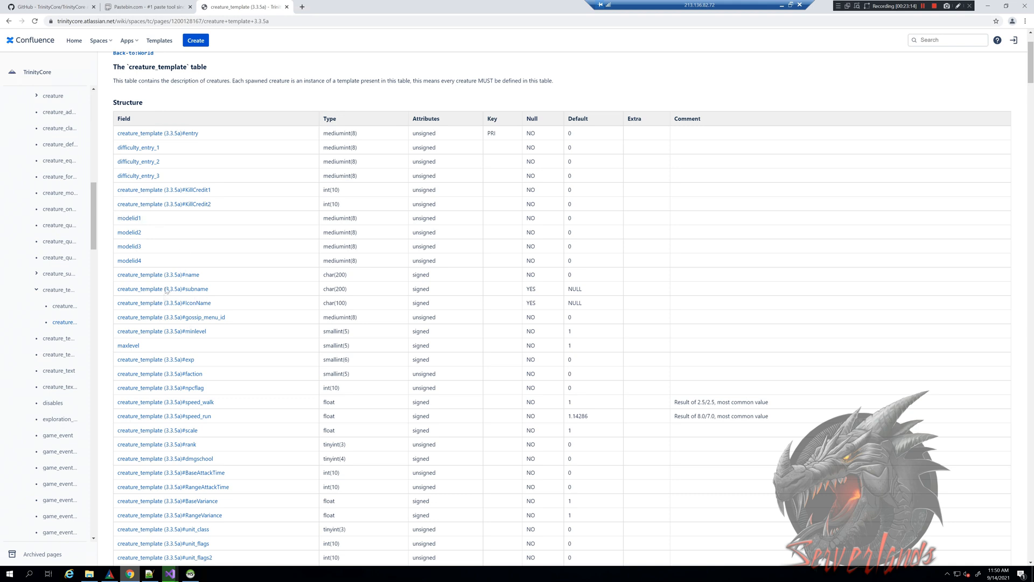
{"action": "mouse_move", "coordinate": [130, 268]}
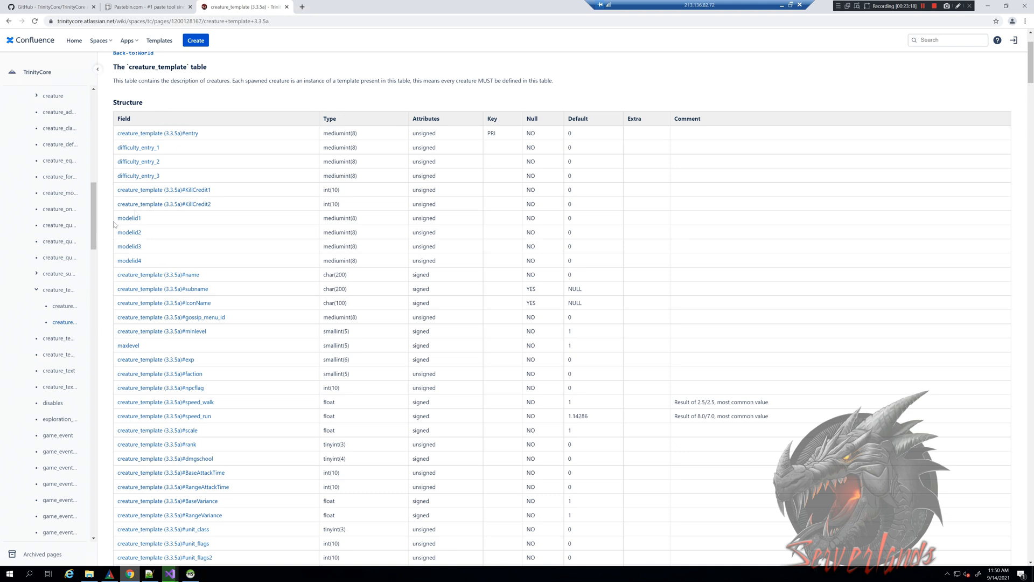
{"action": "mouse_move", "coordinate": [267, 301]}
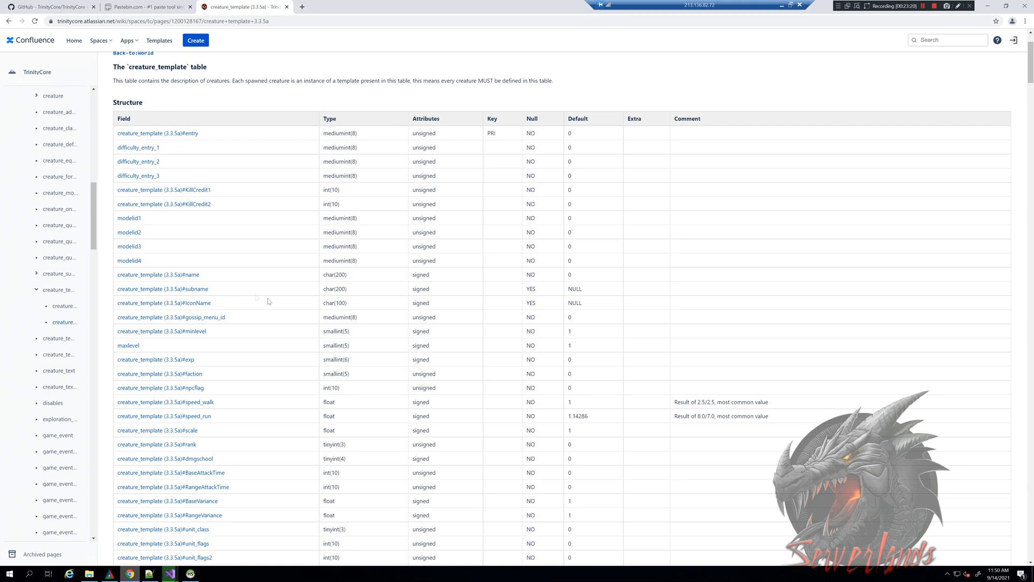
{"action": "mouse_move", "coordinate": [163, 288]}
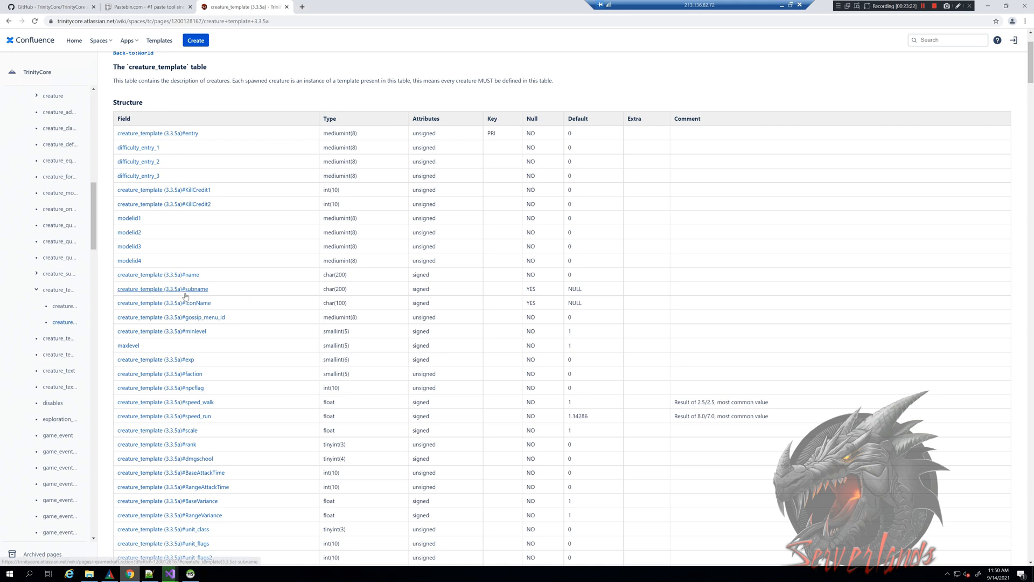
{"action": "scroll", "scroll_direction": "down", "scroll_amount": 3}
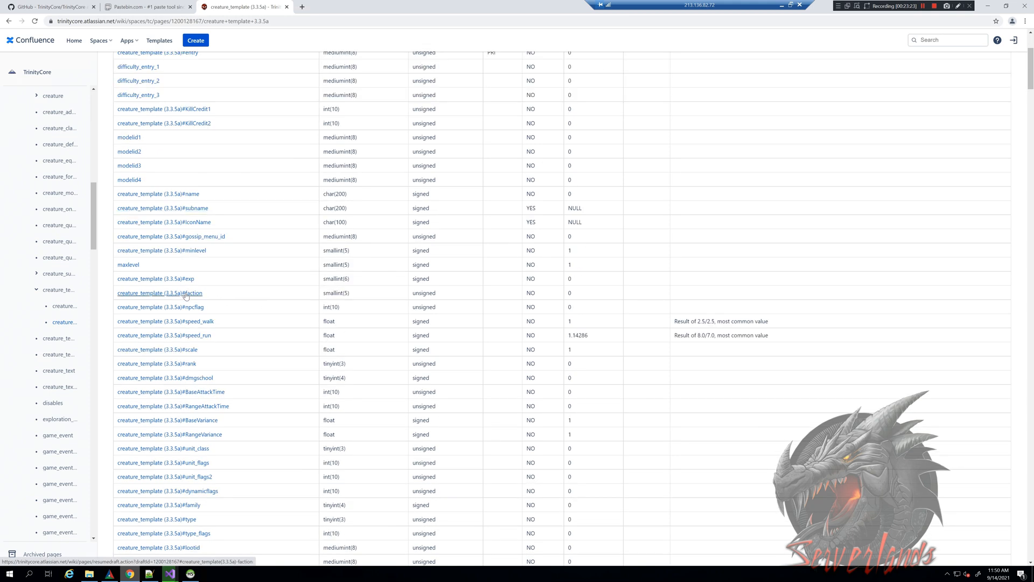
{"action": "scroll", "scroll_direction": "down", "scroll_amount": 3}
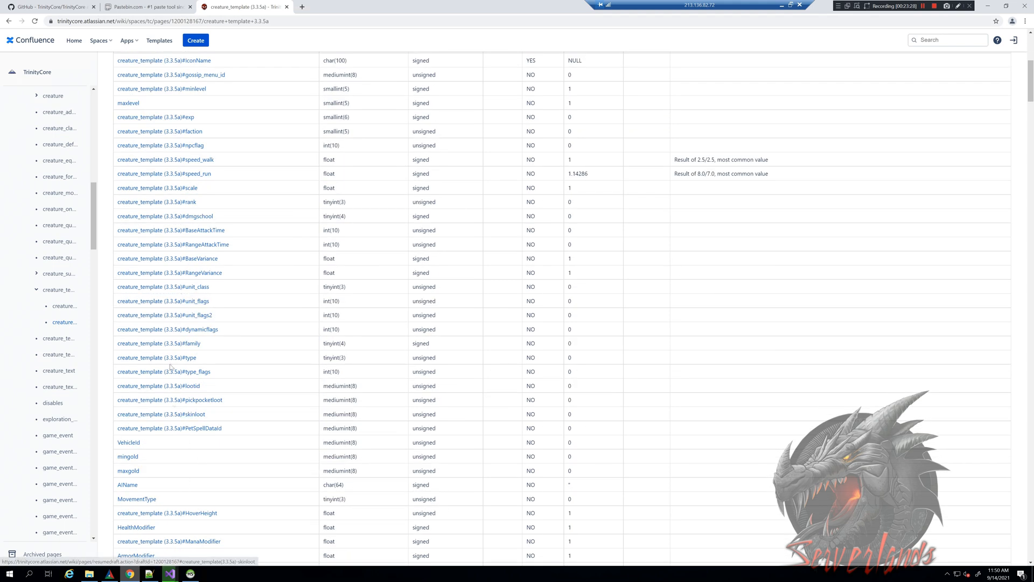
{"action": "scroll", "scroll_direction": "down", "scroll_amount": 3}
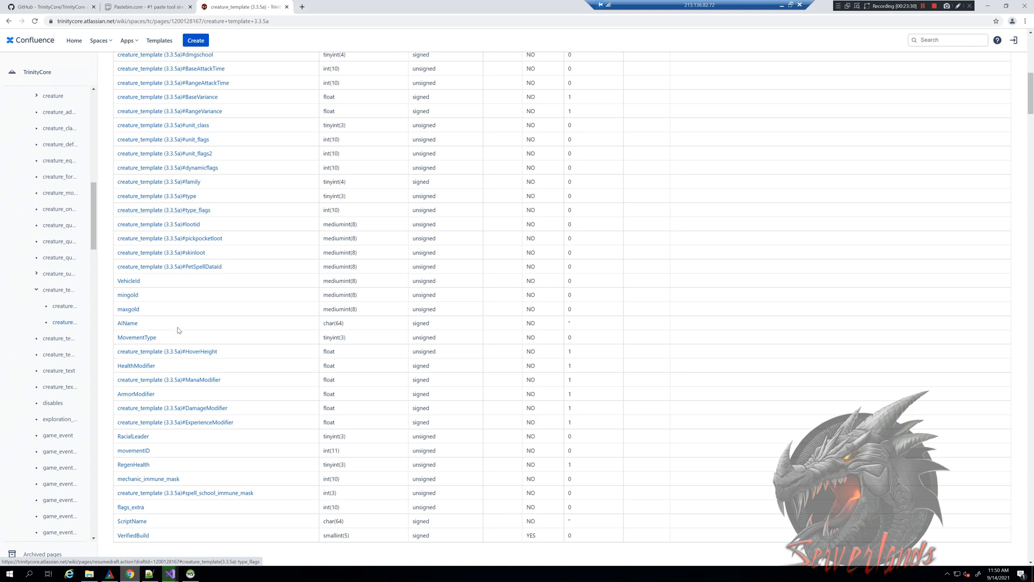
{"action": "scroll", "scroll_direction": "up", "scroll_amount": 3}
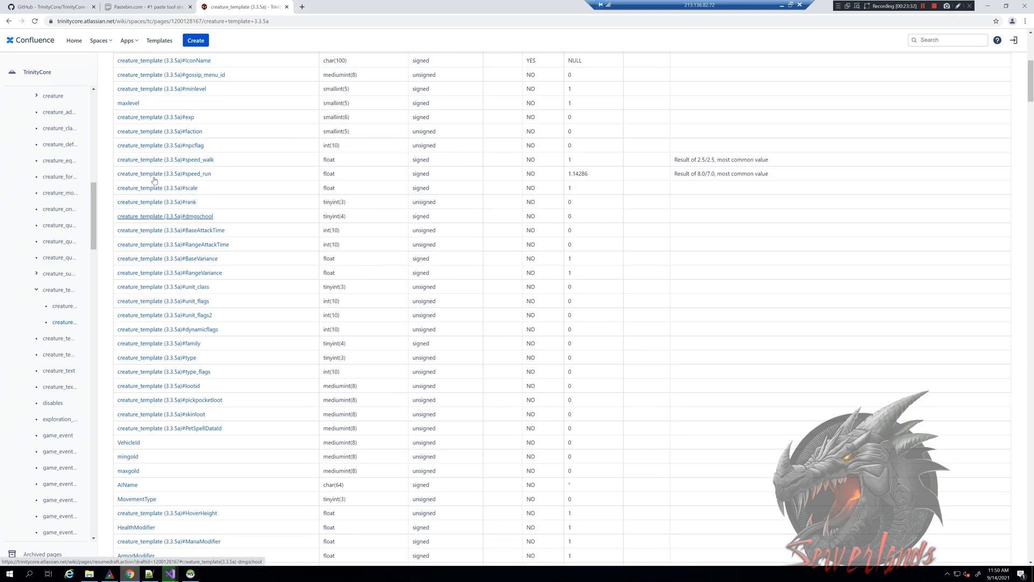
{"action": "mouse_move", "coordinate": [159, 131]}
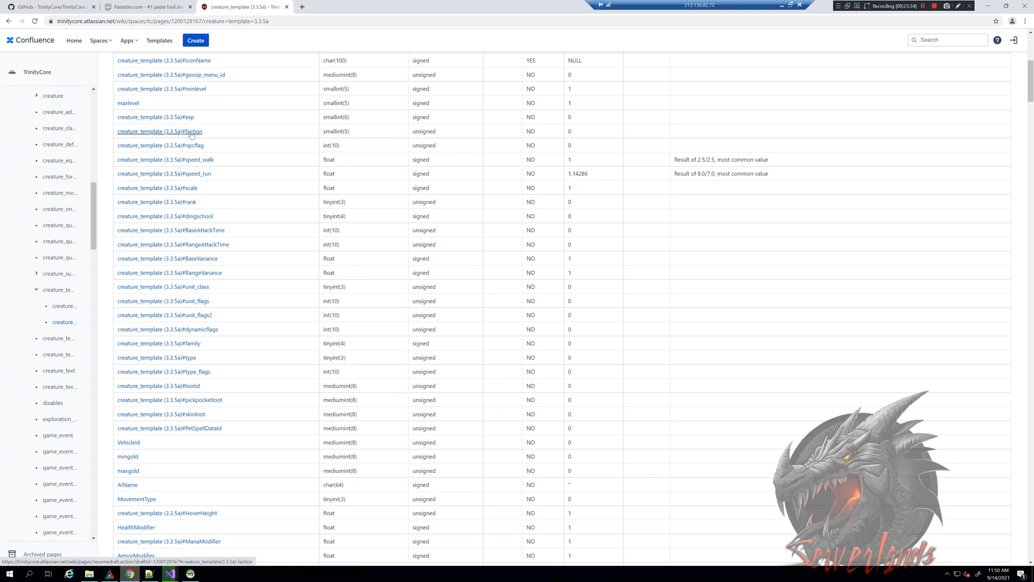
{"action": "mouse_move", "coordinate": [184, 147]}
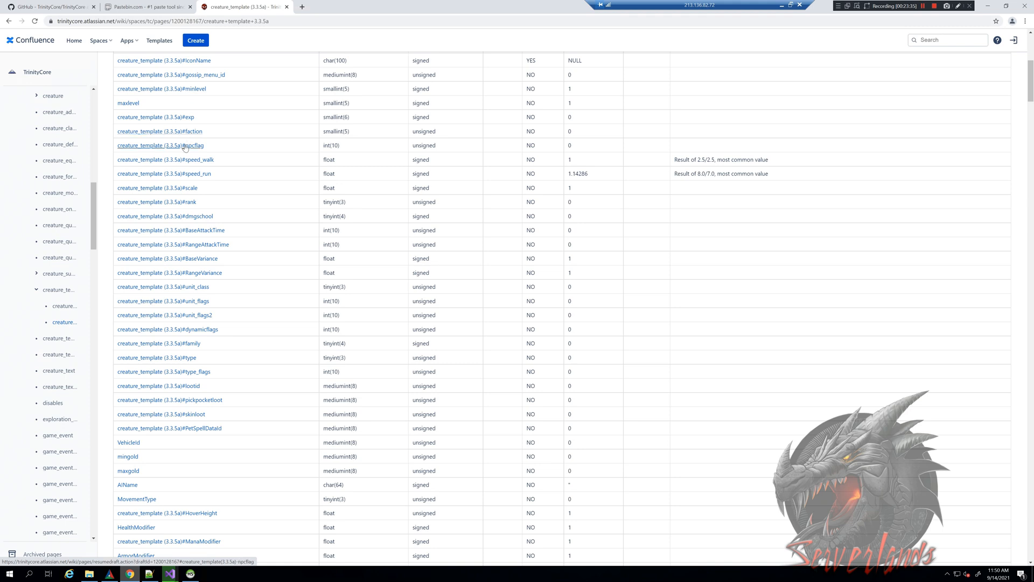
{"action": "mouse_move", "coordinate": [195, 136]}
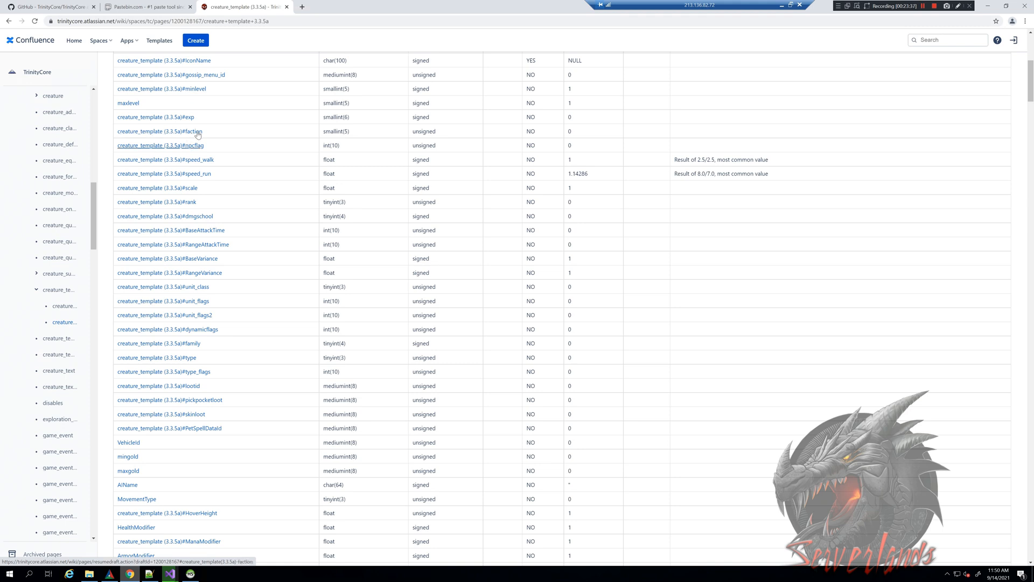
{"action": "left_click", "coordinate": [159, 130]}
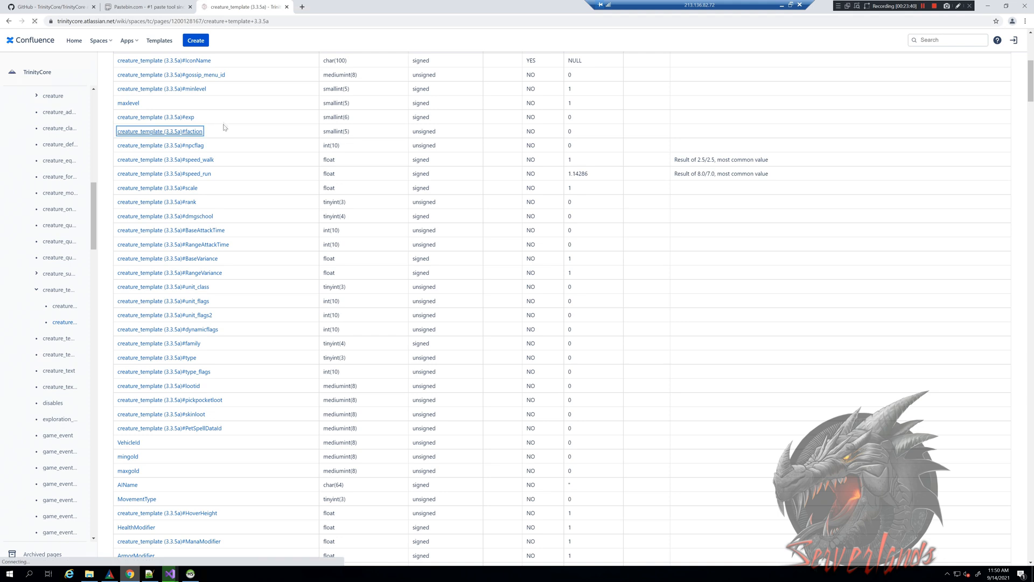
{"action": "mouse_move", "coordinate": [199, 135]}
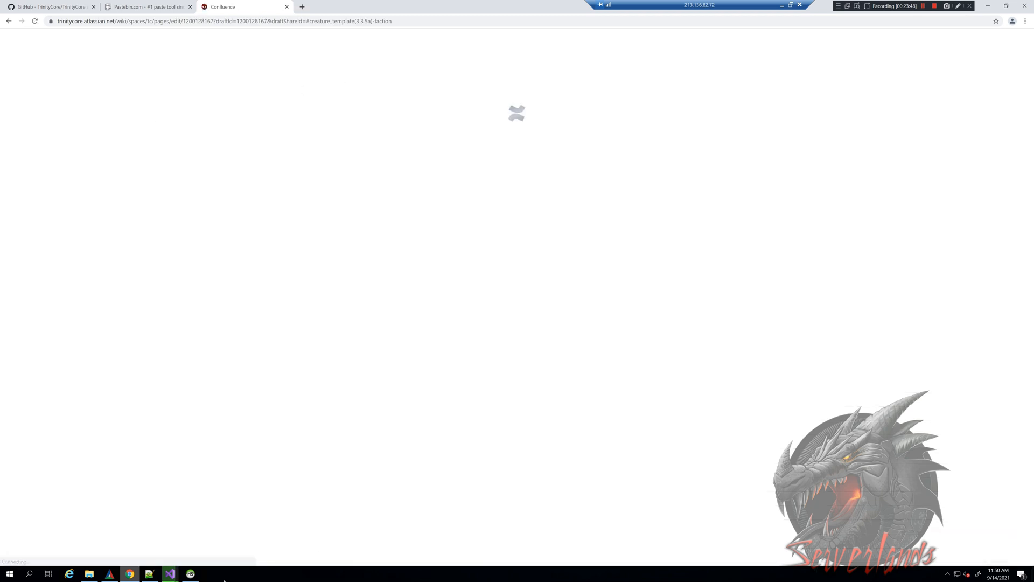
{"action": "mouse_move", "coordinate": [169, 573]}
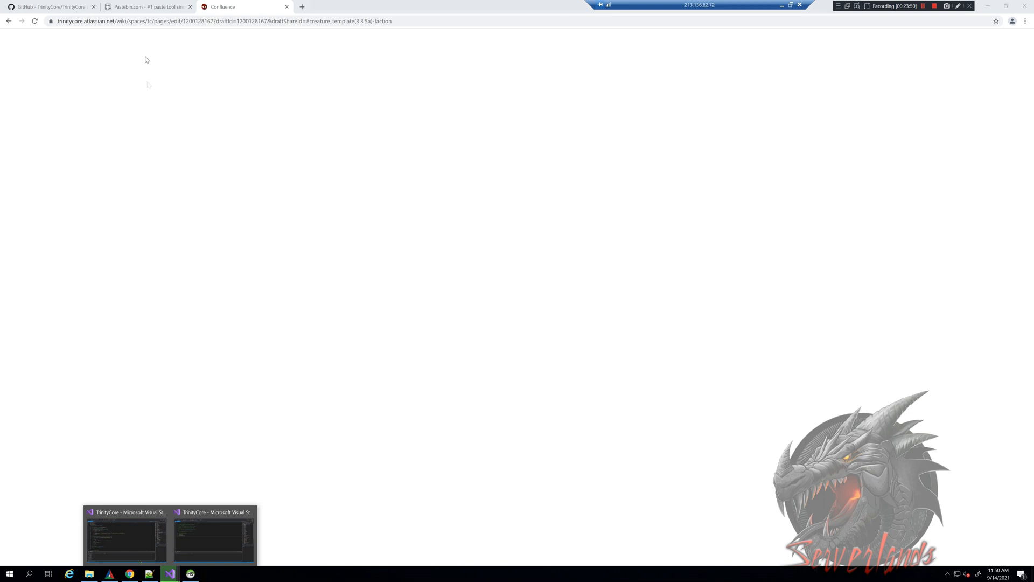
Review the Pastebin gossip script up to its #include lines, then return to the wiki page.
{"action": "left_click", "coordinate": [148, 6]}
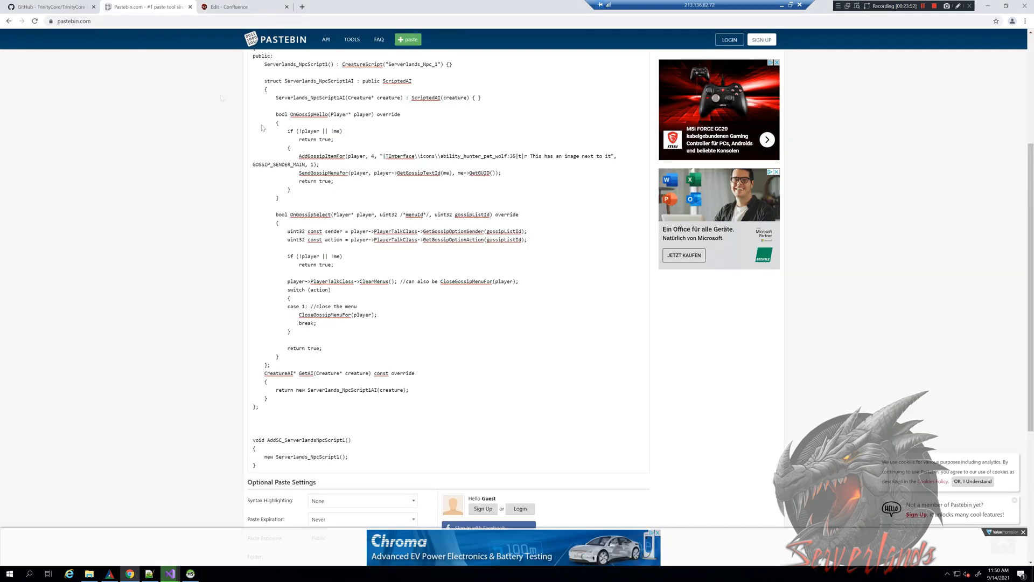
{"action": "scroll", "scroll_direction": "up", "scroll_amount": 3}
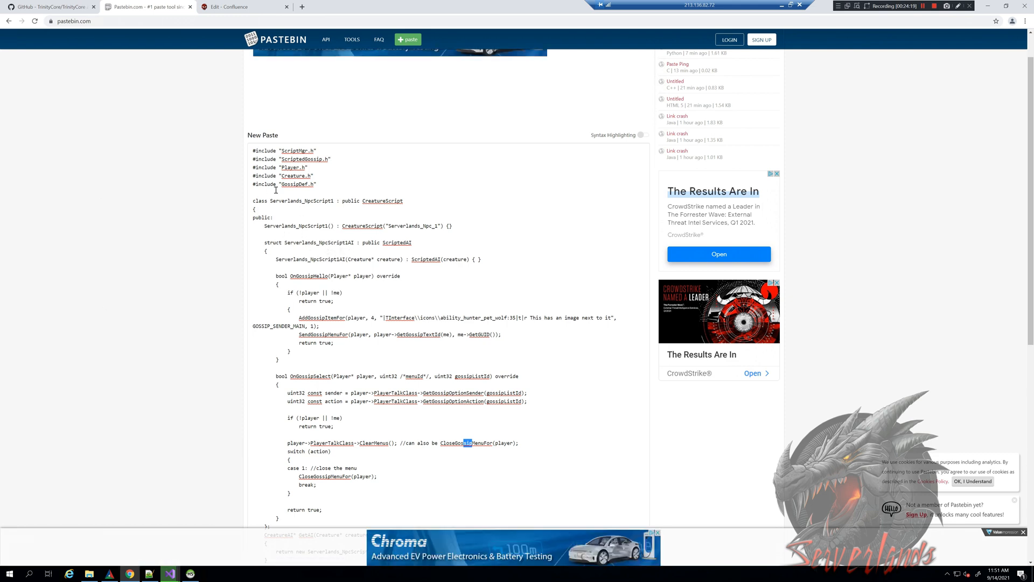
{"action": "left_click", "coordinate": [170, 571]}
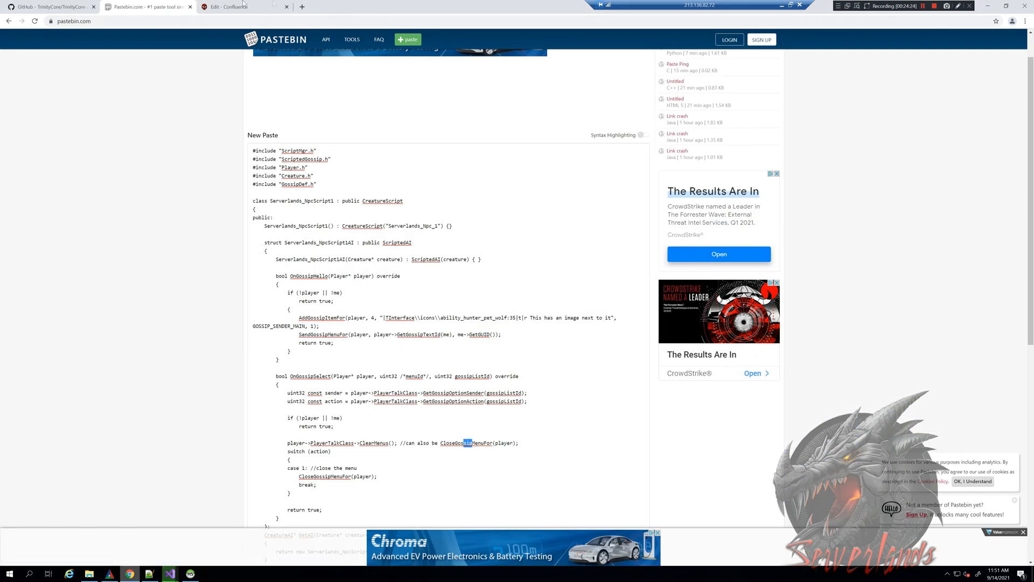
{"action": "left_click", "coordinate": [244, 7]}
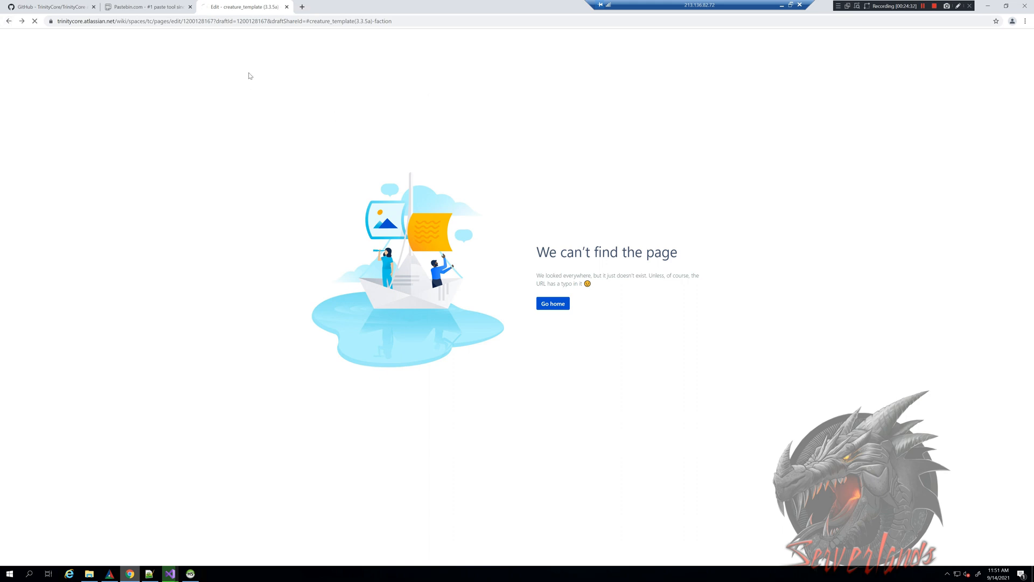
{"action": "mouse_move", "coordinate": [777, 179]}
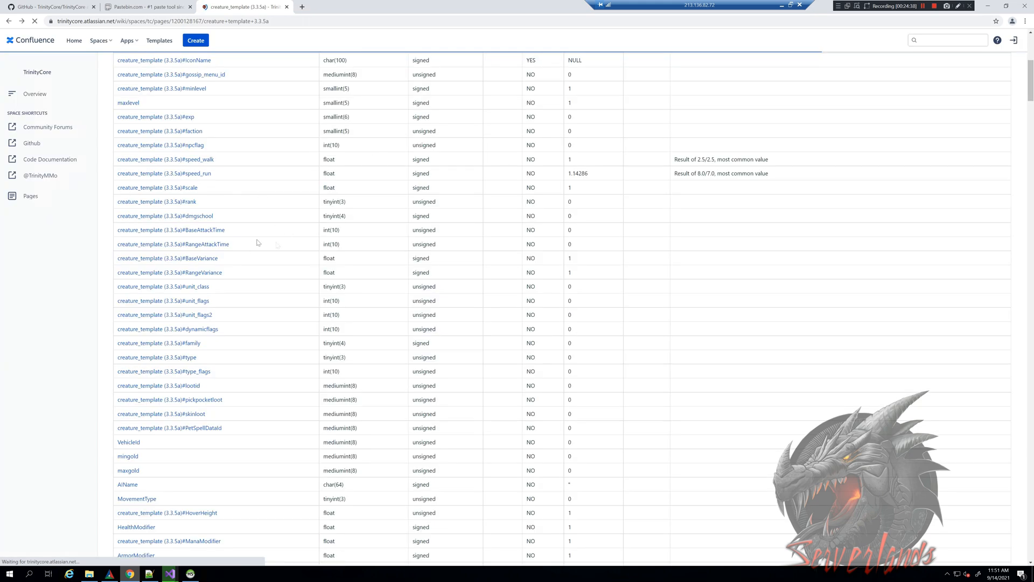
Scroll the creature_template page down to the faction field description.
{"action": "scroll", "scroll_direction": "down", "scroll_amount": 3}
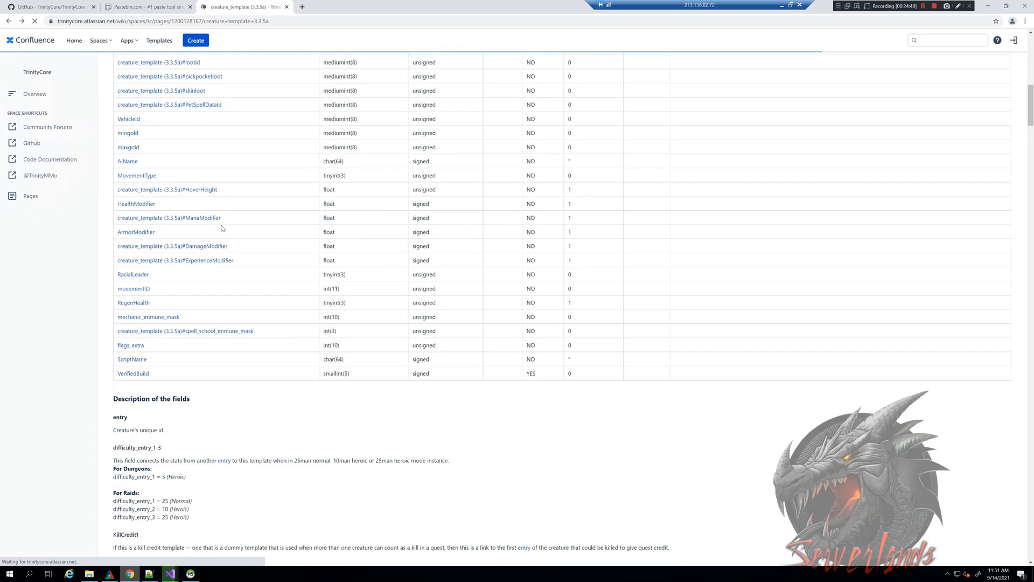
{"action": "scroll", "scroll_direction": "down", "scroll_amount": 3}
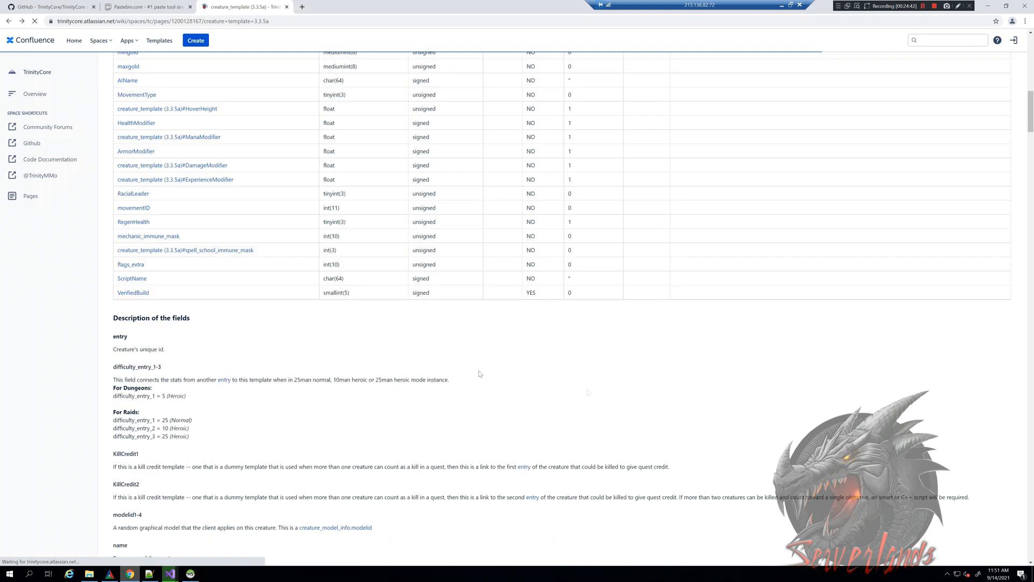
{"action": "mouse_move", "coordinate": [240, 315]}
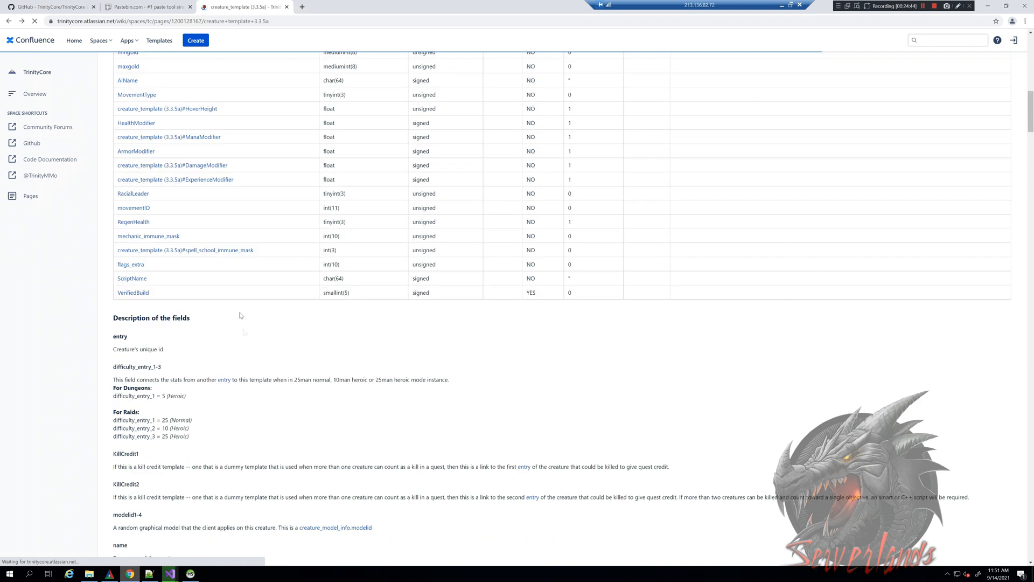
{"action": "mouse_move", "coordinate": [355, 352]}
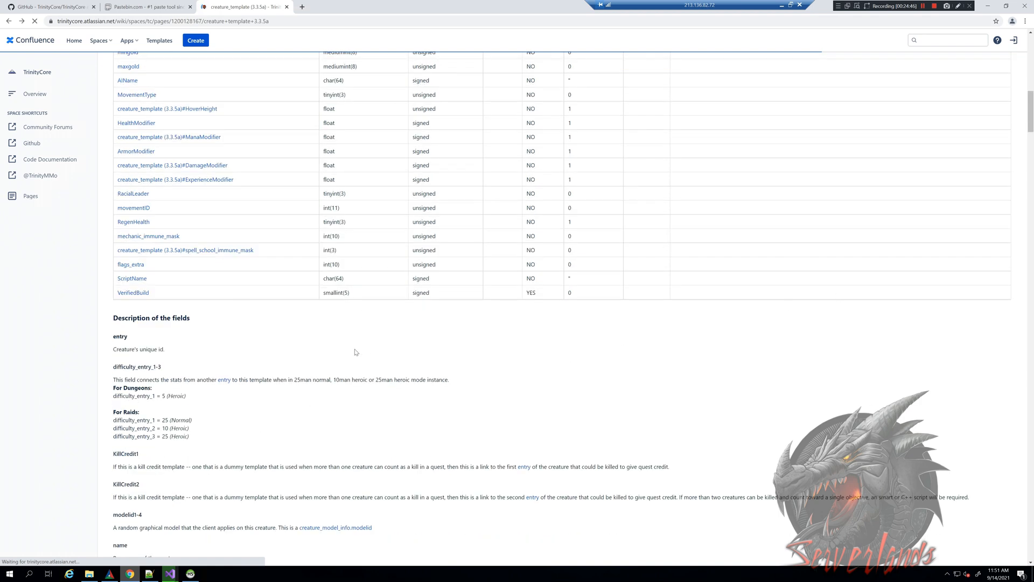
{"action": "scroll", "scroll_direction": "up", "scroll_amount": 3}
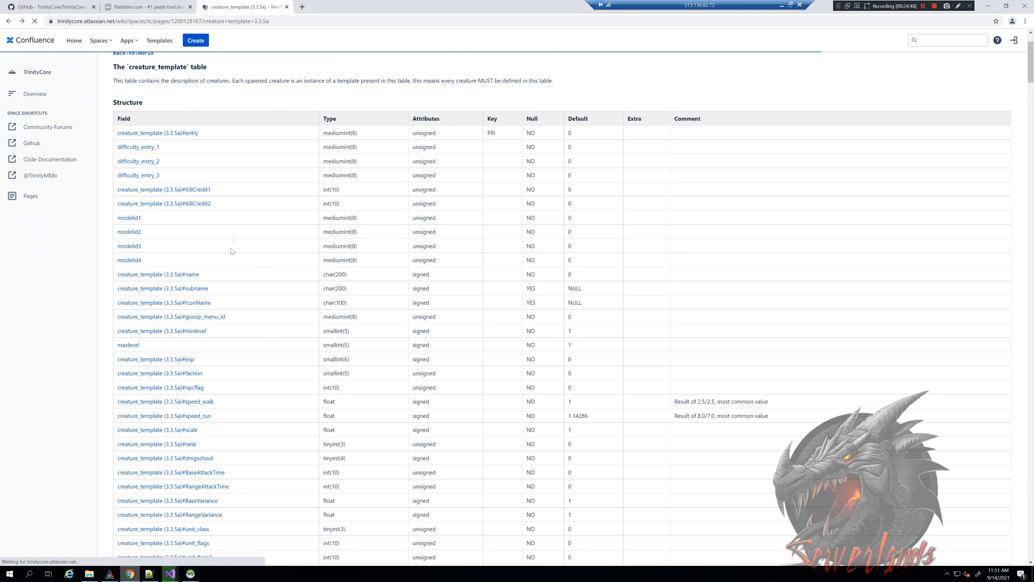
{"action": "mouse_move", "coordinate": [307, 295]}
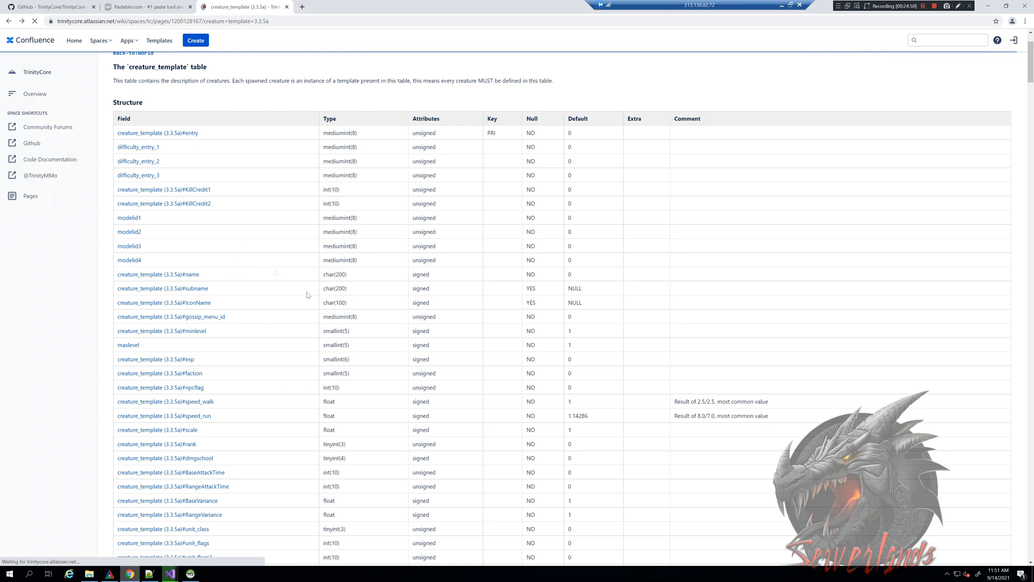
{"action": "mouse_move", "coordinate": [257, 421]}
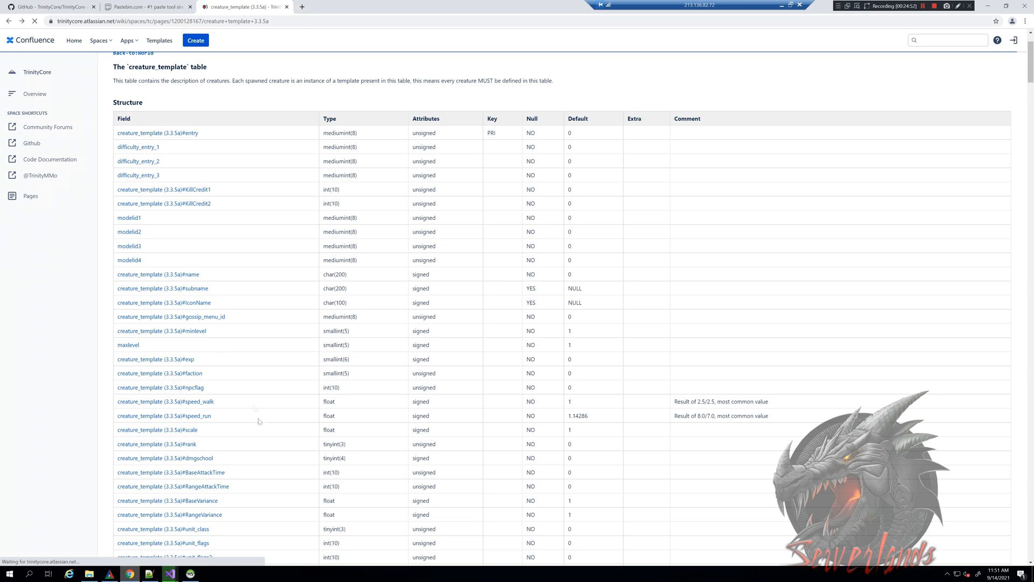
{"action": "scroll", "scroll_direction": "down", "scroll_amount": 3}
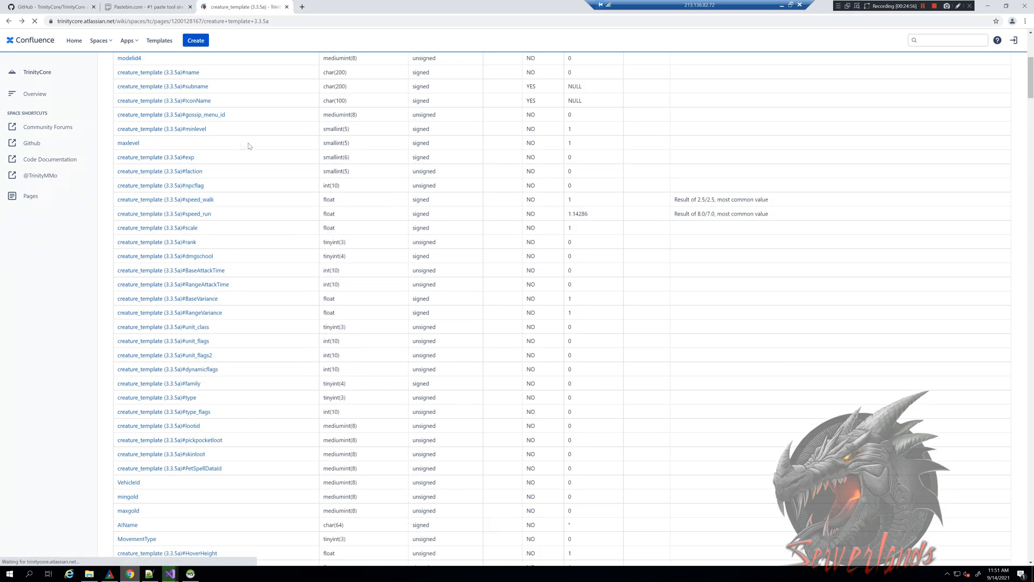
{"action": "scroll", "scroll_direction": "down", "scroll_amount": 3}
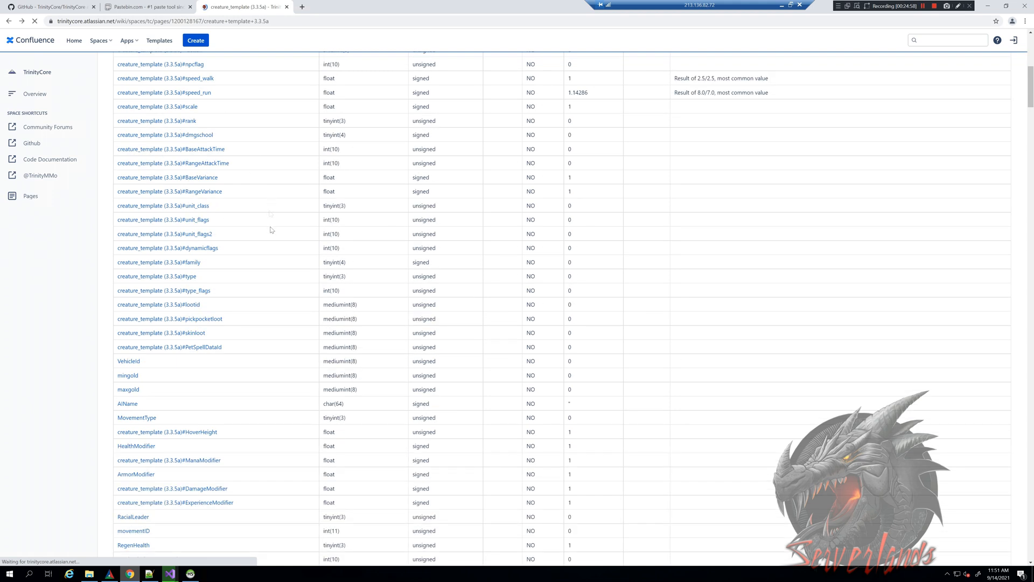
{"action": "scroll", "scroll_direction": "down", "scroll_amount": 3}
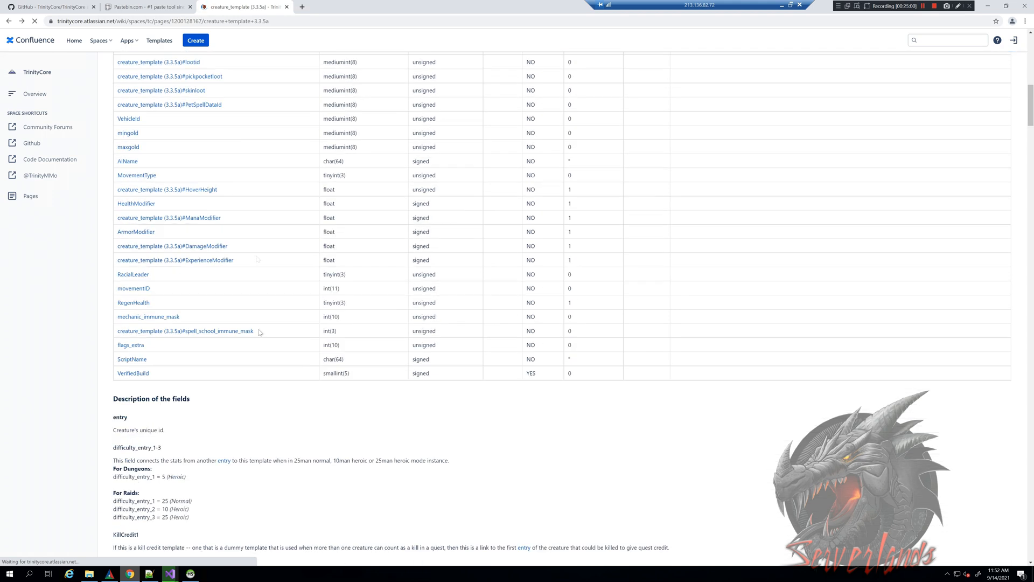
{"action": "scroll", "scroll_direction": "down", "scroll_amount": 3}
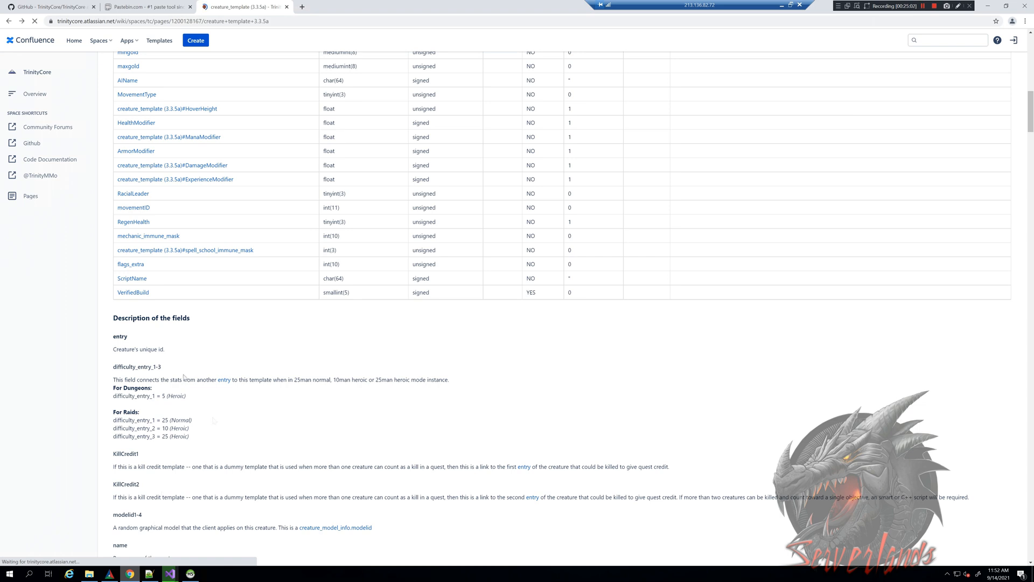
{"action": "scroll", "scroll_direction": "down", "scroll_amount": 3}
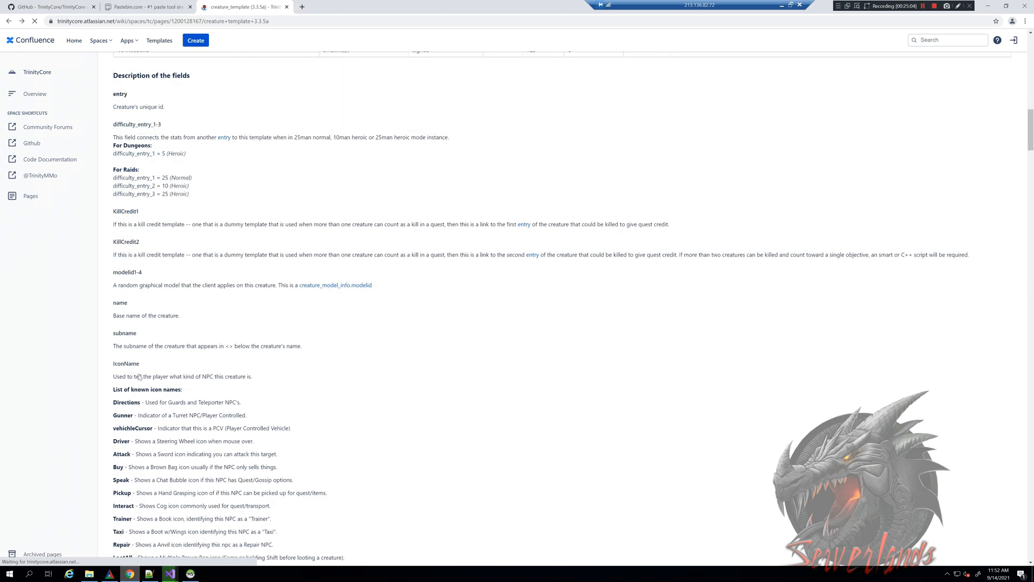
{"action": "scroll", "scroll_direction": "down", "scroll_amount": 3}
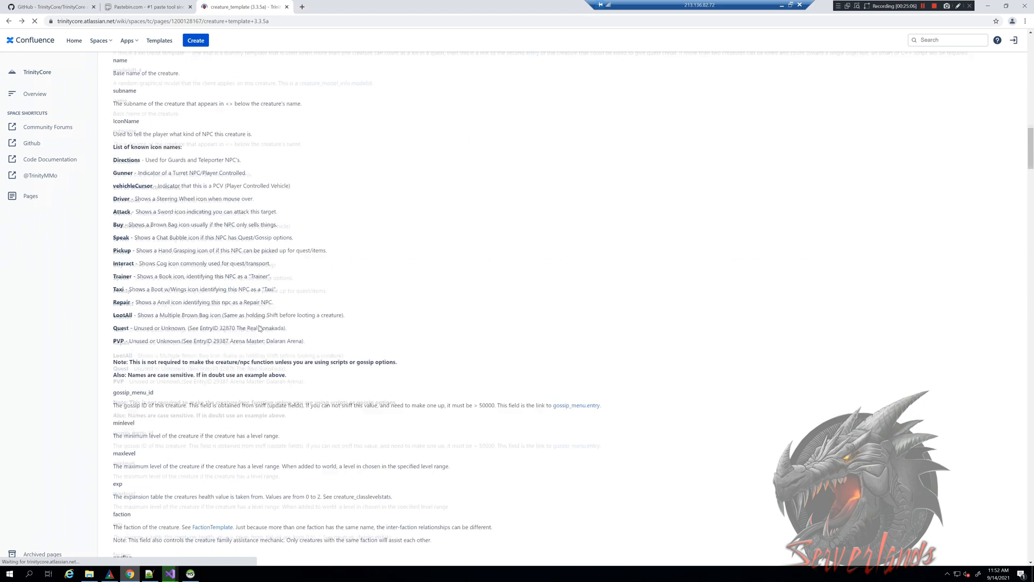
{"action": "scroll", "scroll_direction": "down", "scroll_amount": 3}
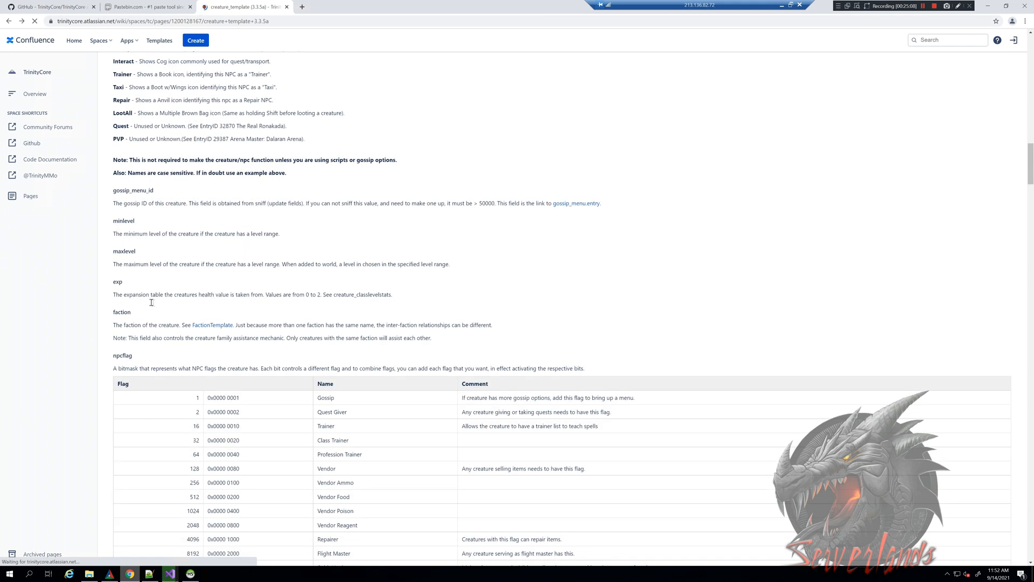
{"action": "scroll", "scroll_direction": "down", "scroll_amount": 3}
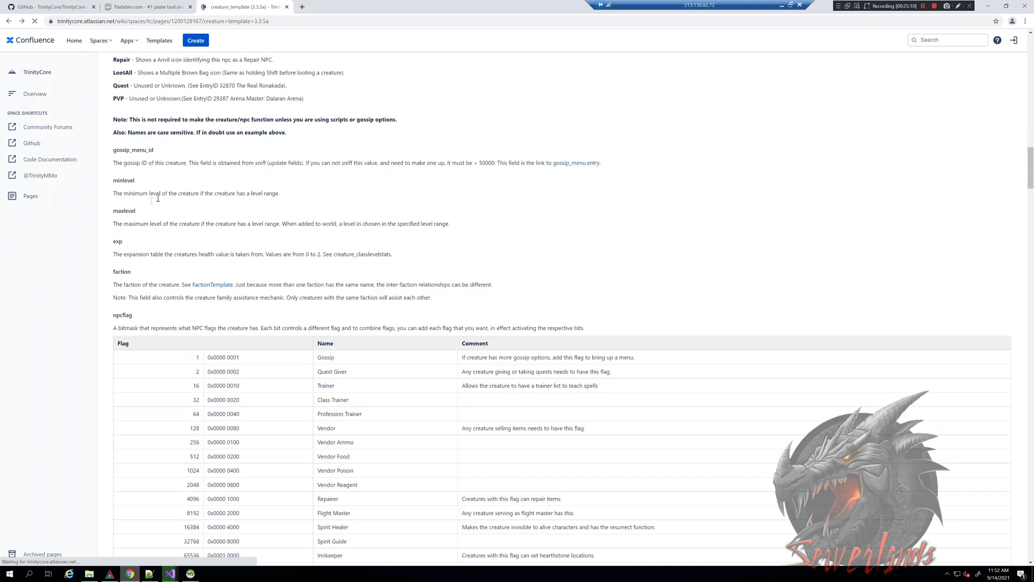
{"action": "mouse_move", "coordinate": [215, 286]}
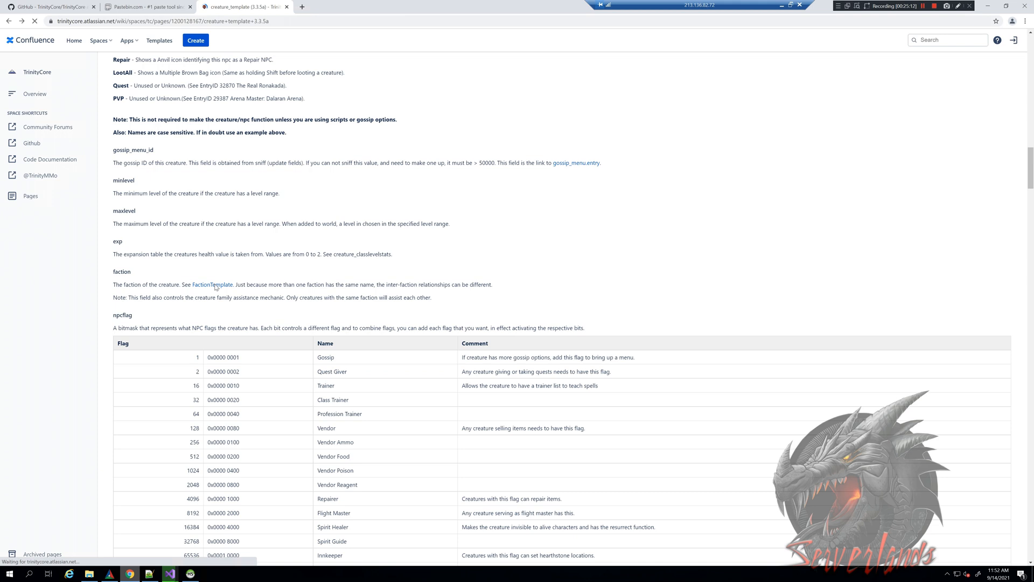
Open the faction description's FactionTemplate link in a new tab.
{"action": "left_click", "coordinate": [31, 196]}
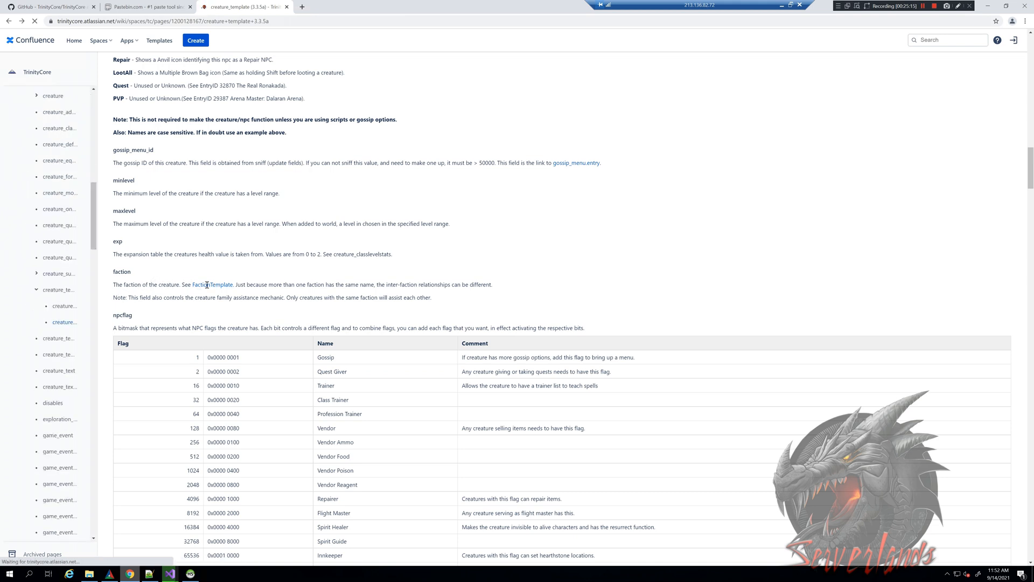
{"action": "left_click", "coordinate": [213, 285]}
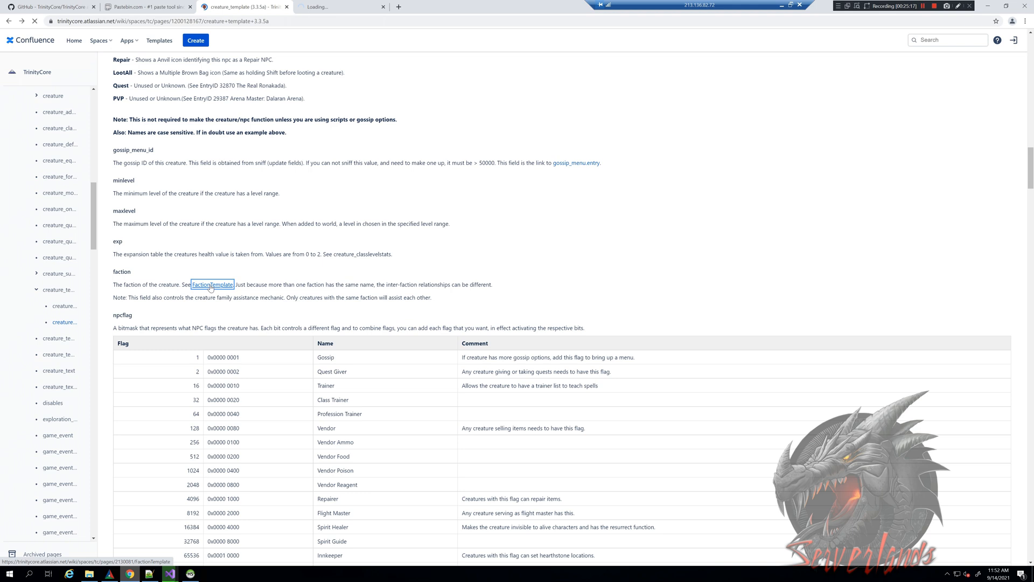
{"action": "left_click", "coordinate": [212, 284]}
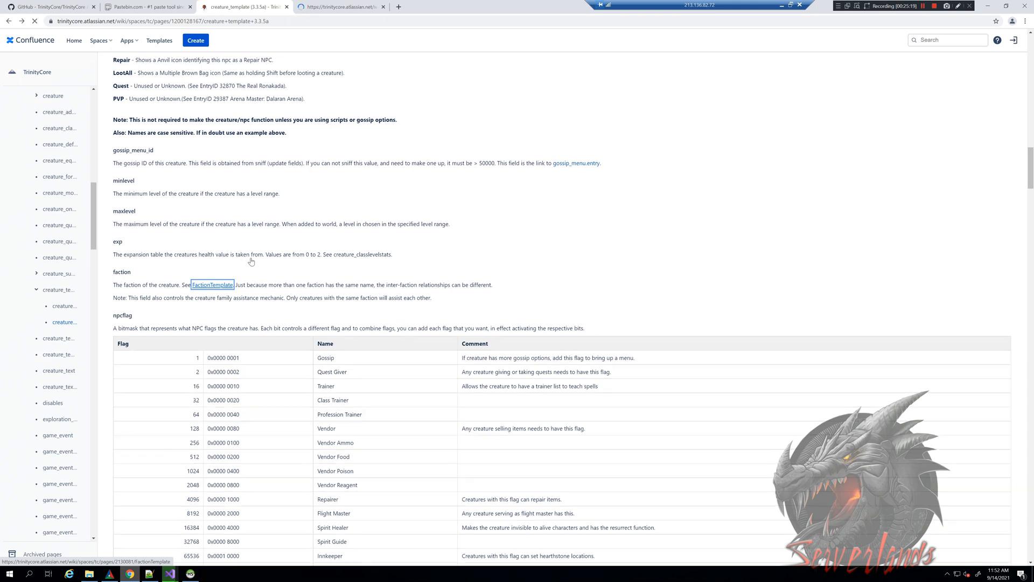
Scan the FactionTemplate faction table and note the Monster faction ID 14.
{"action": "left_click", "coordinate": [212, 284]}
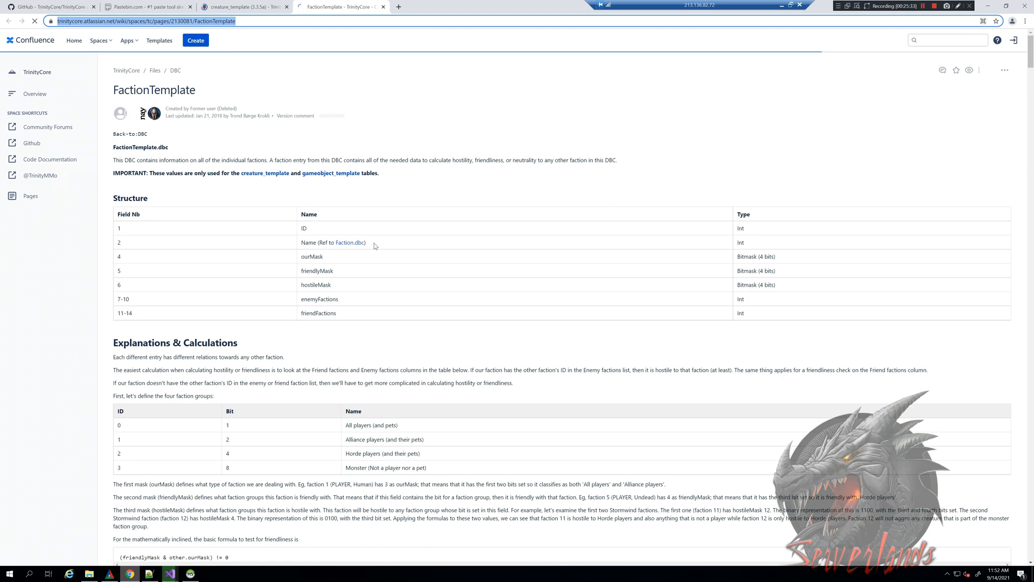
{"action": "scroll", "scroll_direction": "down", "scroll_amount": 3}
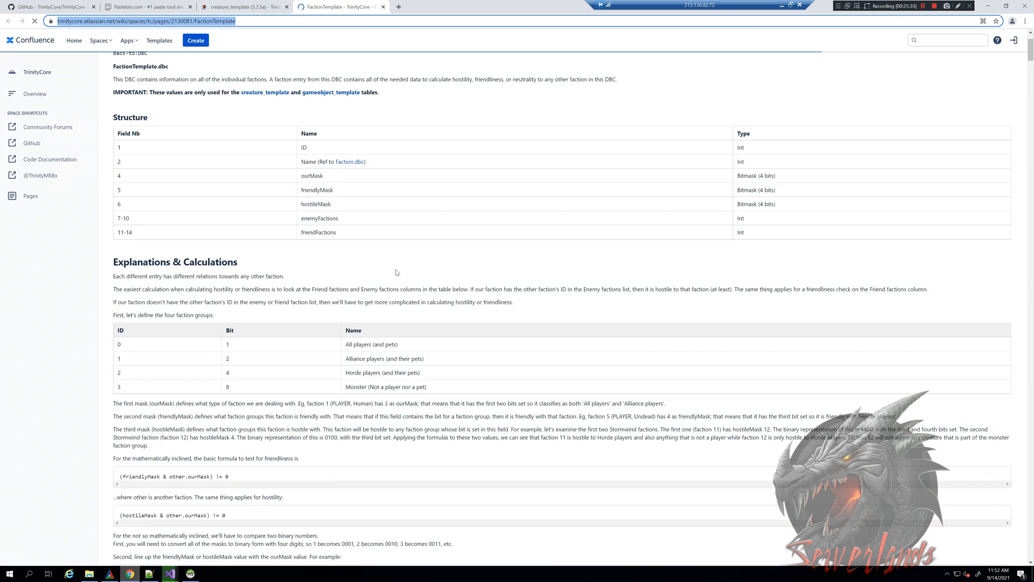
{"action": "scroll", "scroll_direction": "down", "scroll_amount": 3}
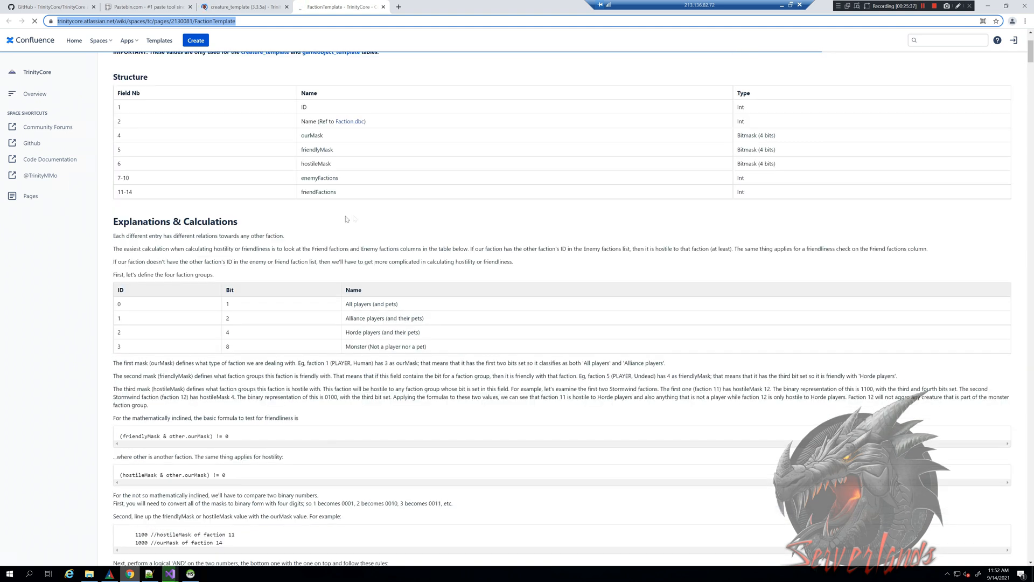
{"action": "scroll", "scroll_direction": "down", "scroll_amount": 3}
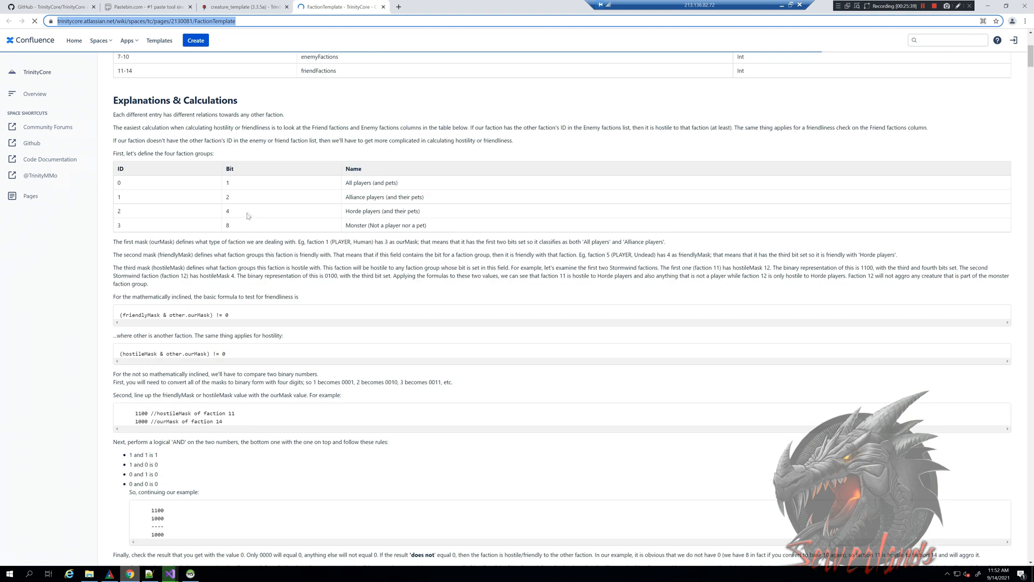
{"action": "scroll", "scroll_direction": "down", "scroll_amount": 3}
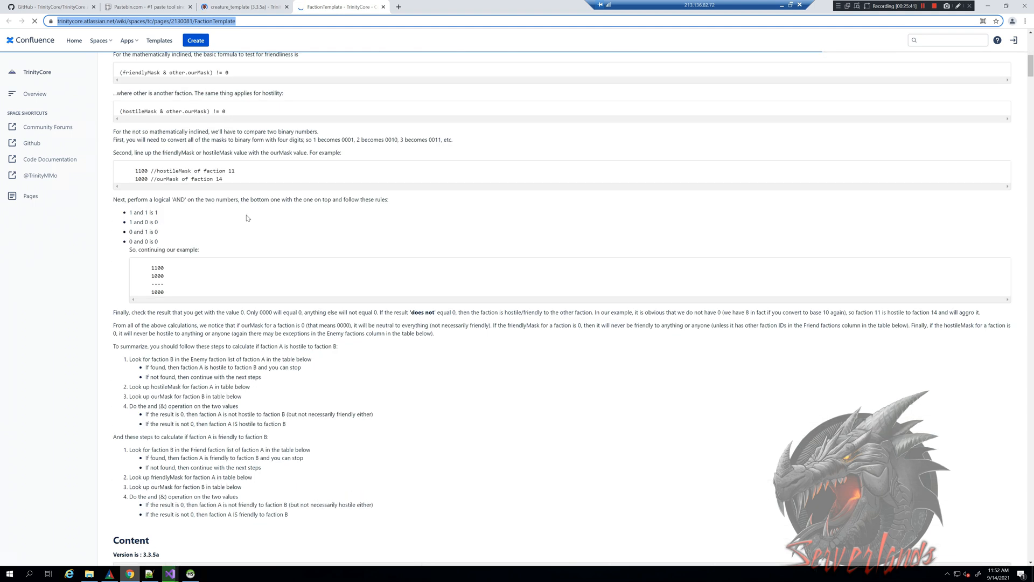
{"action": "scroll", "scroll_direction": "down", "scroll_amount": 3}
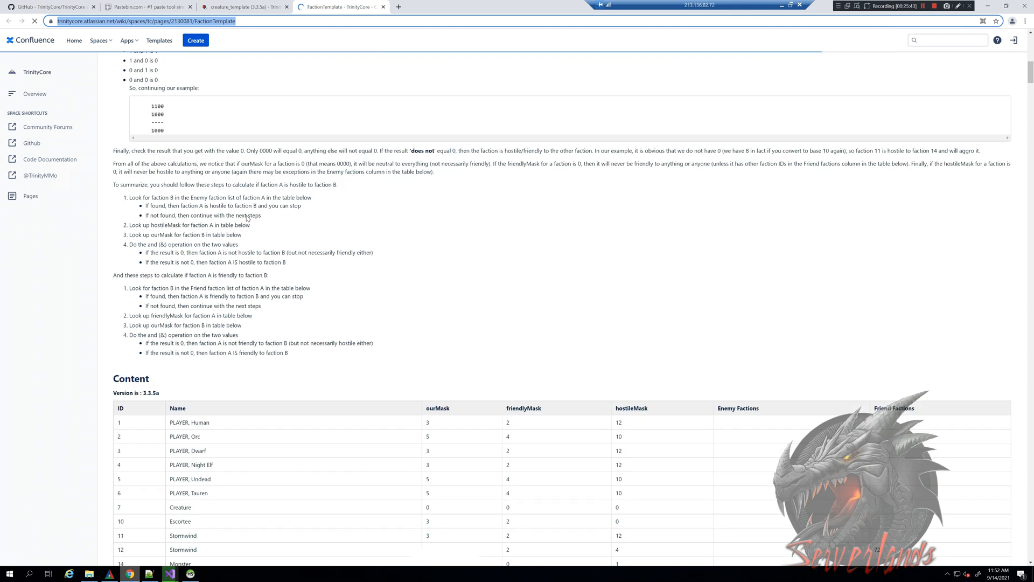
{"action": "scroll", "scroll_direction": "down", "scroll_amount": 3}
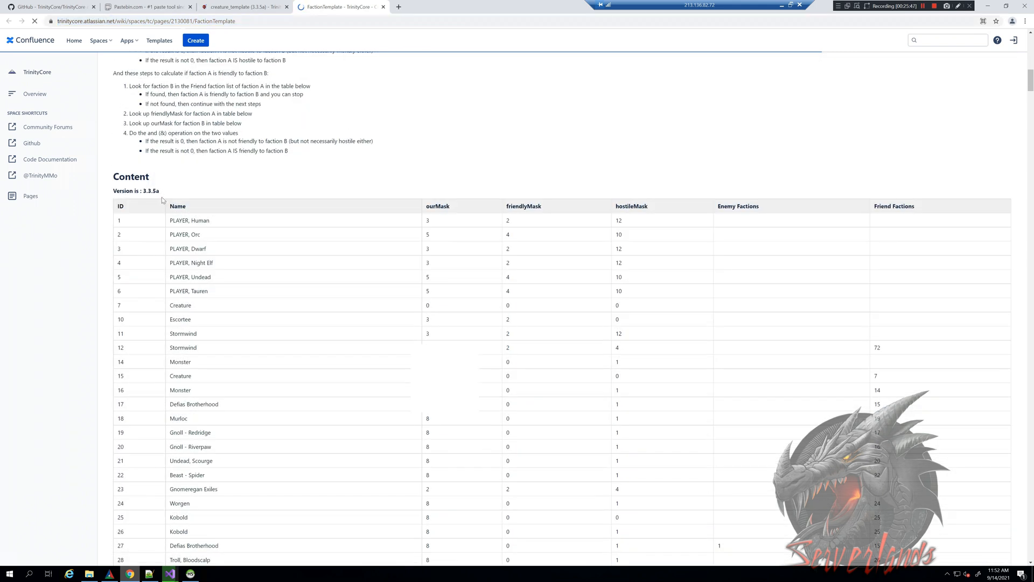
{"action": "scroll", "scroll_direction": "up", "scroll_amount": 3}
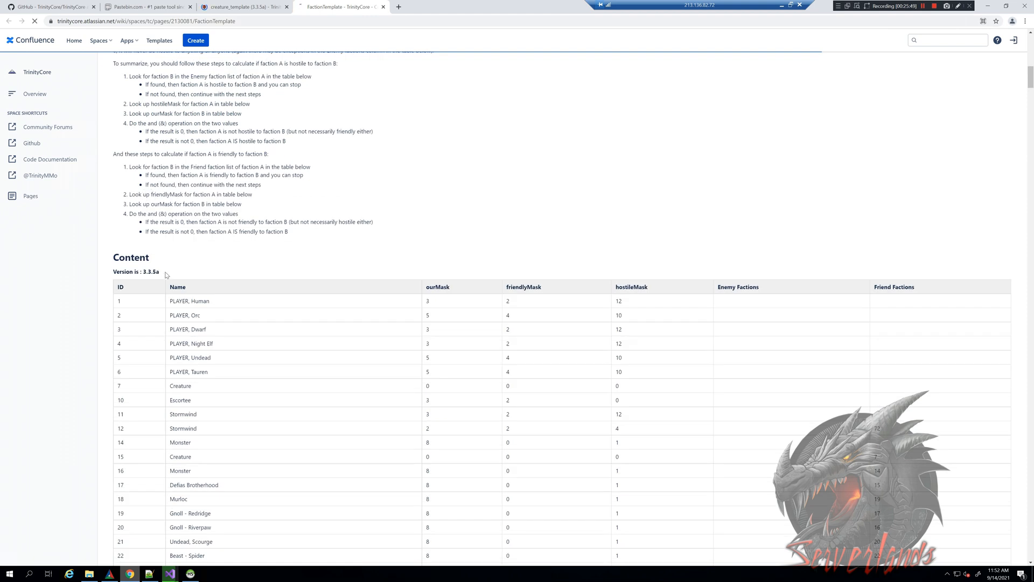
{"action": "scroll", "scroll_direction": "down", "scroll_amount": 3}
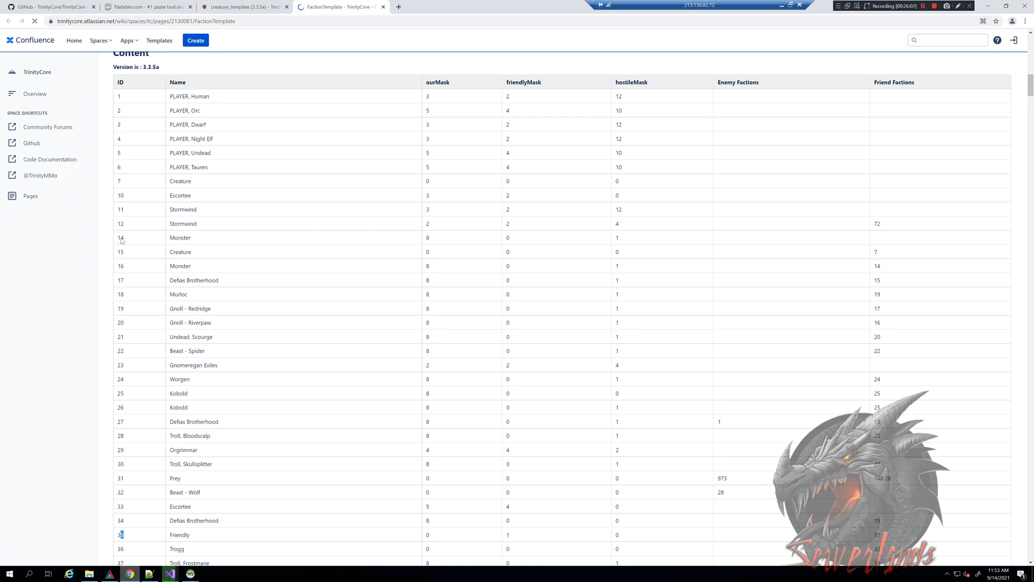
{"action": "double_click", "coordinate": [120, 237]}
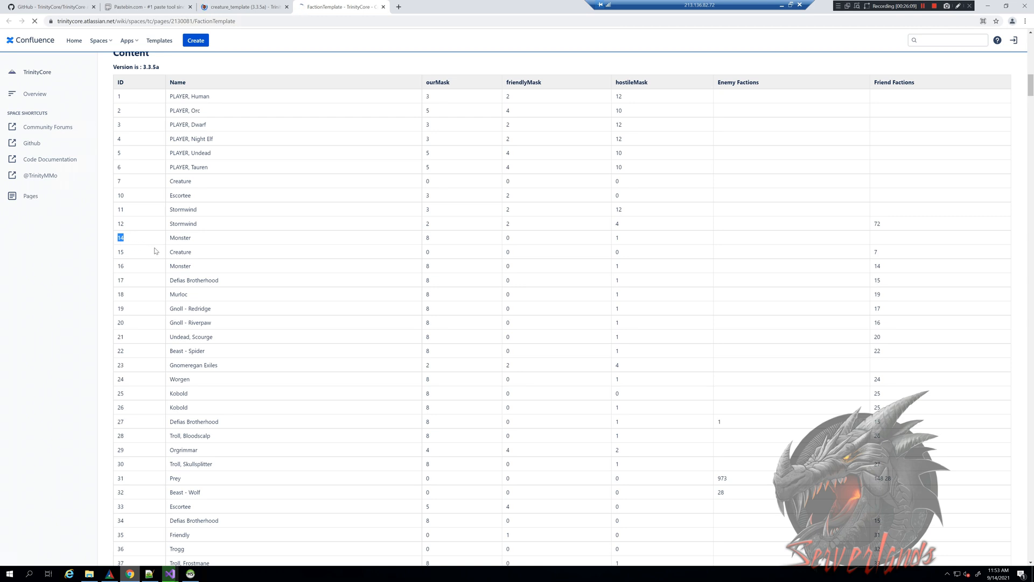
{"action": "mouse_move", "coordinate": [125, 265]}
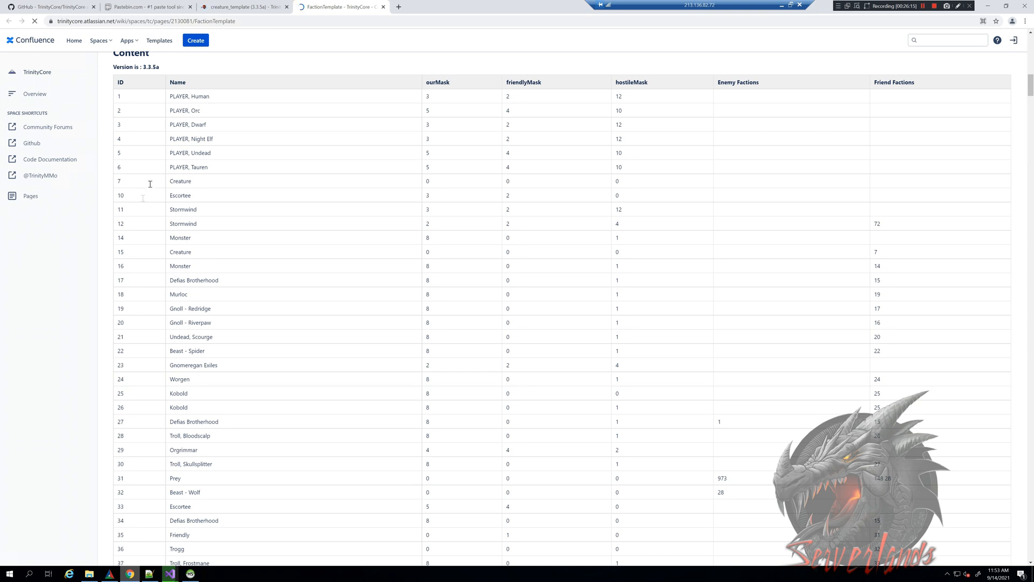
{"action": "mouse_move", "coordinate": [195, 260]}
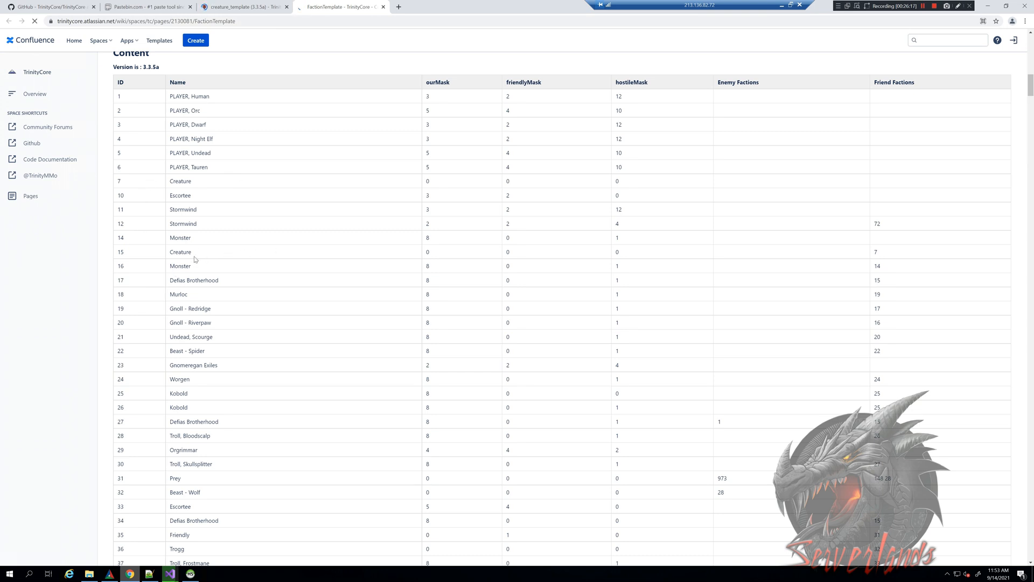
{"action": "mouse_move", "coordinate": [142, 254]}
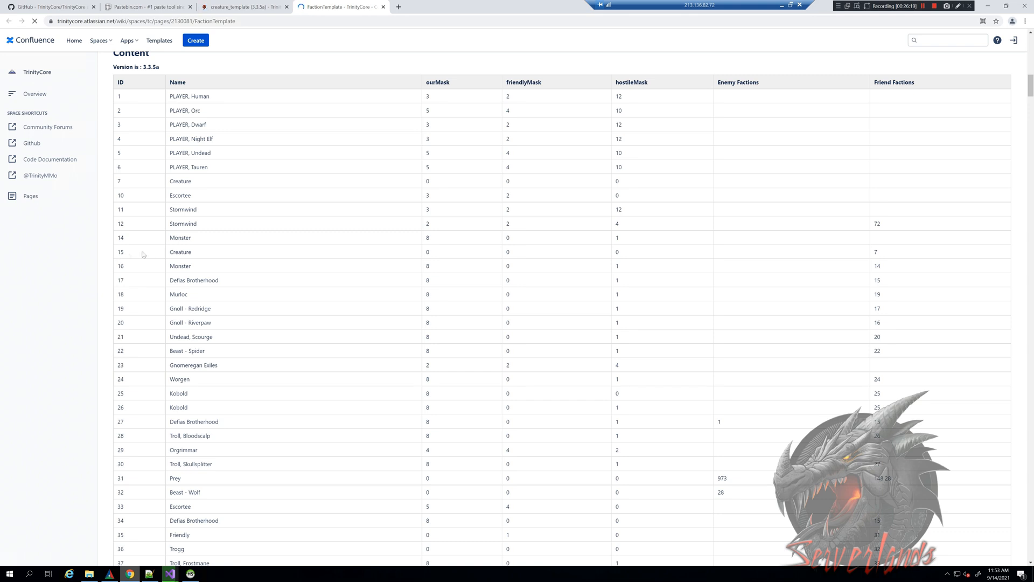
{"action": "mouse_move", "coordinate": [193, 177]}
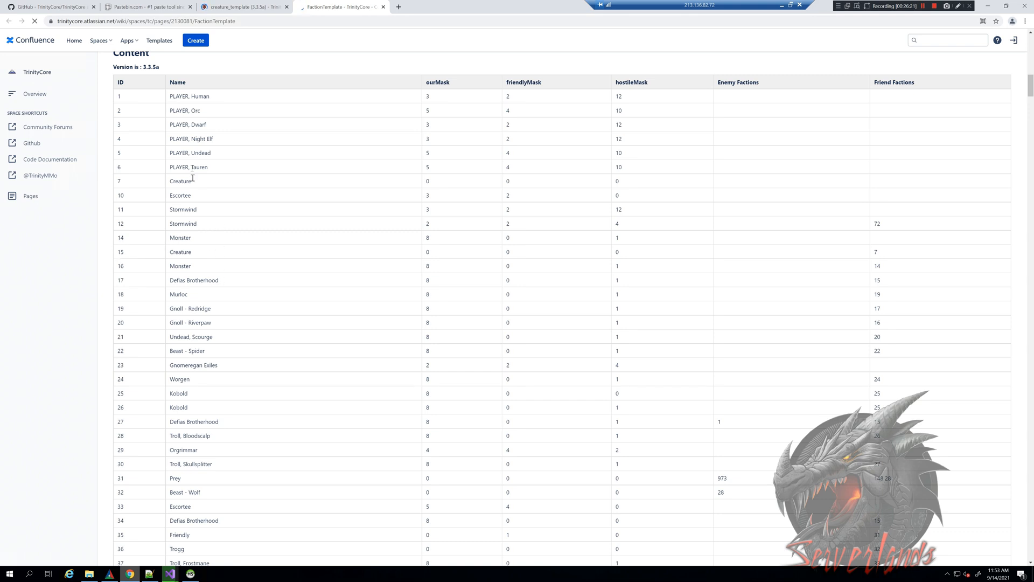
Continue down the faction table past Friendly (ID 35) toward ID 60.
{"action": "scroll", "scroll_direction": "down", "scroll_amount": 3}
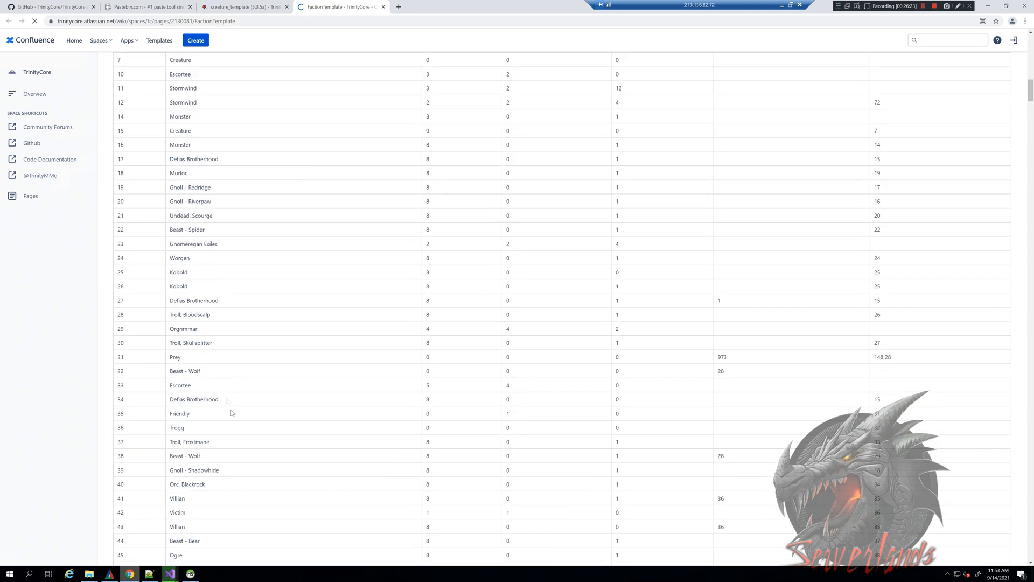
{"action": "mouse_move", "coordinate": [370, 356]}
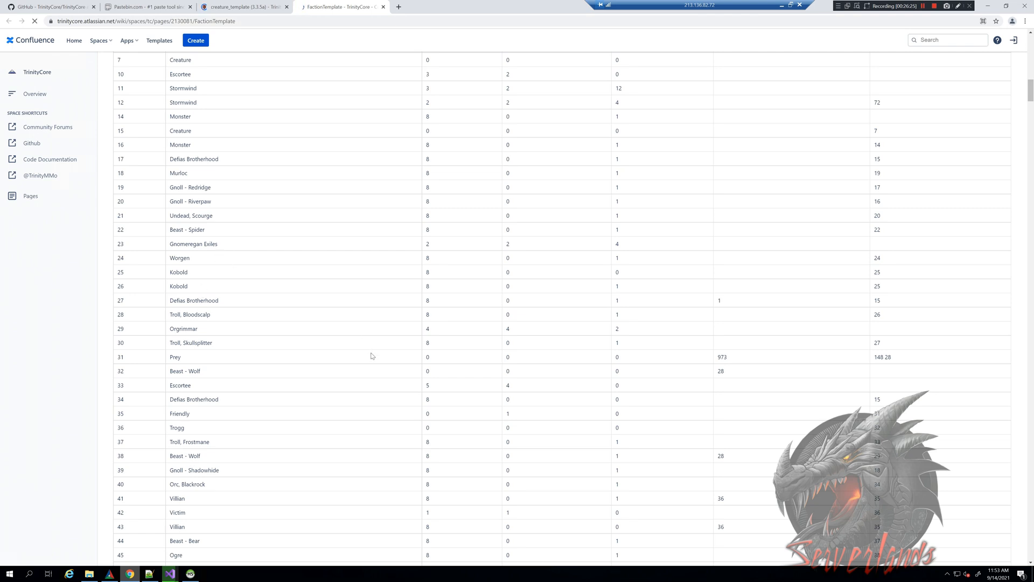
{"action": "mouse_move", "coordinate": [358, 521]}
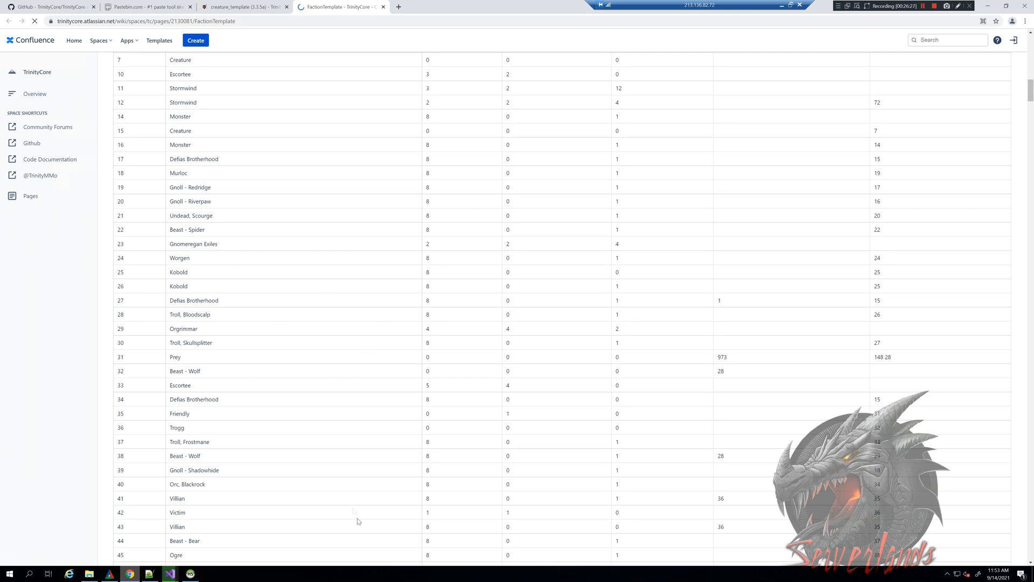
{"action": "left_click", "coordinate": [30, 197]}
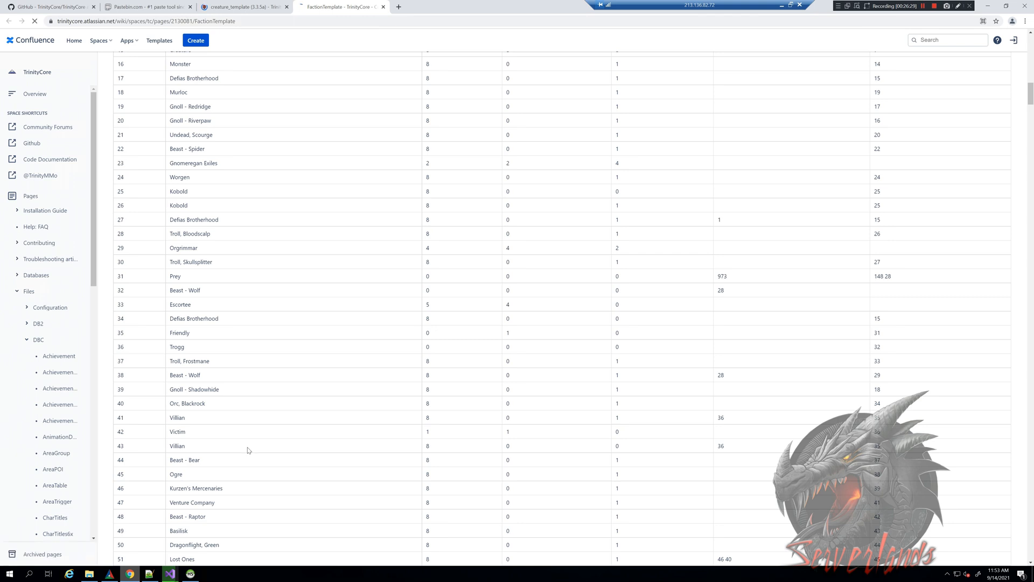
{"action": "scroll", "scroll_direction": "down", "scroll_amount": 3}
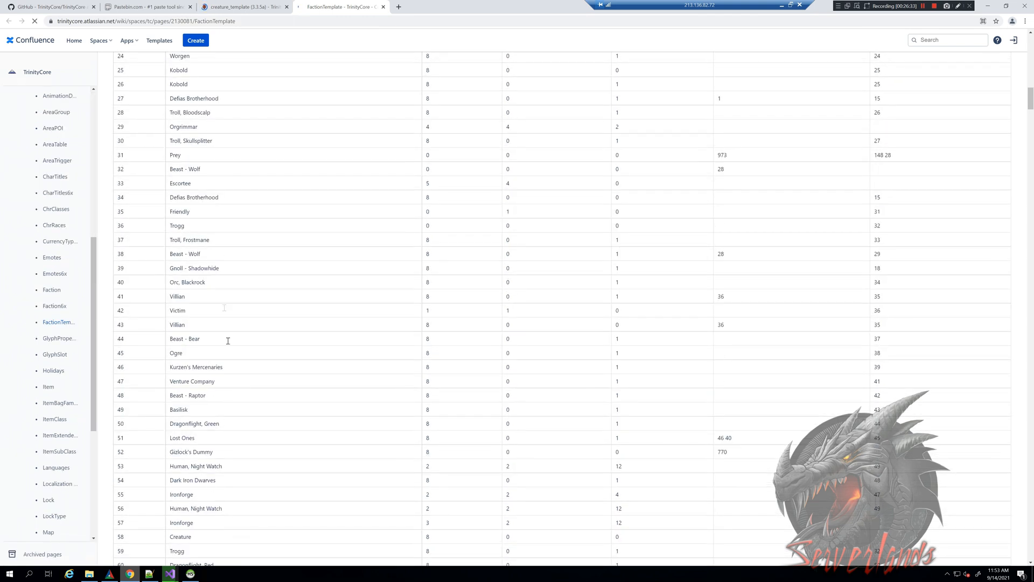
{"action": "scroll", "scroll_direction": "down", "scroll_amount": 3}
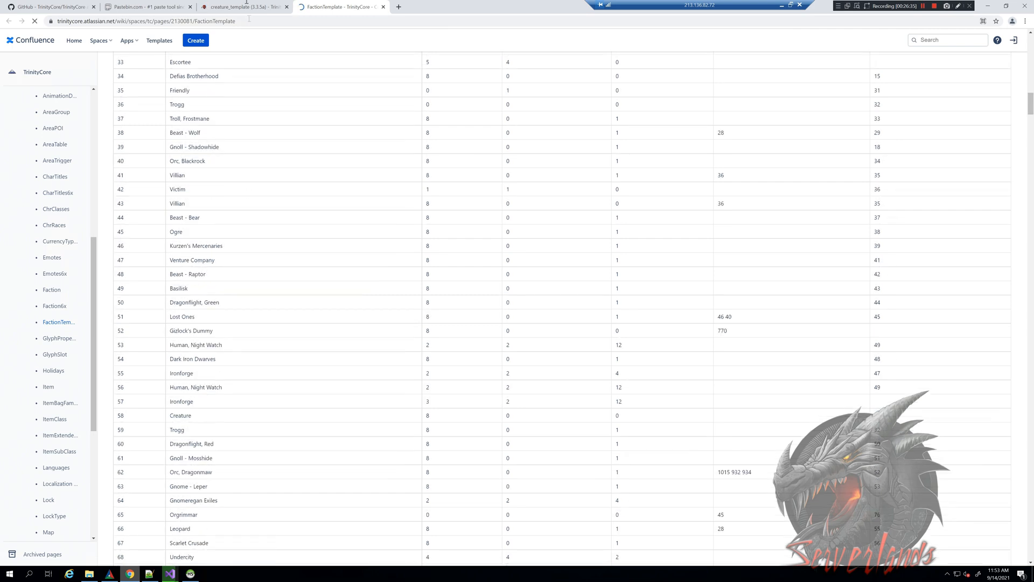
On the creature_template page's npcflag table, highlight the Gossip flag 1 and Quest Giver entries.
{"action": "left_click", "coordinate": [245, 6]}
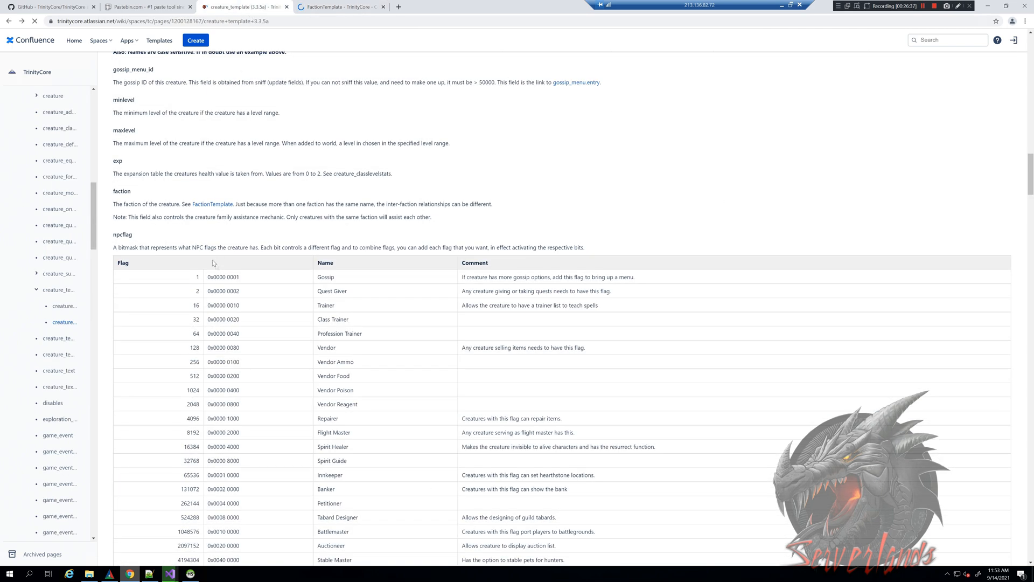
{"action": "left_click", "coordinate": [213, 204]}
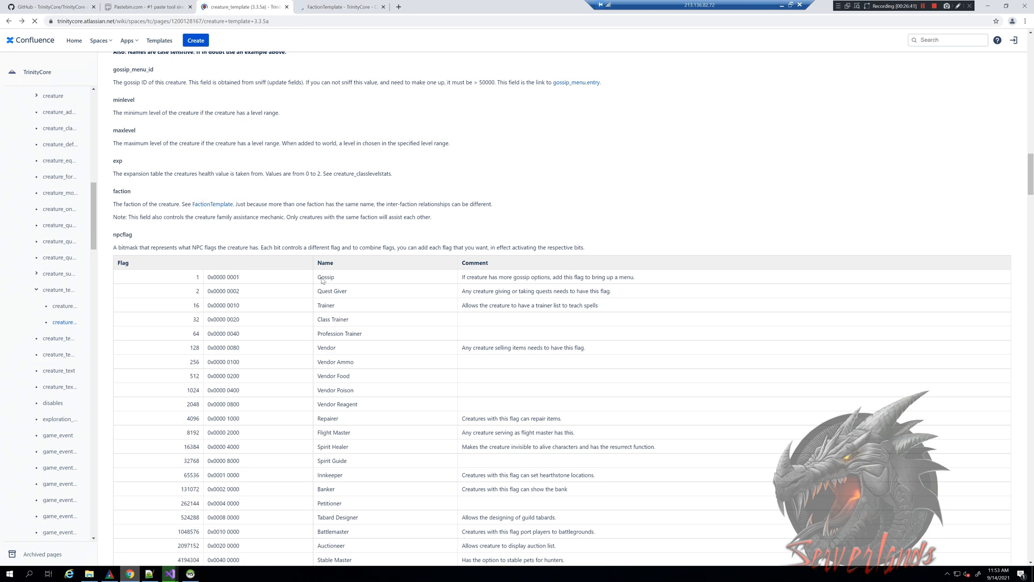
{"action": "double_click", "coordinate": [325, 277]}
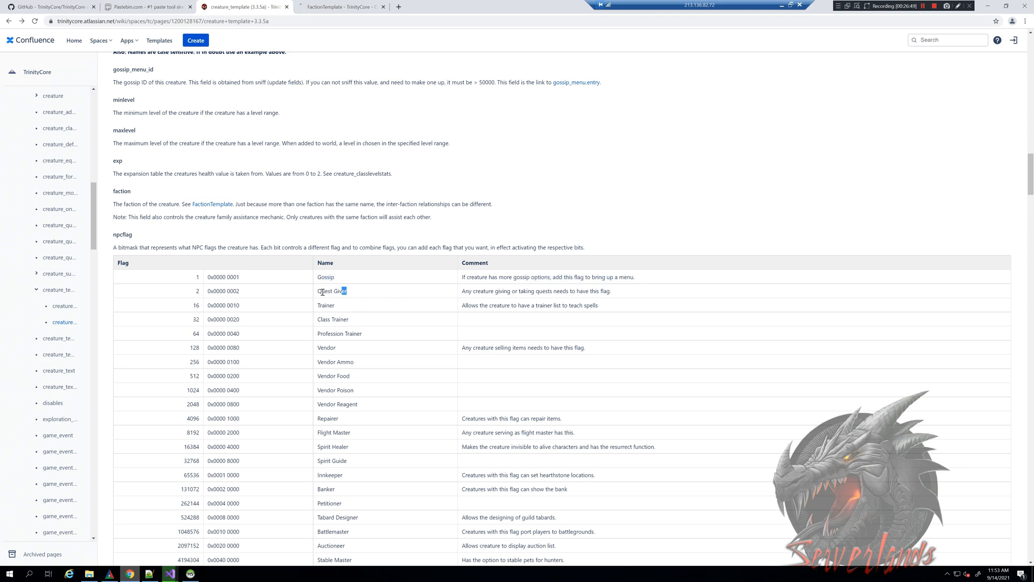
{"action": "double_click", "coordinate": [332, 291]}
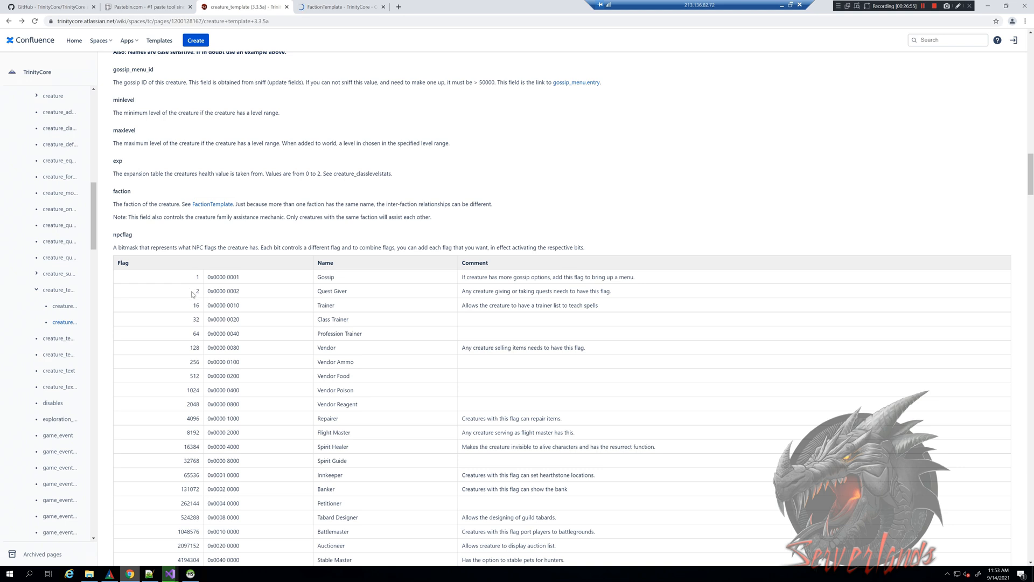
{"action": "mouse_move", "coordinate": [335, 293]}
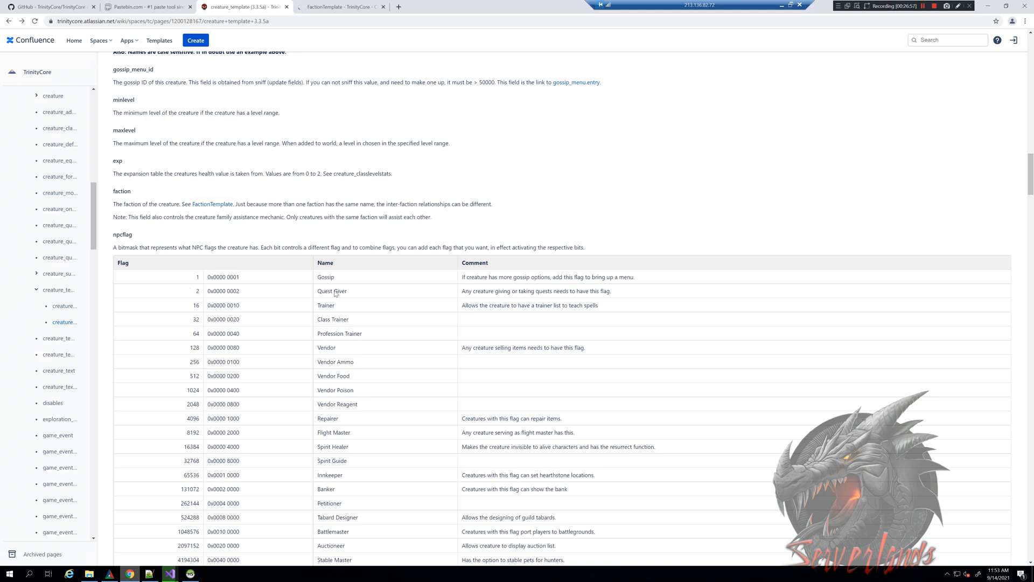
Check further npcflag values such as Vendor 128, then scroll back up the table.
{"action": "scroll", "scroll_direction": "down", "scroll_amount": 3}
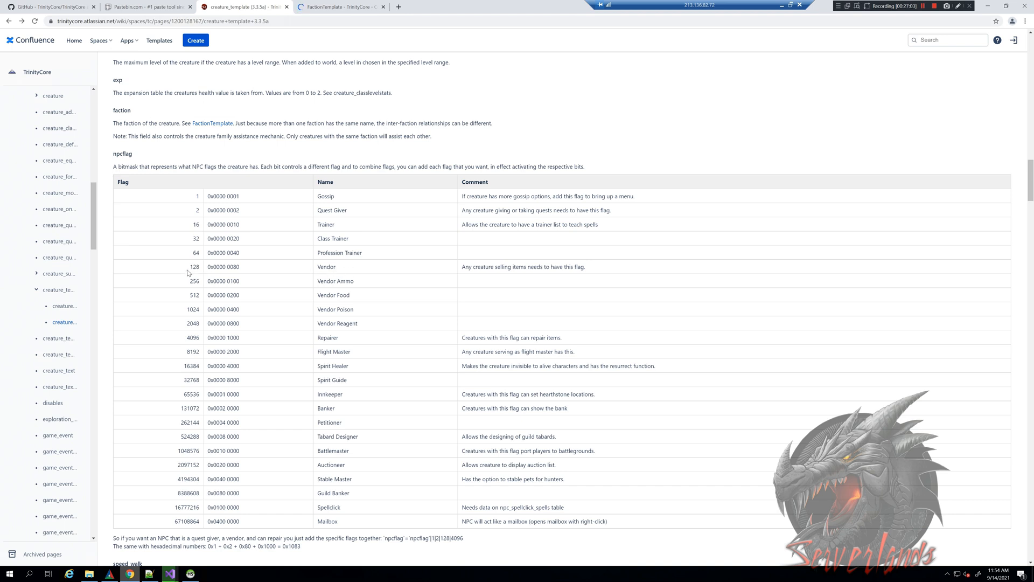
{"action": "double_click", "coordinate": [193, 266]}
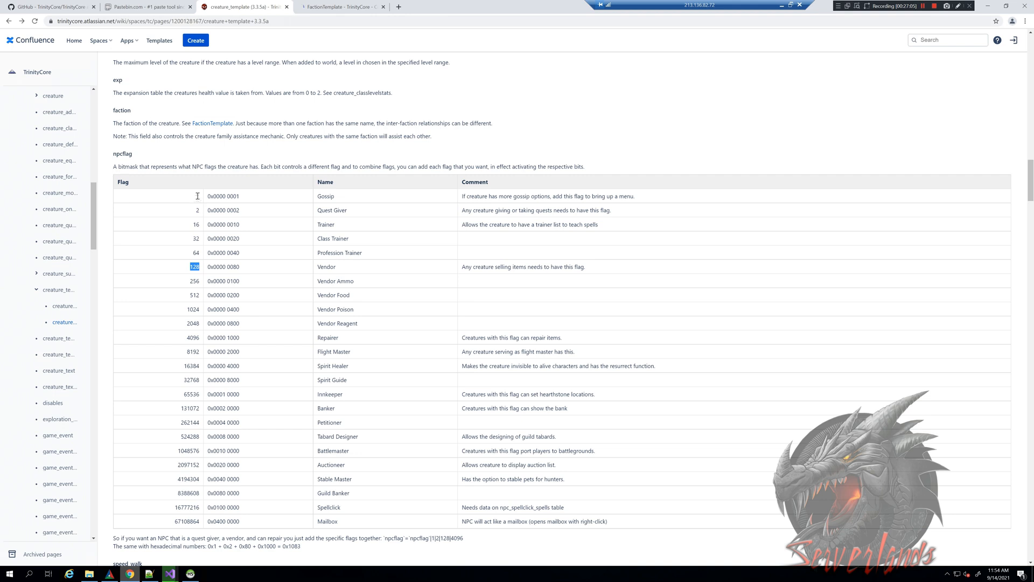
{"action": "scroll", "scroll_direction": "down", "scroll_amount": 3}
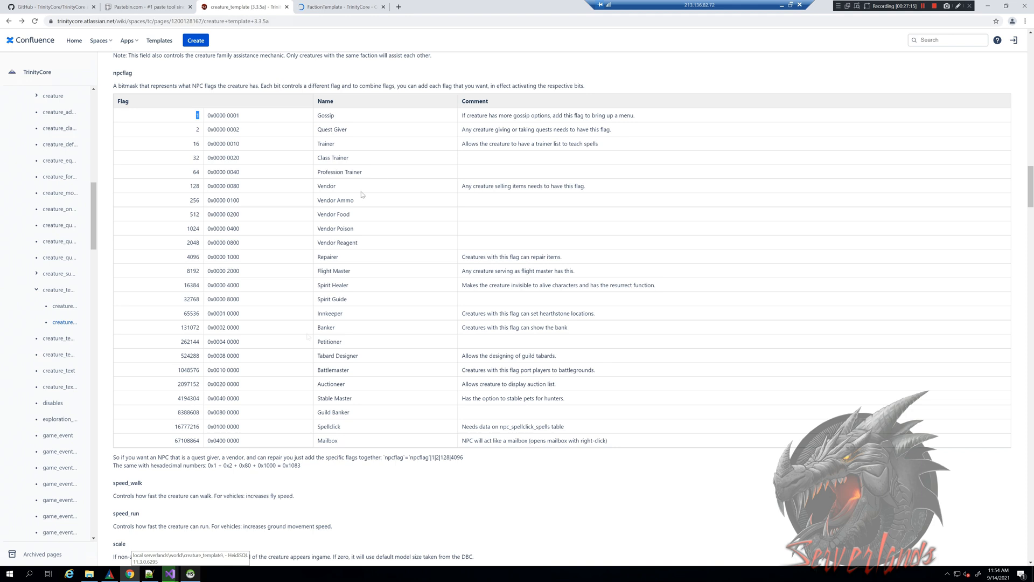
{"action": "scroll", "scroll_direction": "up", "scroll_amount": 3}
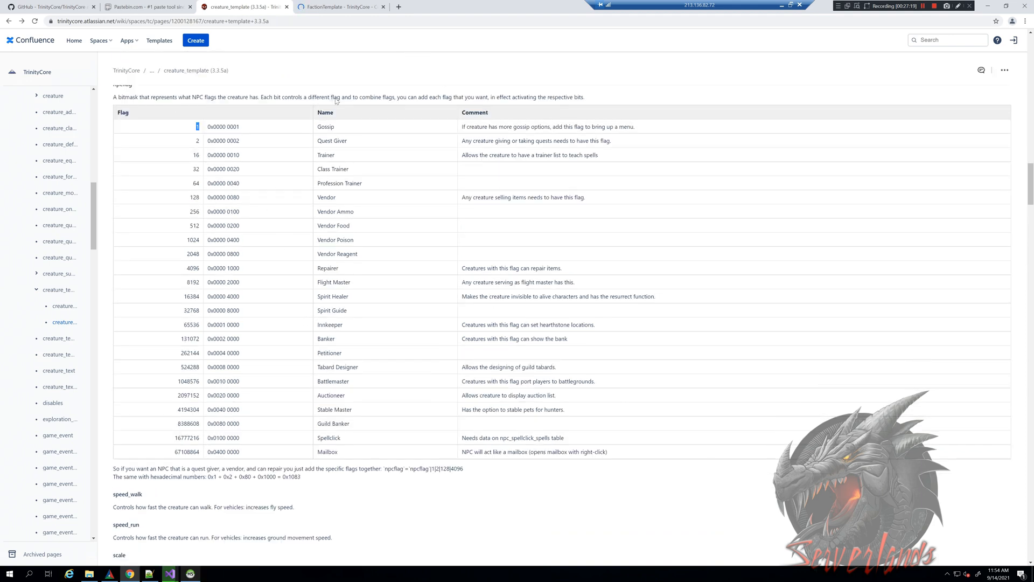
{"action": "mouse_move", "coordinate": [164, 150]}
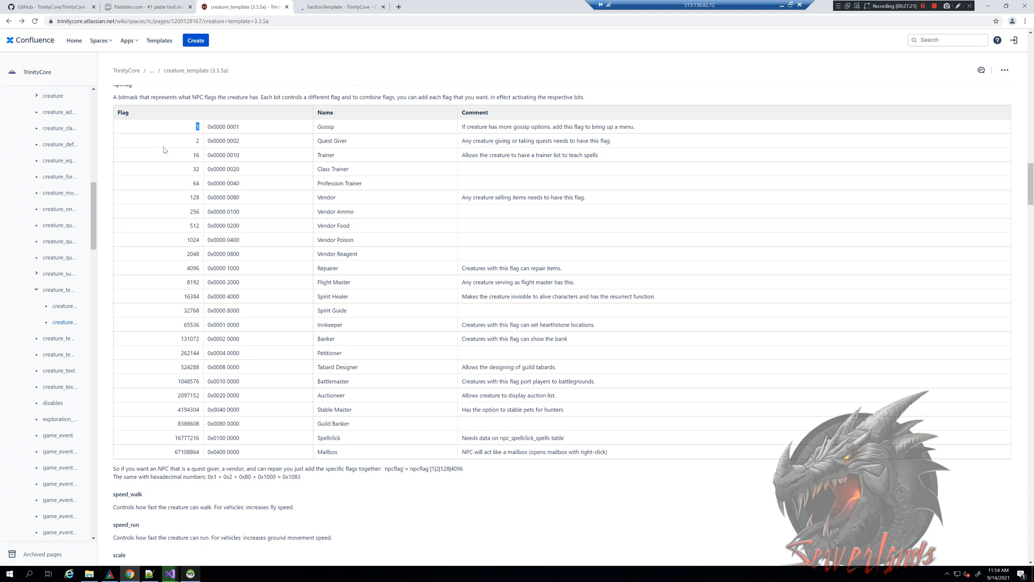
{"action": "scroll", "scroll_direction": "up", "scroll_amount": 3}
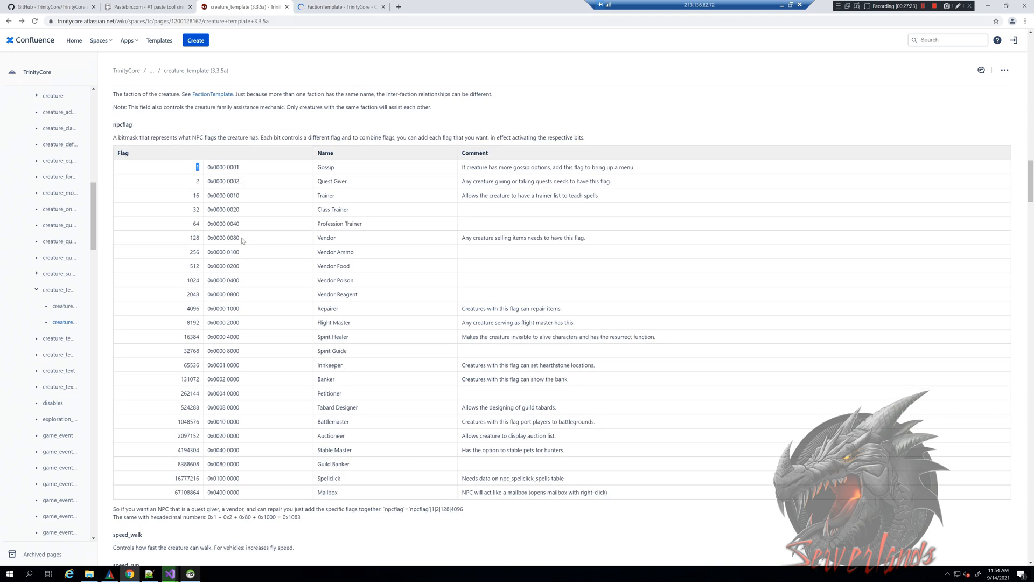
{"action": "mouse_move", "coordinate": [499, 273]}
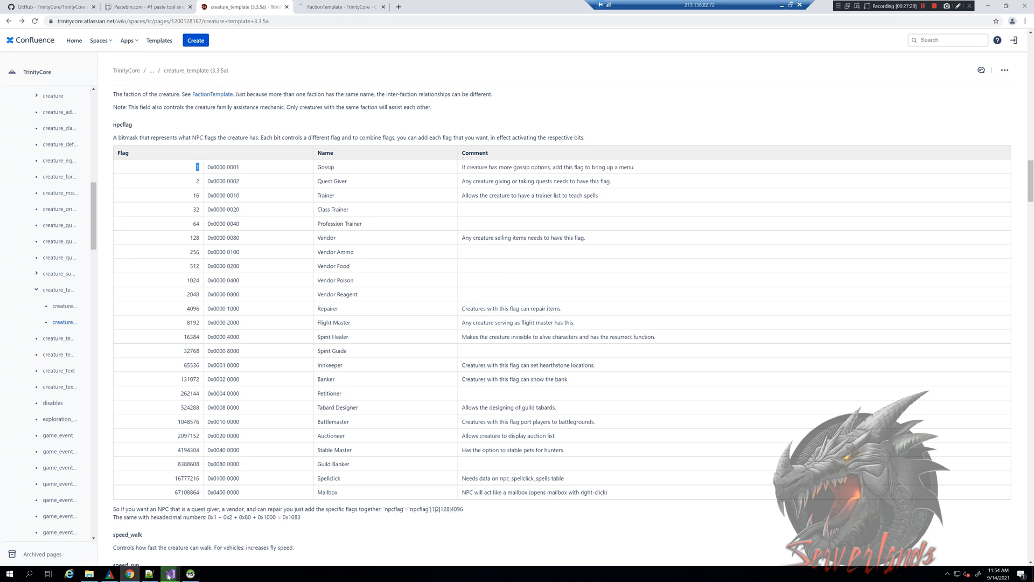
Bring Visual Studio's TrinityCore window forward showing ServerlandsScript1.cpp's OnGossipHello handler.
{"action": "left_click", "coordinate": [169, 573]}
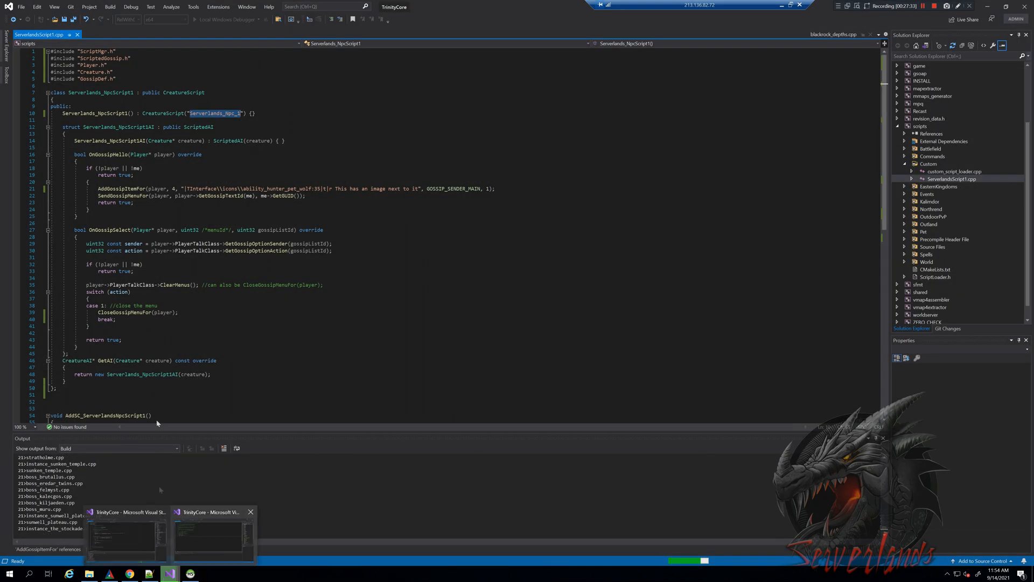
{"action": "left_click", "coordinate": [951, 171]}
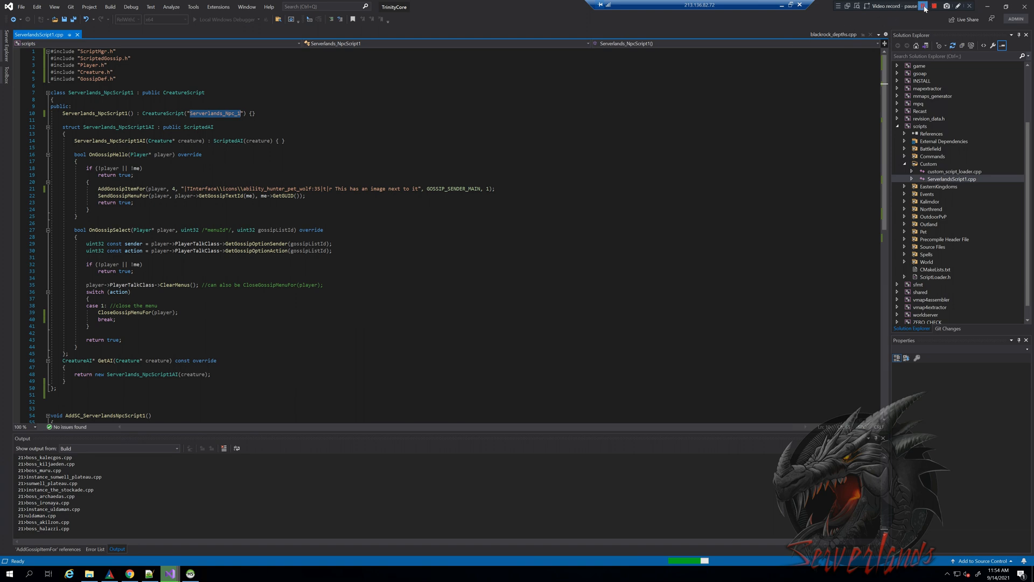
{"action": "left_click", "coordinate": [923, 6]}
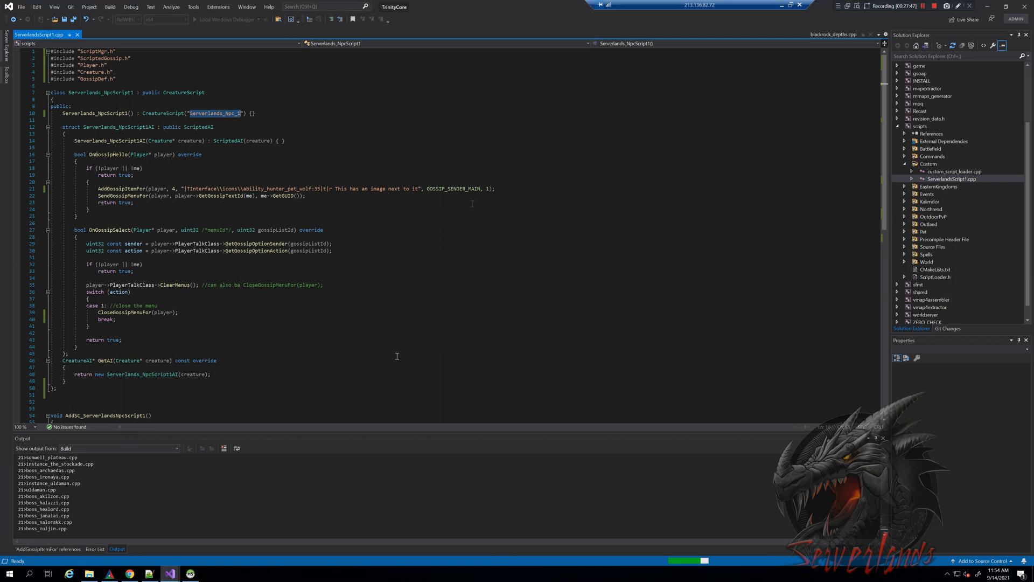
{"action": "left_click", "coordinate": [918, 7]}
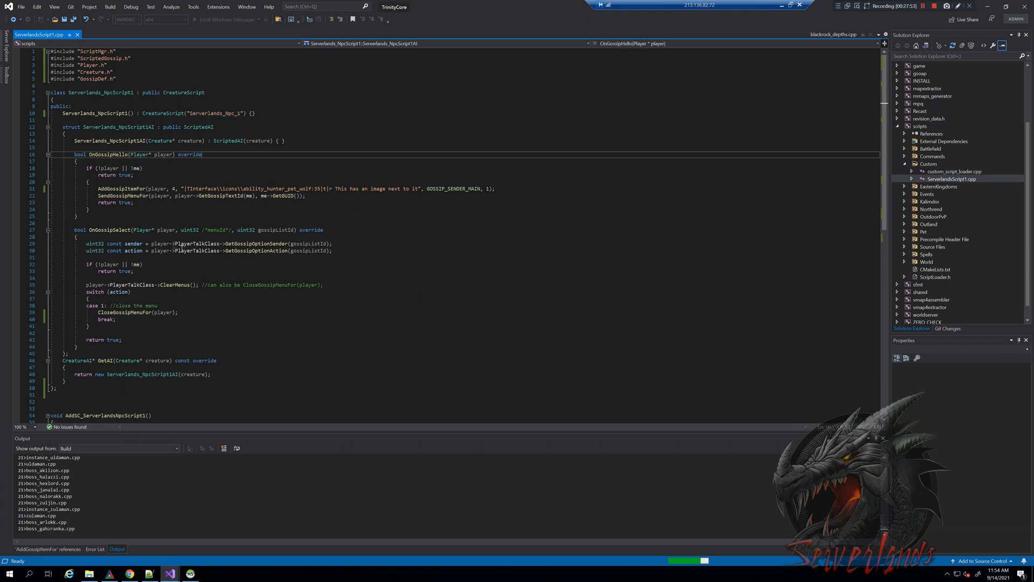
{"action": "left_click", "coordinate": [932, 6]}
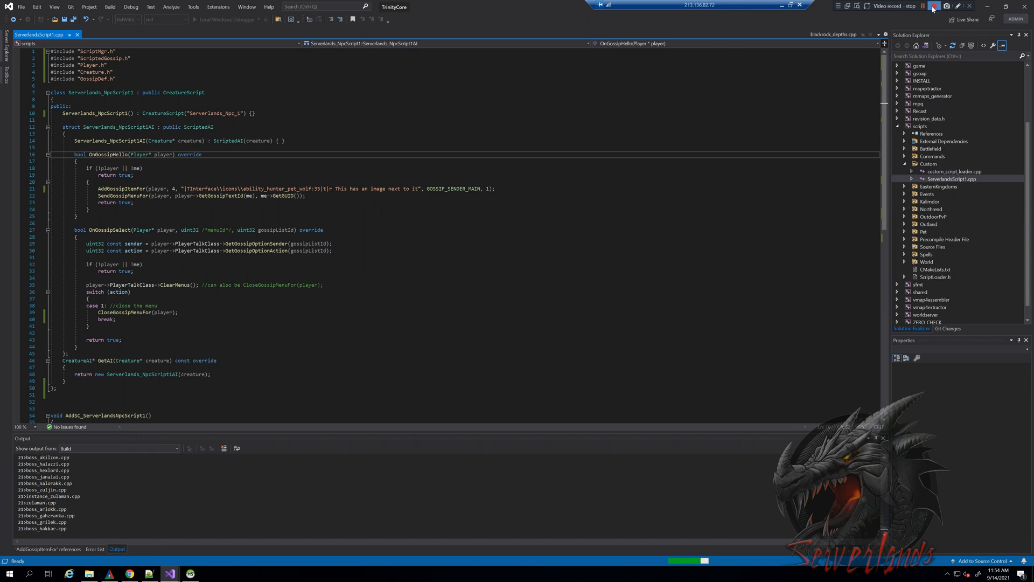